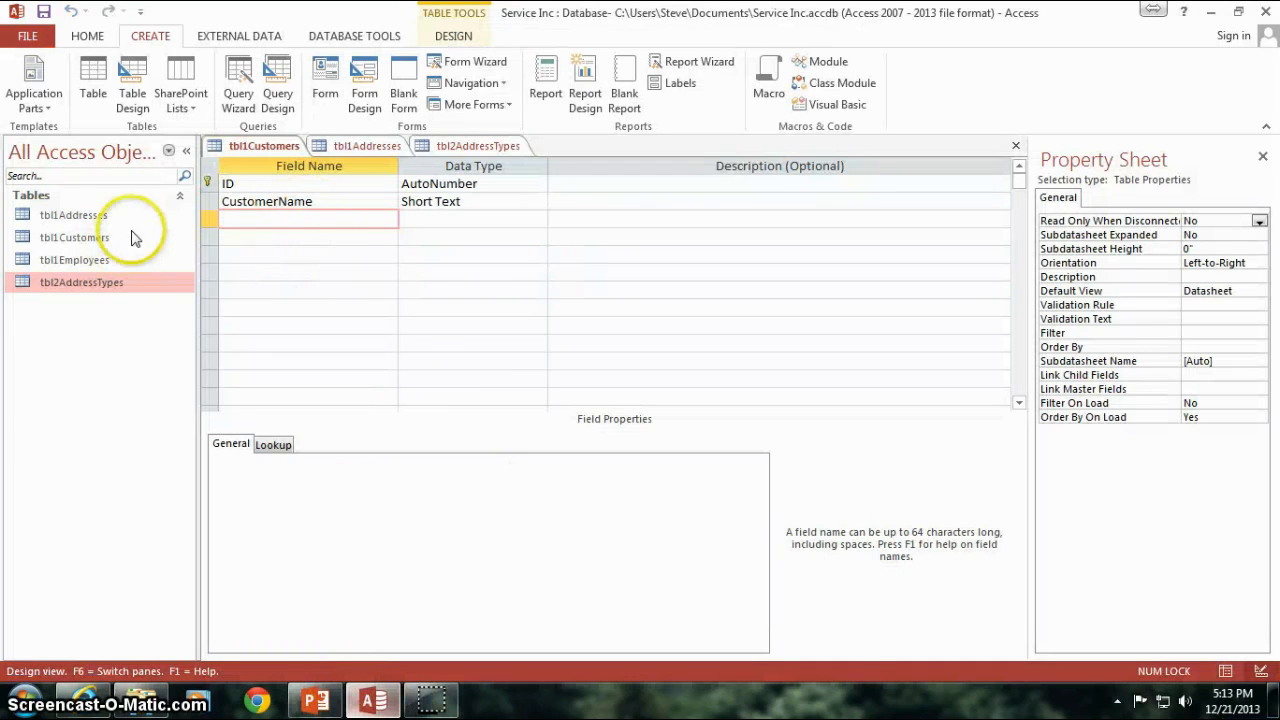
pyautogui.moveTo(86, 268)
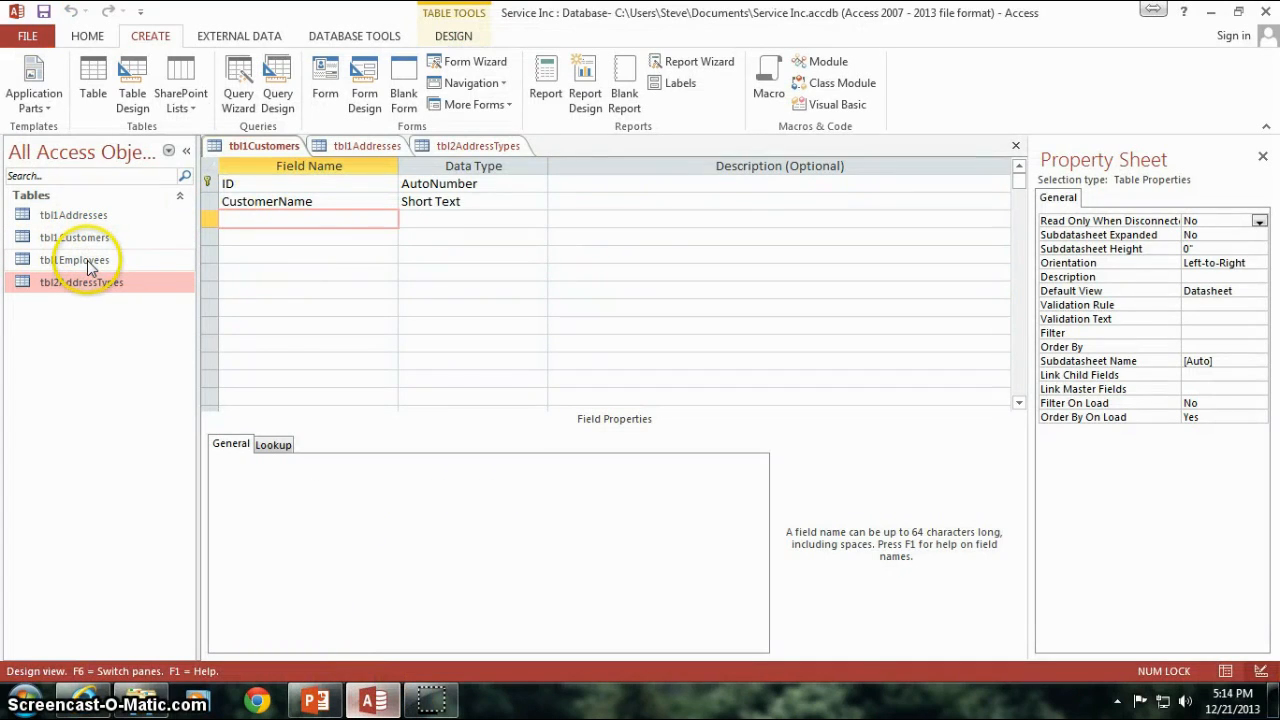
# Step: In the Employees table, set the first employee's wage to $20 and the second's to $40
pyautogui.doubleClick(76, 260)
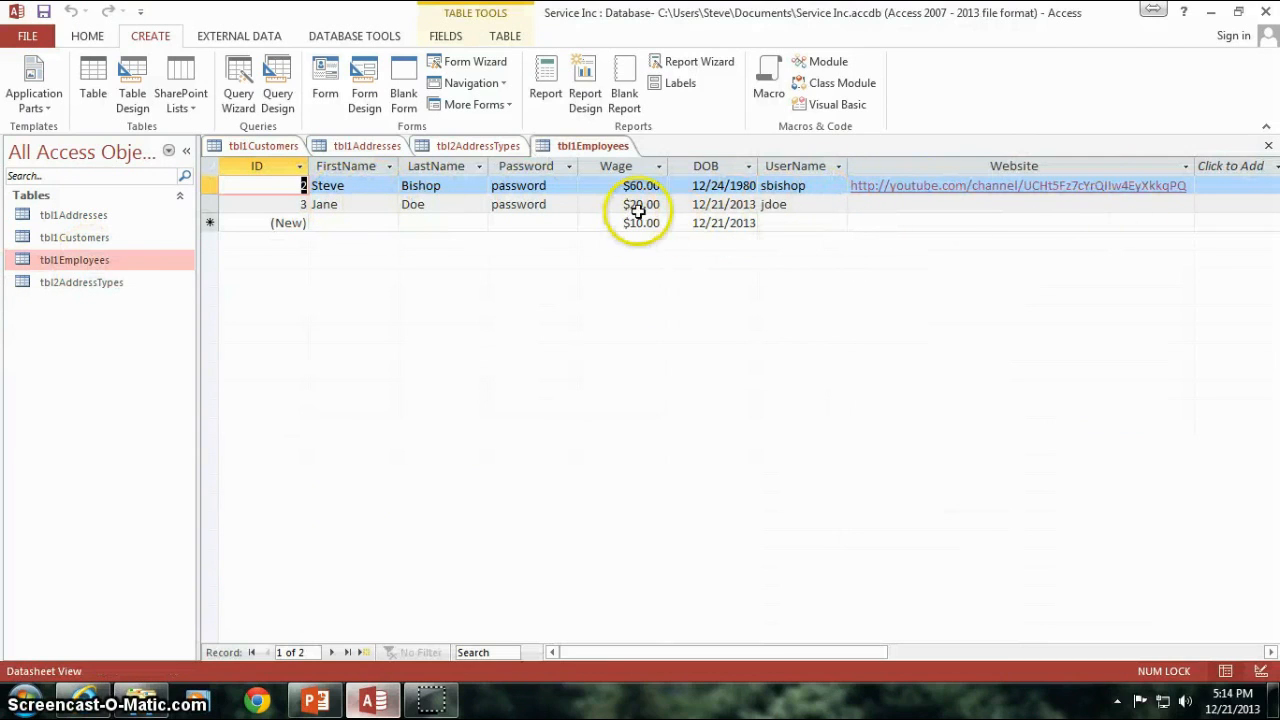
pyautogui.moveTo(848, 184)
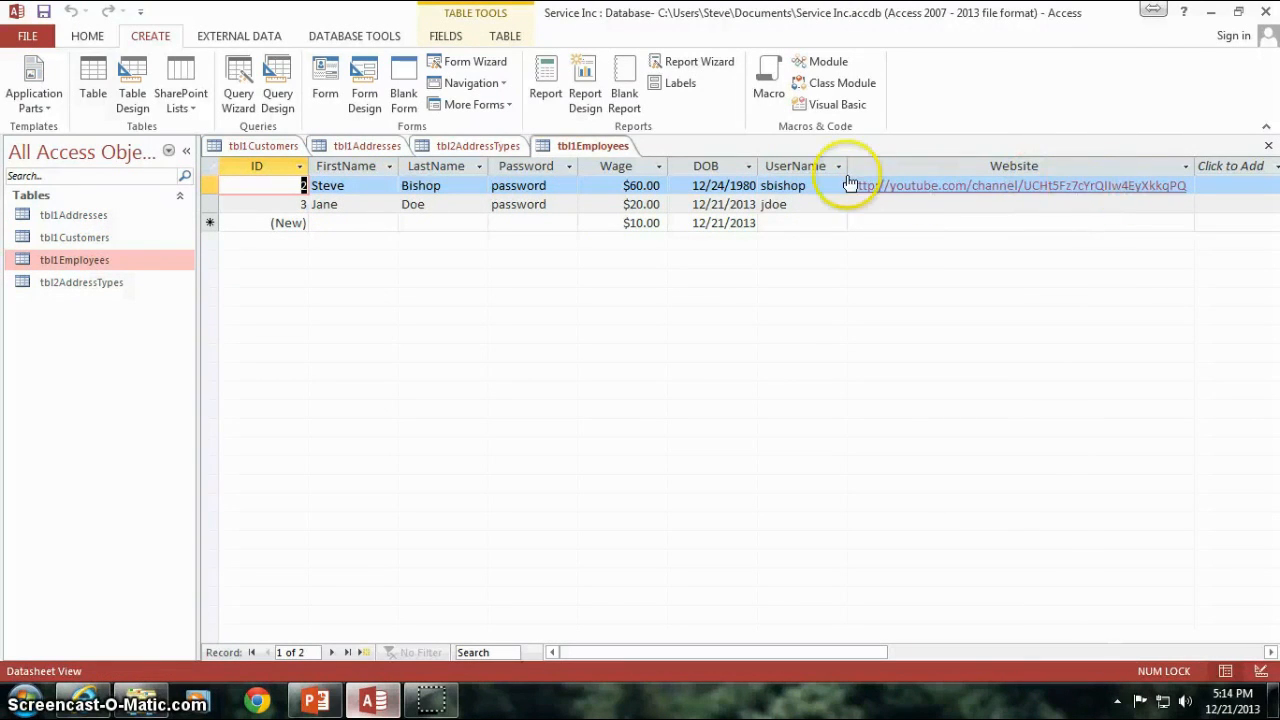
pyautogui.click(636, 204)
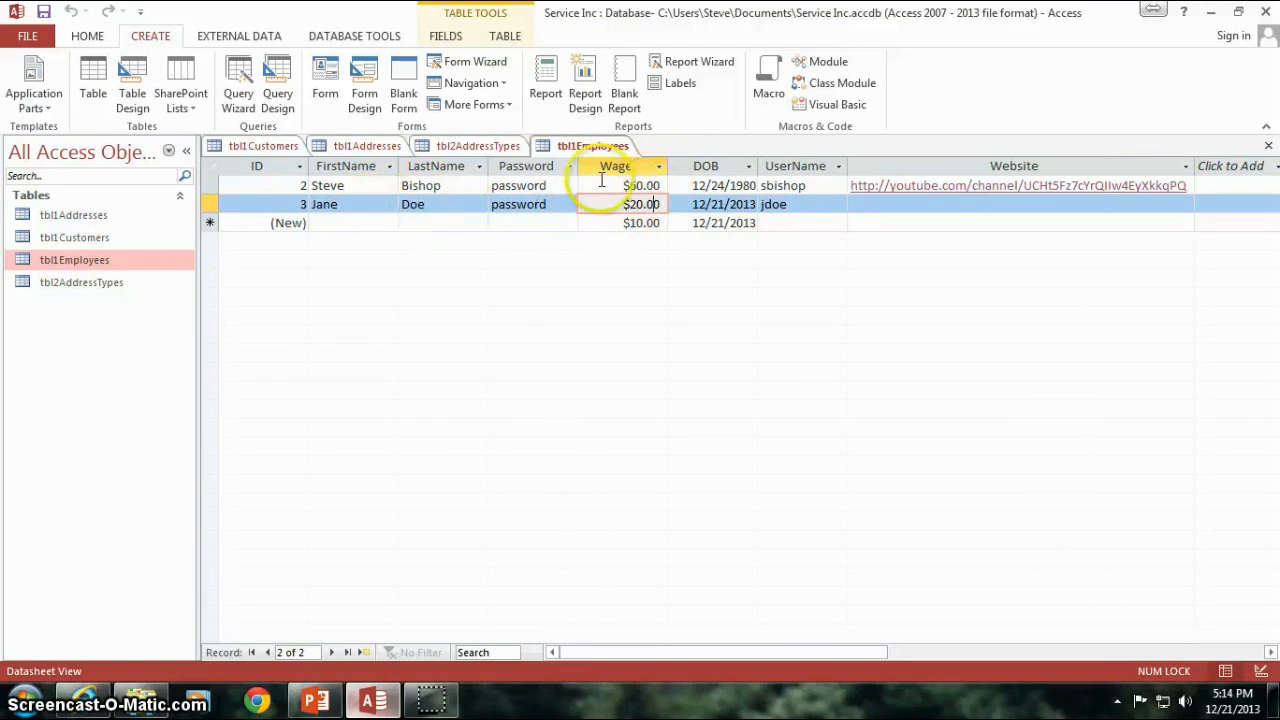
pyautogui.click(632, 184)
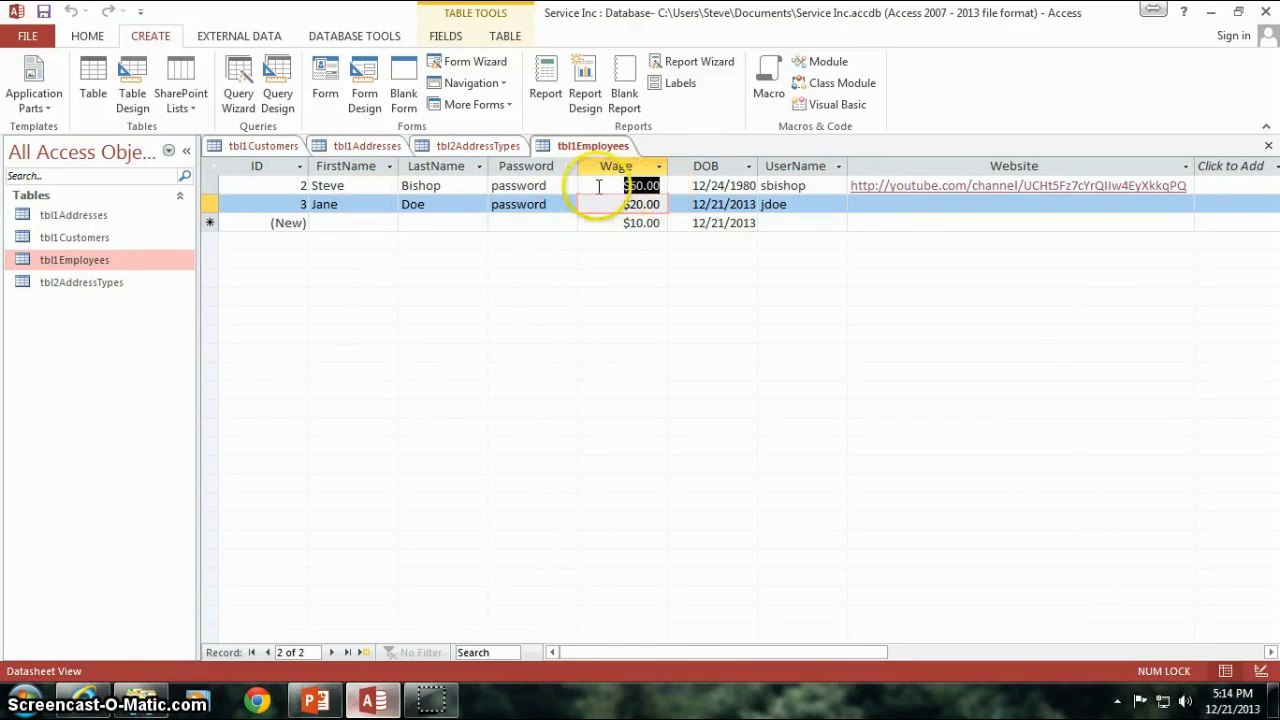
pyautogui.click(640, 184)
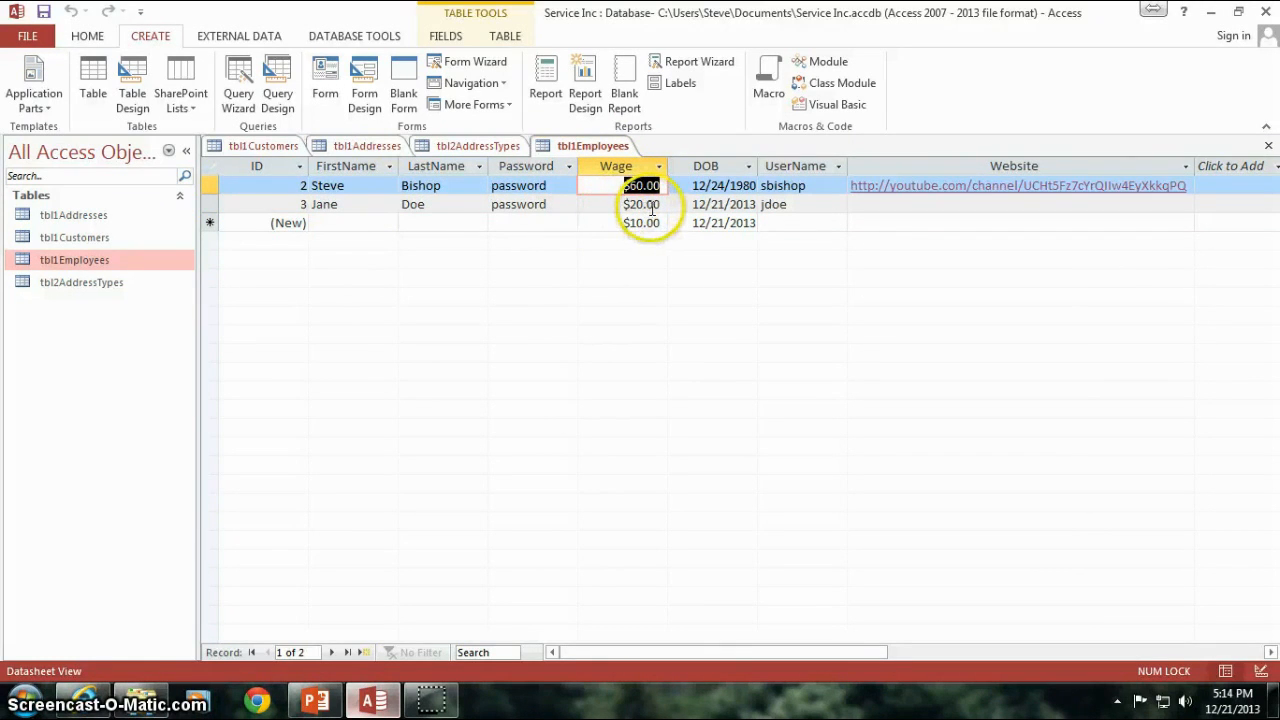
pyautogui.write('20')
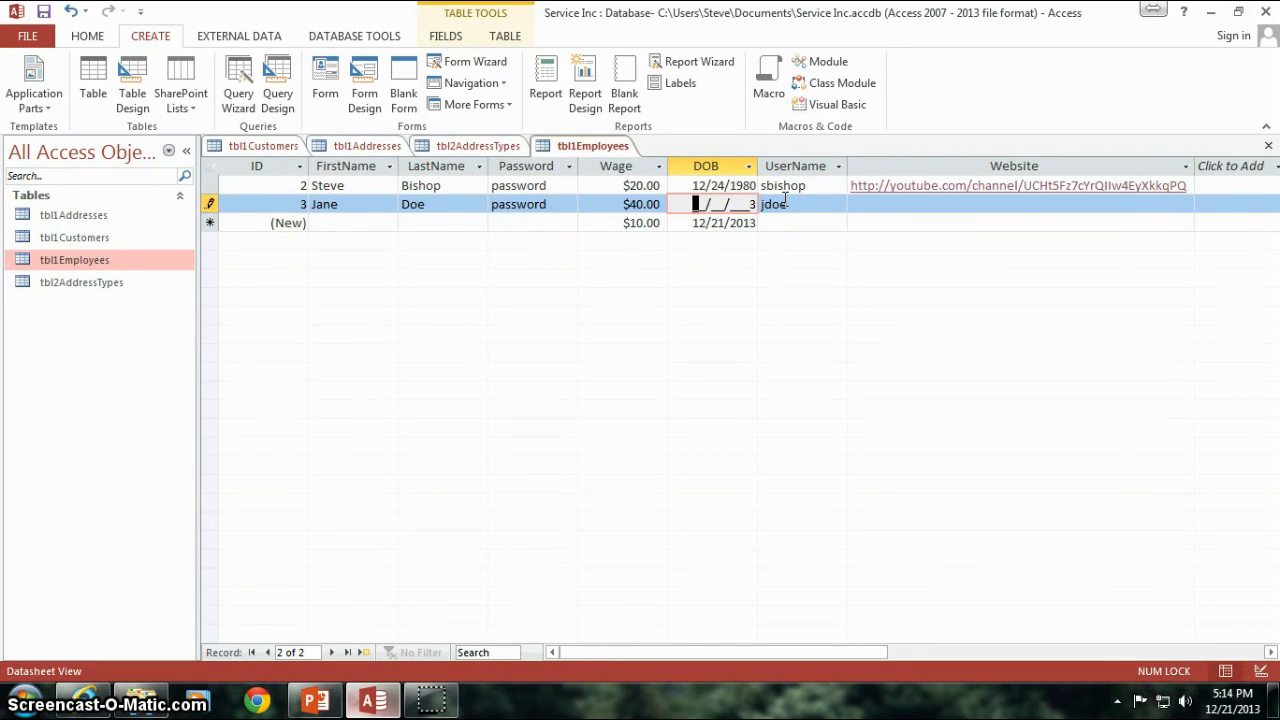
# Step: Enter 5/12/1985 as the second employee's birth date
pyautogui.write('05')
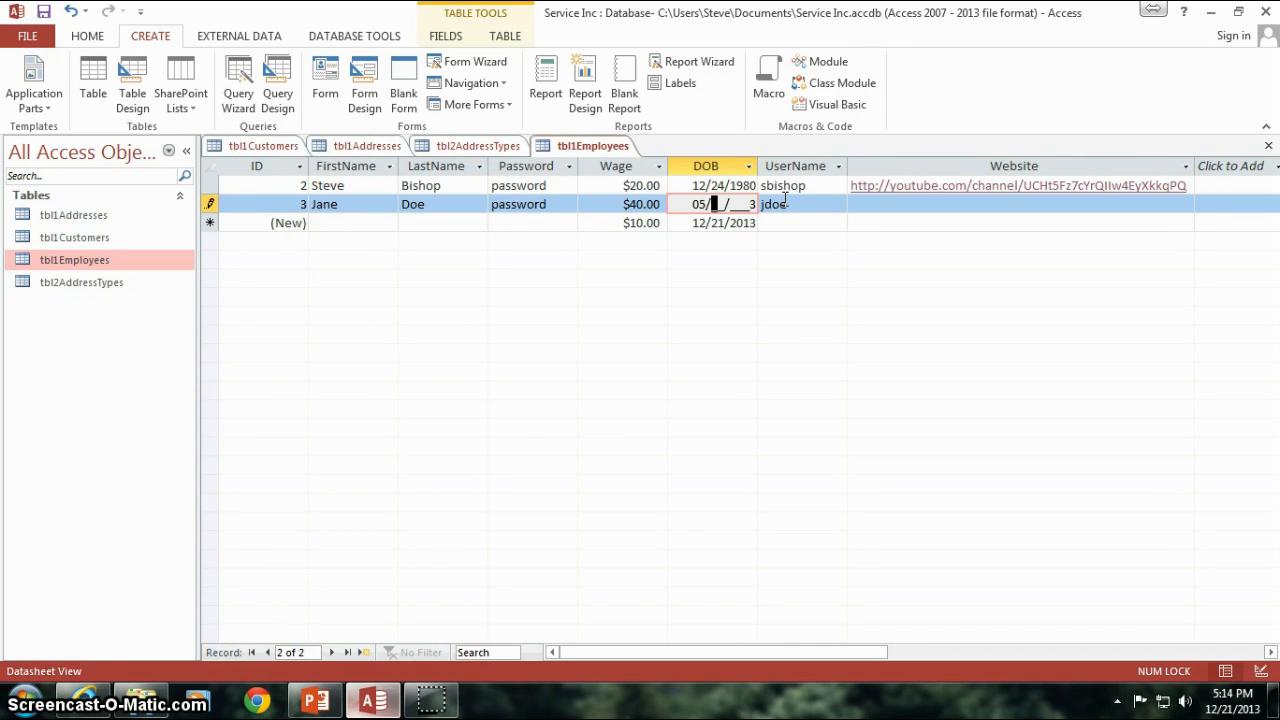
pyautogui.write('12')
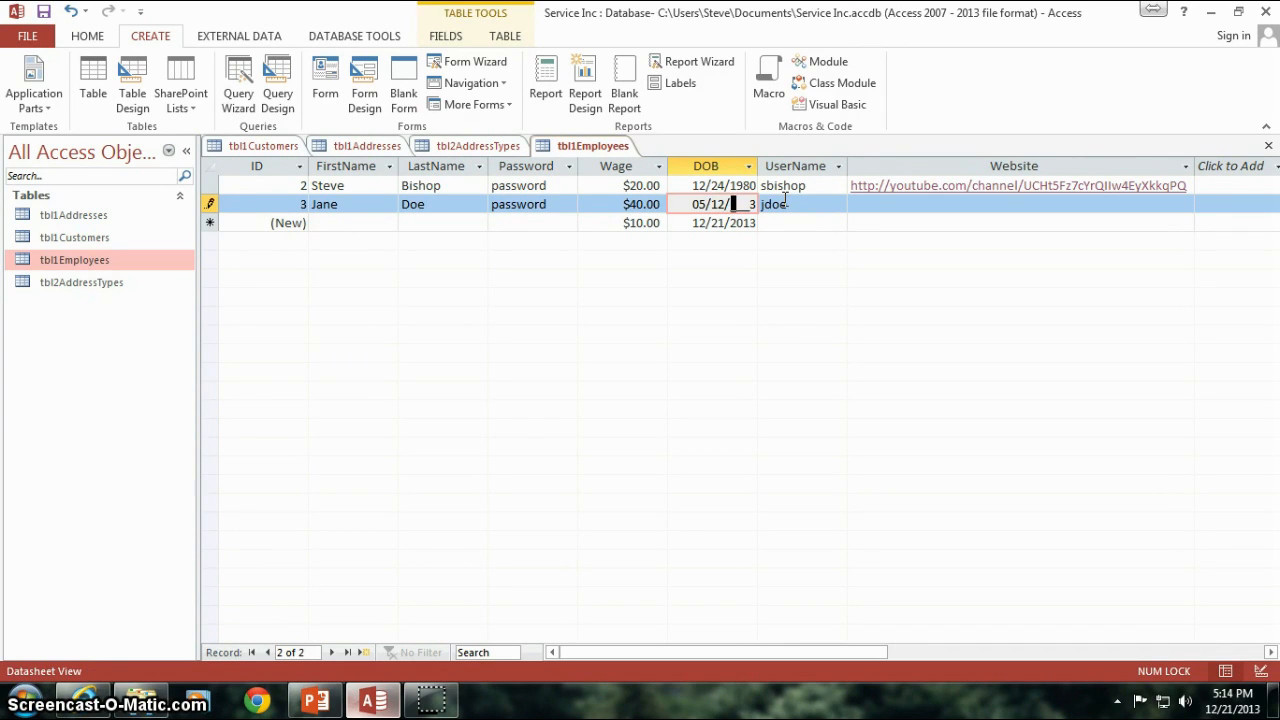
pyautogui.write('1985')
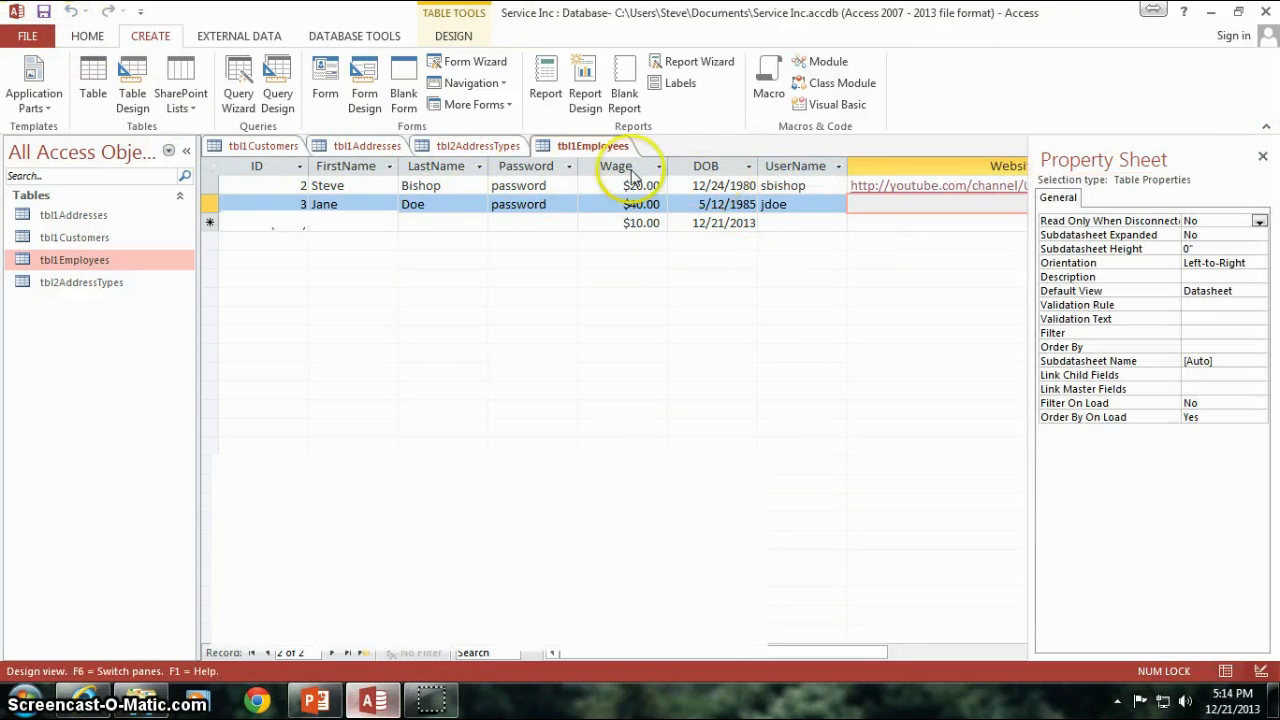
# Step: Close the Employees table and review the Customers design with its ID and CustomerName fields
pyautogui.click(264, 144)
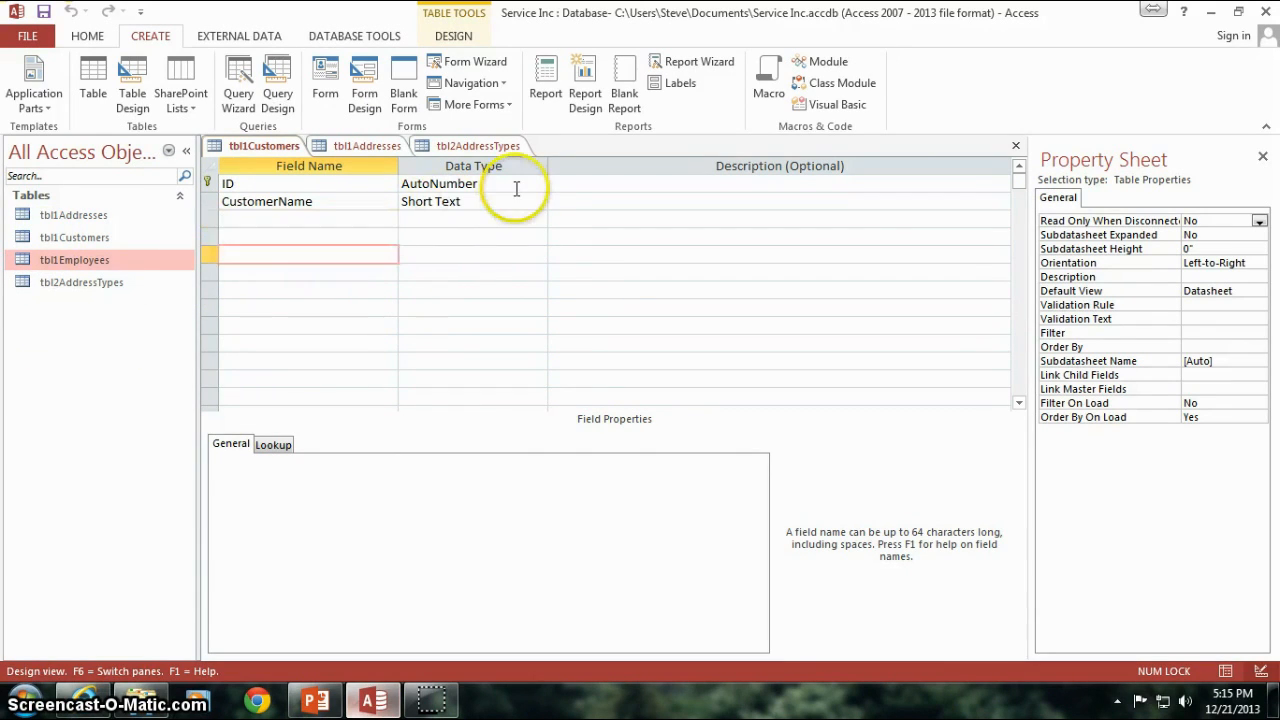
pyautogui.click(470, 200)
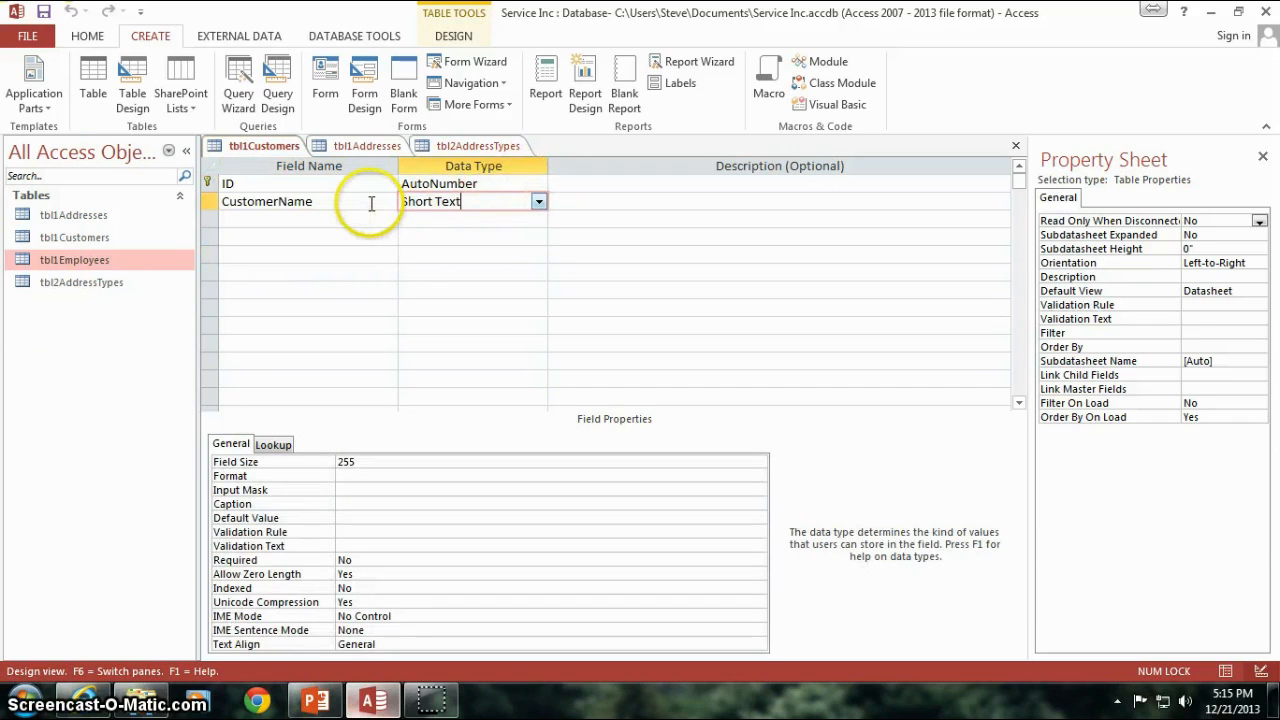
pyautogui.click(340, 200)
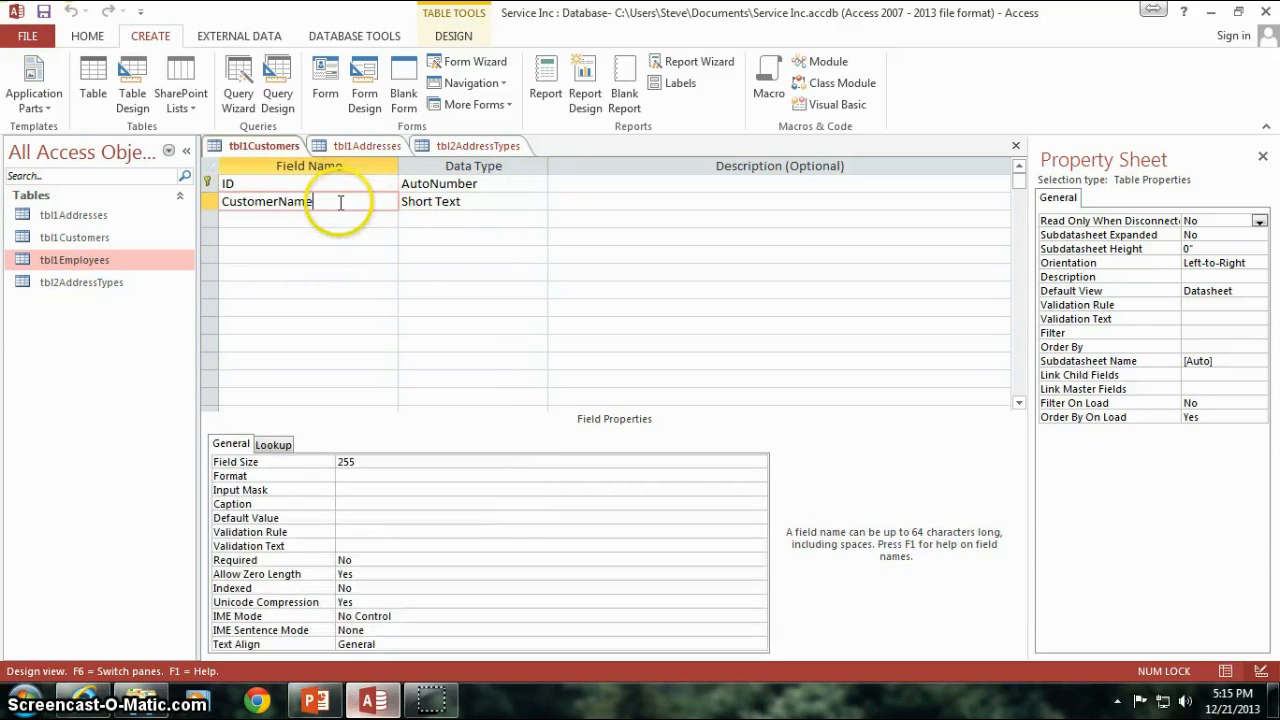
pyautogui.click(280, 218)
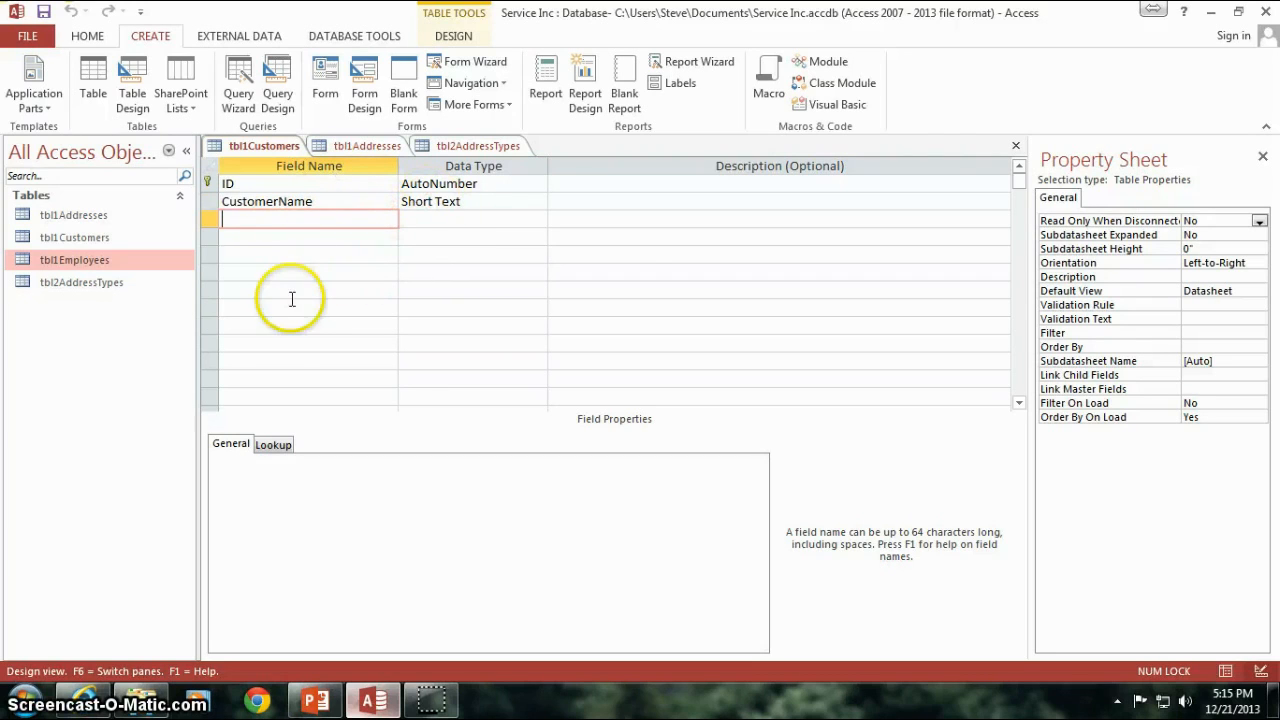
pyautogui.moveTo(324, 260)
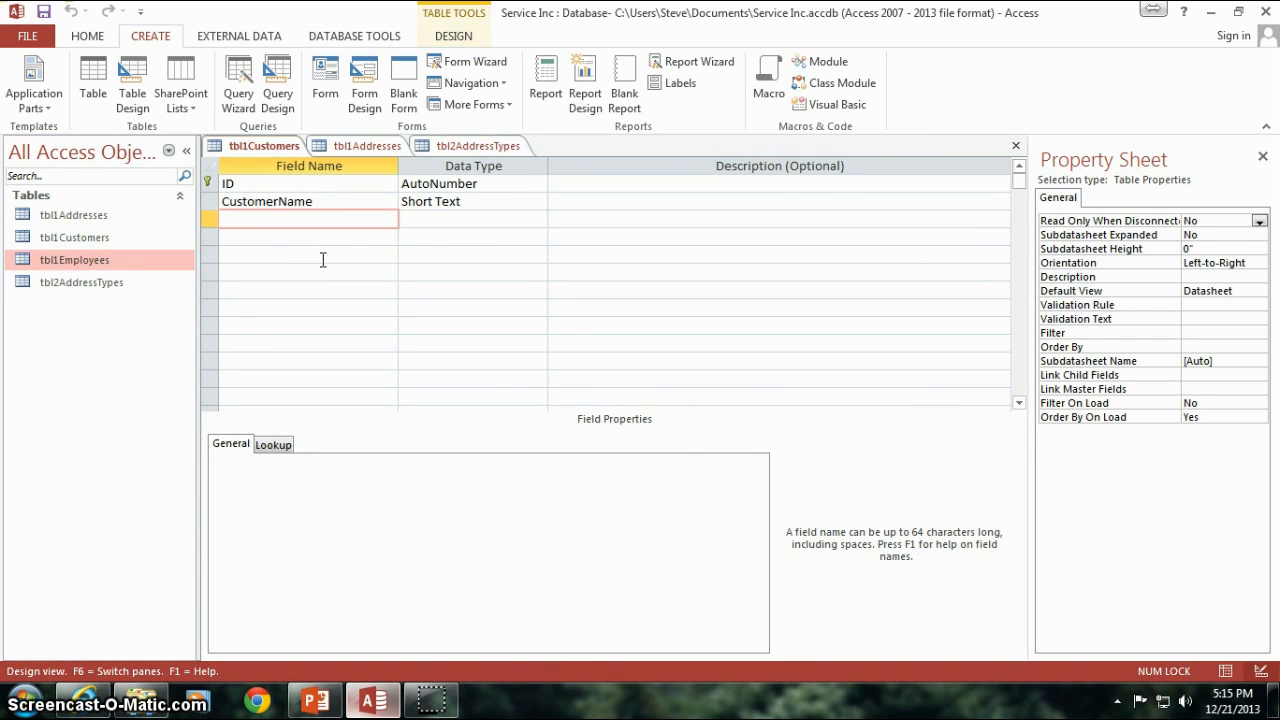
pyautogui.click(320, 230)
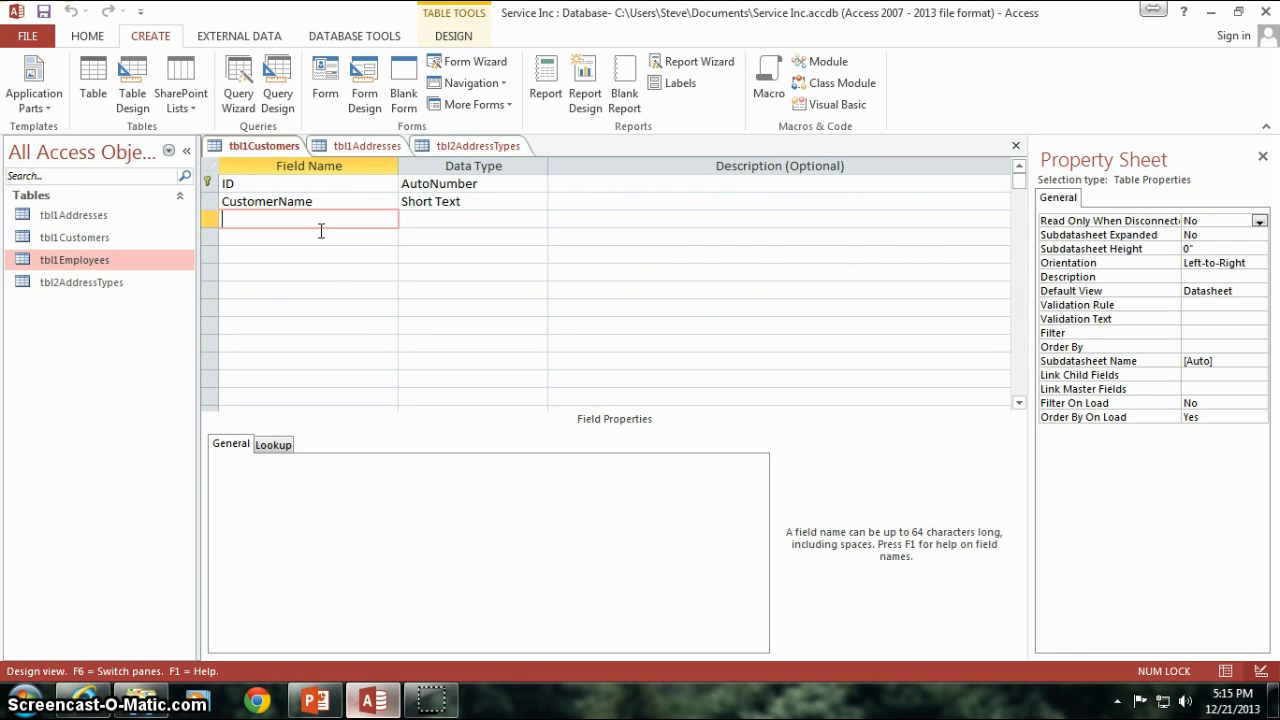
pyautogui.write('OfficeA')
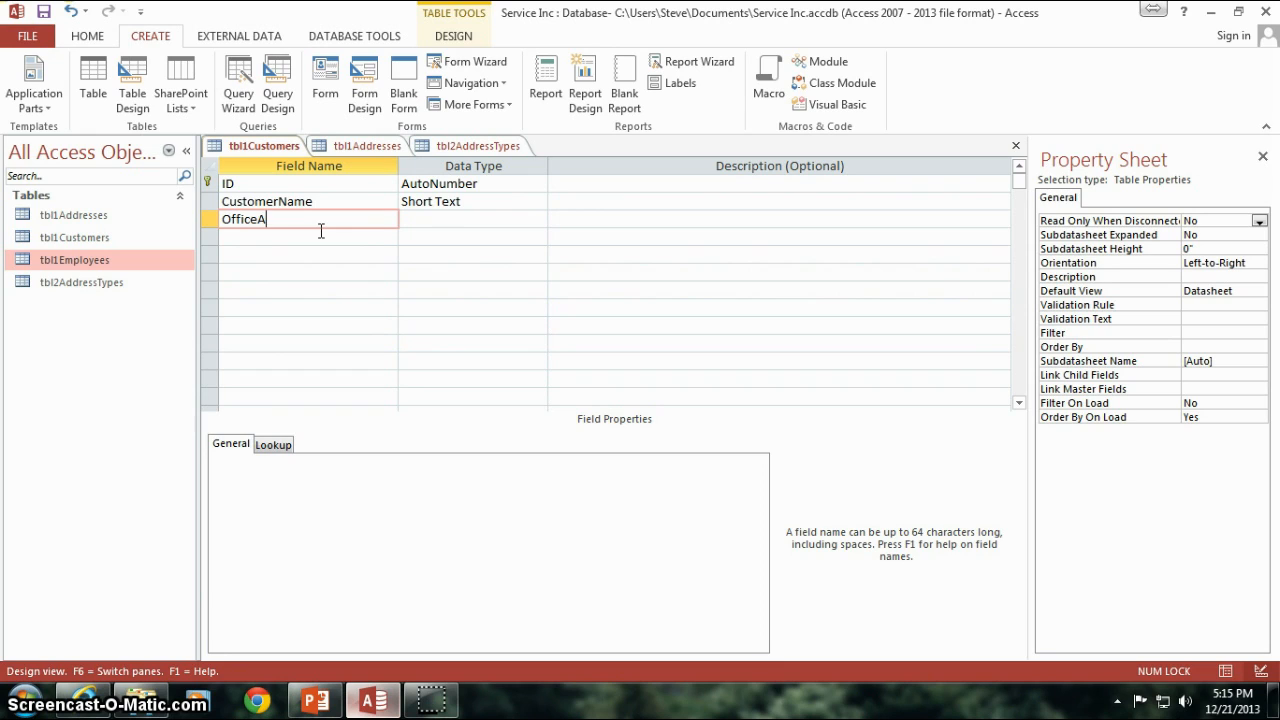
pyautogui.write('ddressLine1')
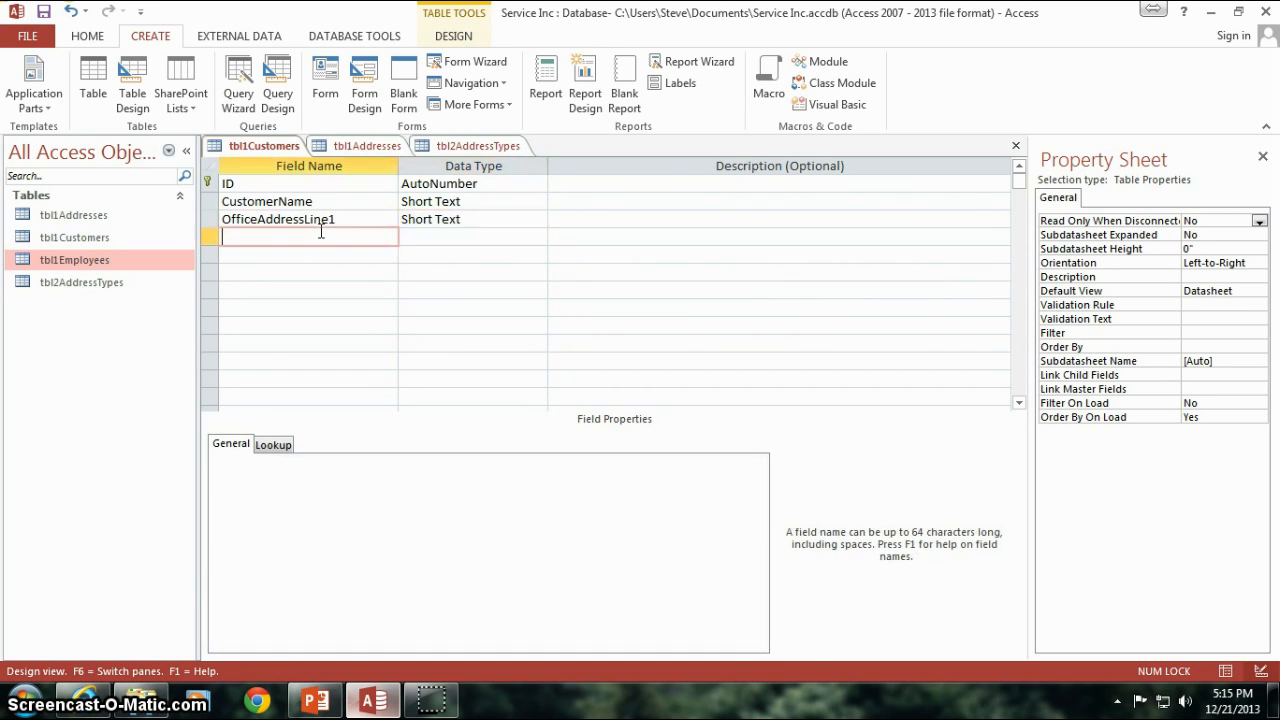
pyautogui.write('Offie')
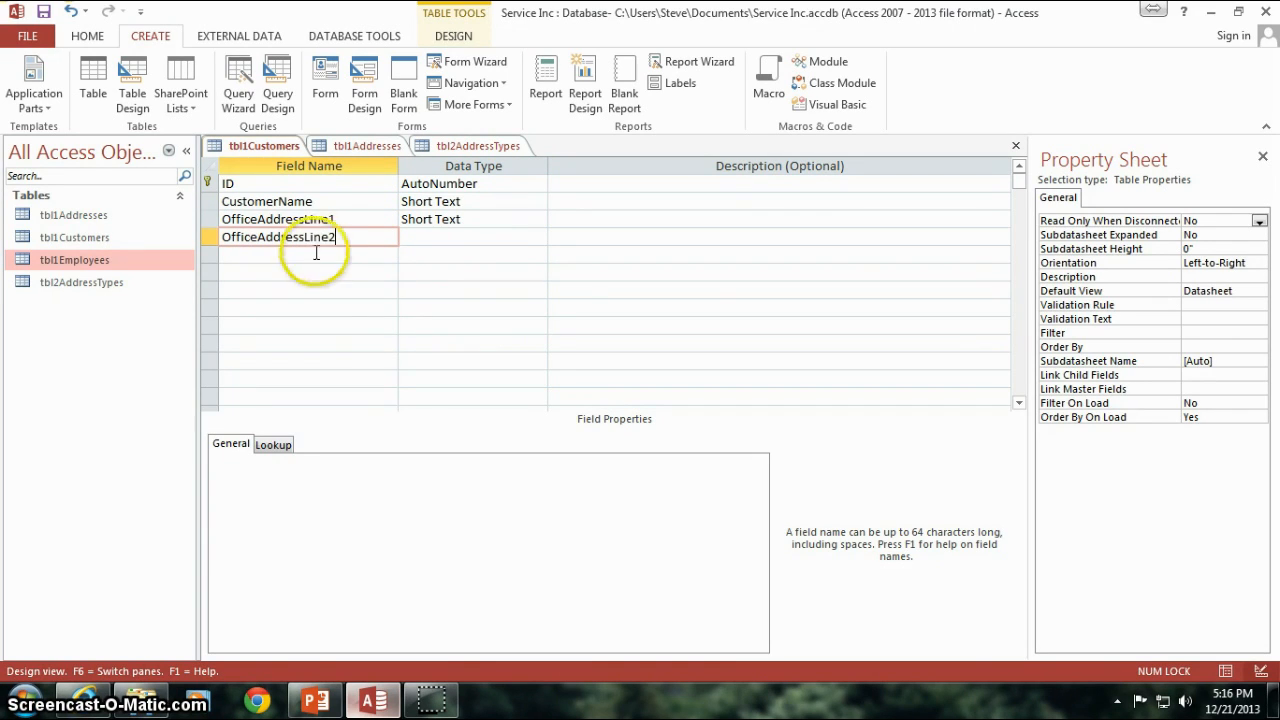
pyautogui.write('OfficeAd')
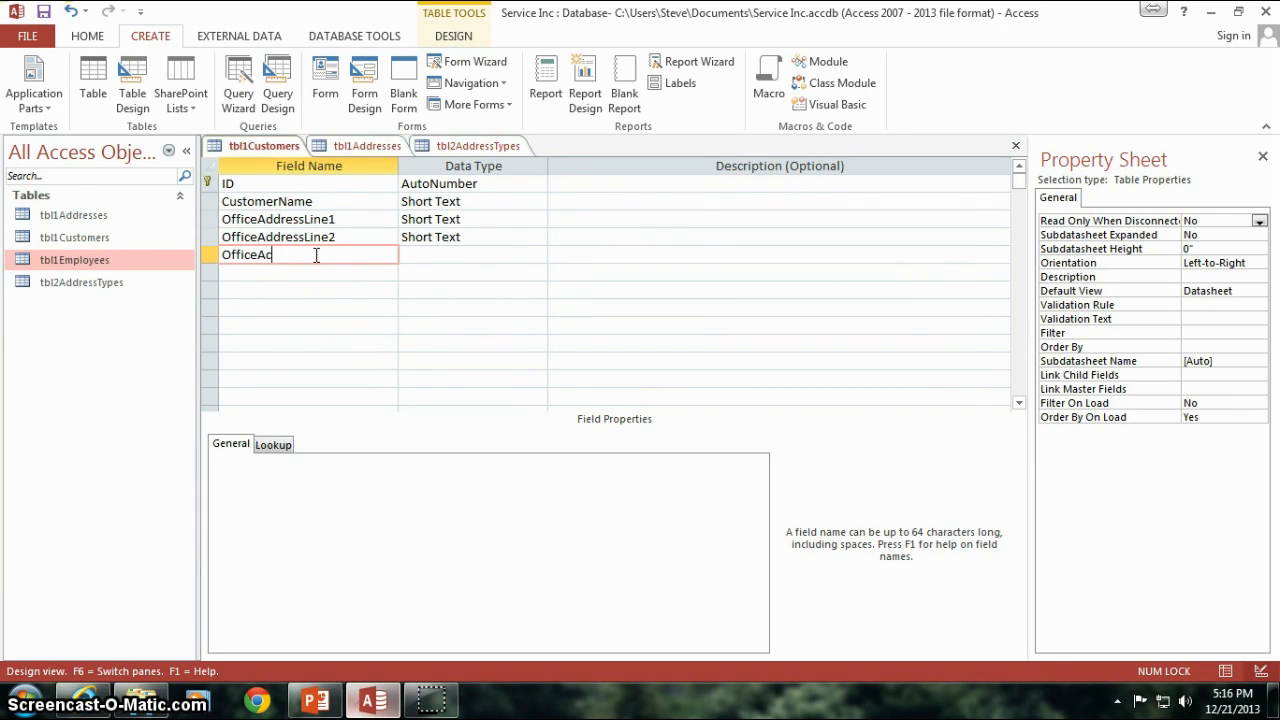
pyautogui.write('ress')
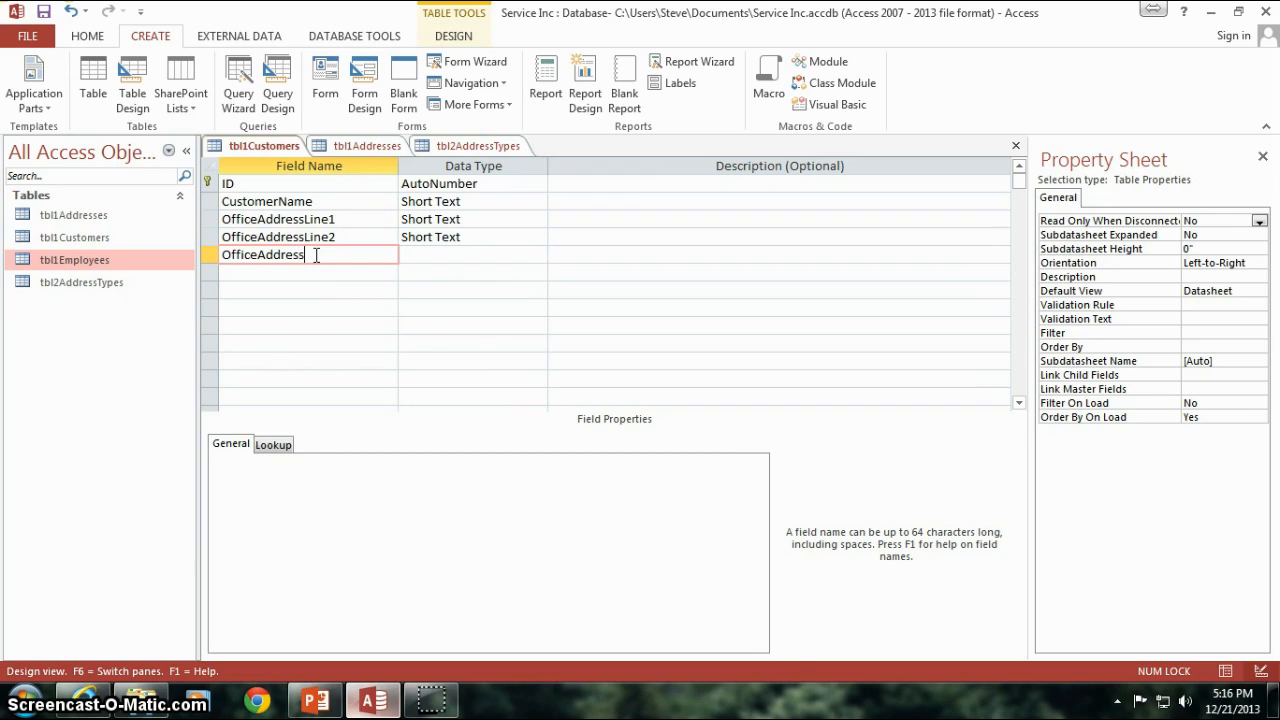
pyautogui.press('BackSpace')
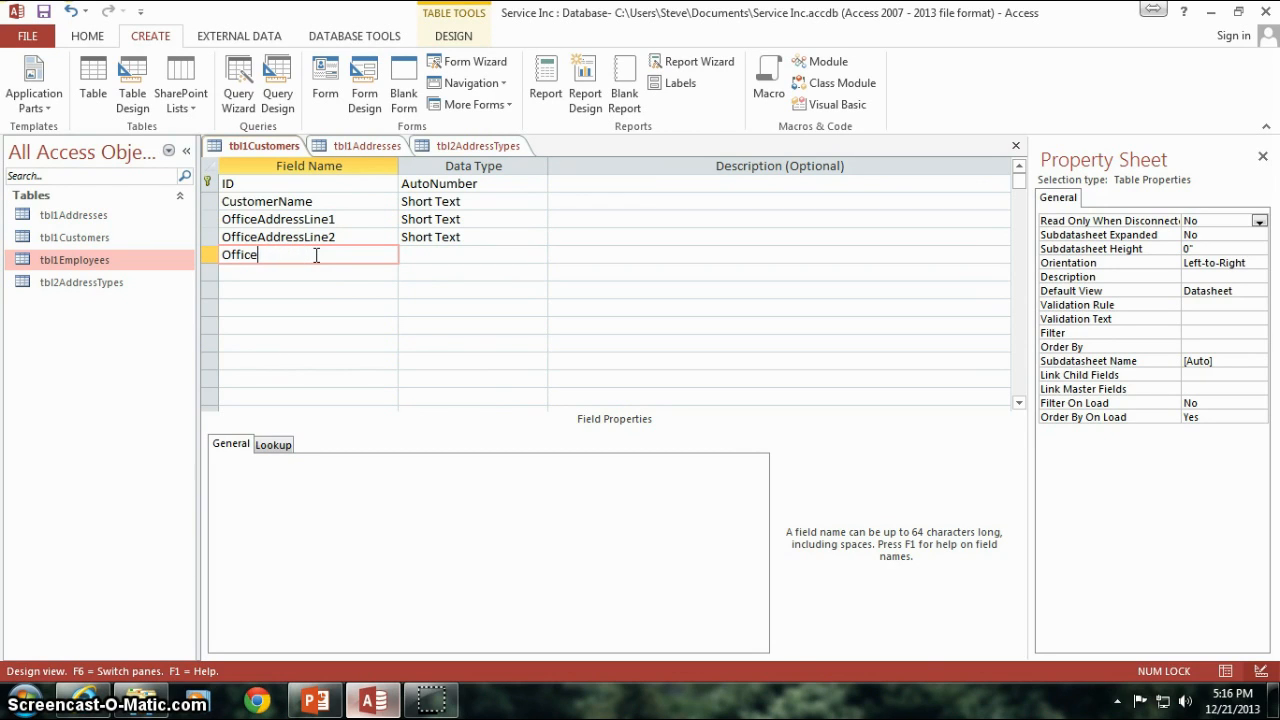
pyautogui.press('Backspace')
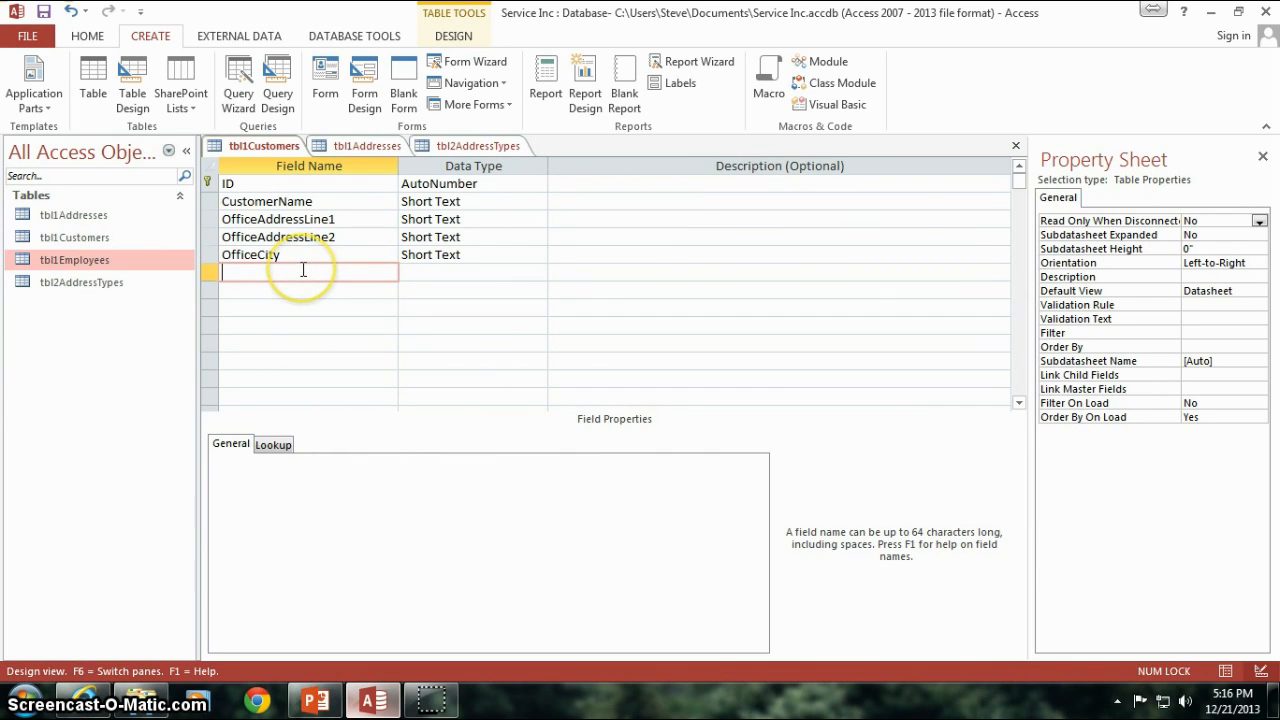
pyautogui.write('Billi')
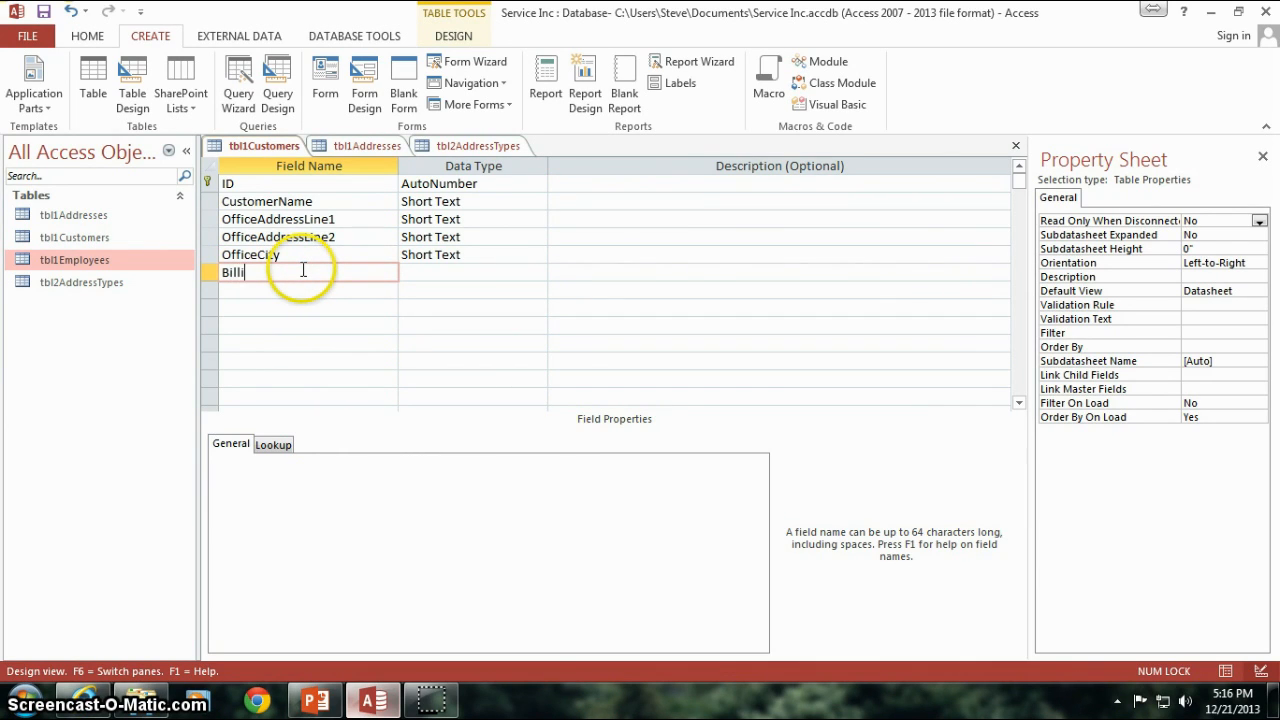
pyautogui.write('ng')
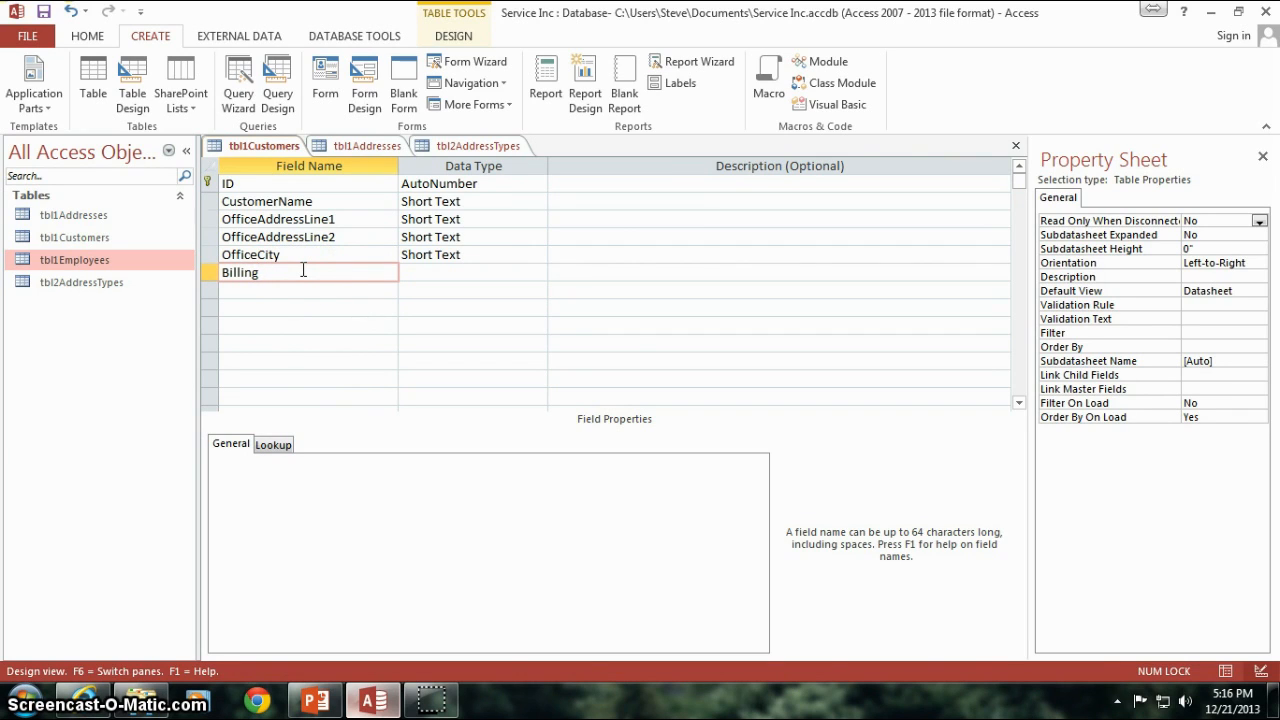
pyautogui.write('Address')
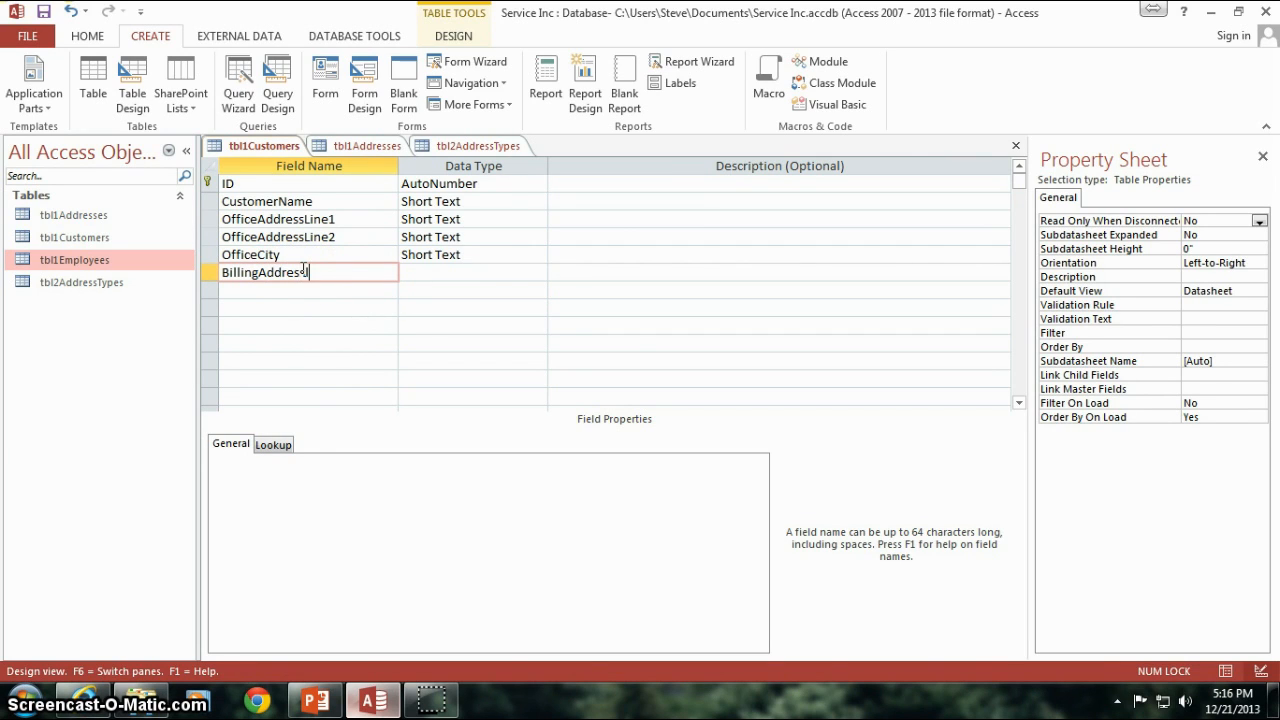
pyautogui.write('Line1')
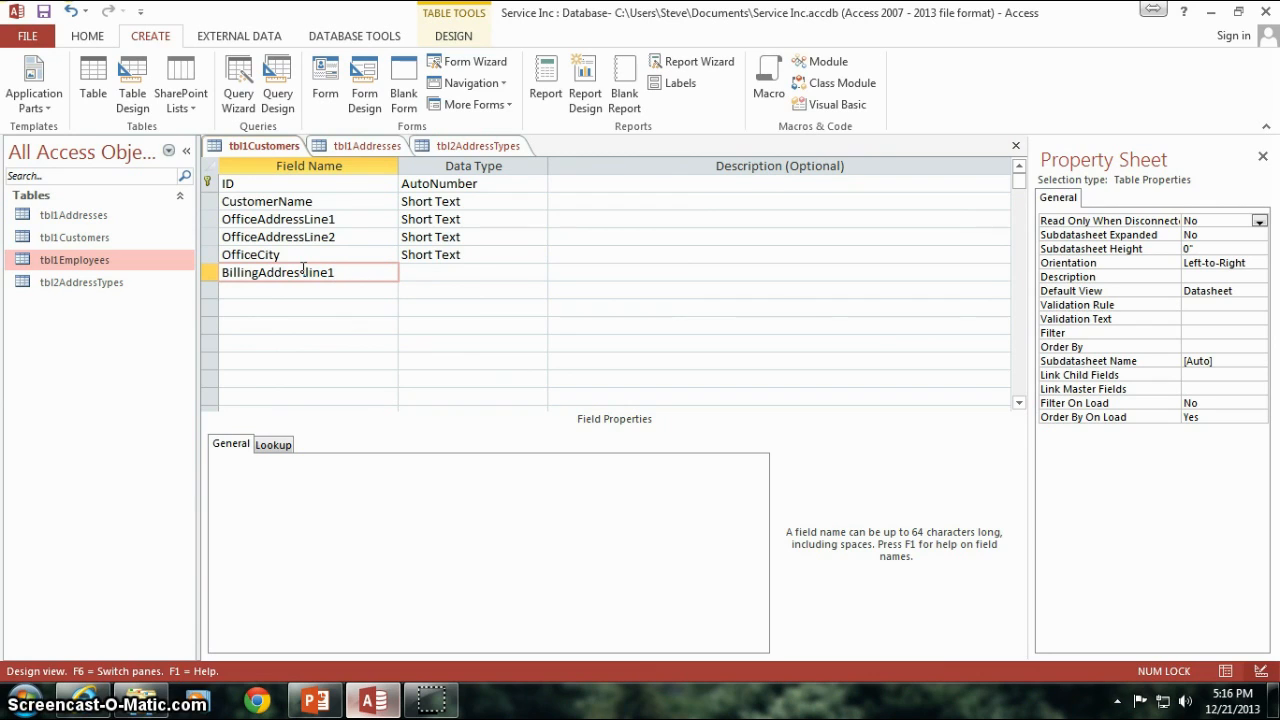
pyautogui.click(280, 218)
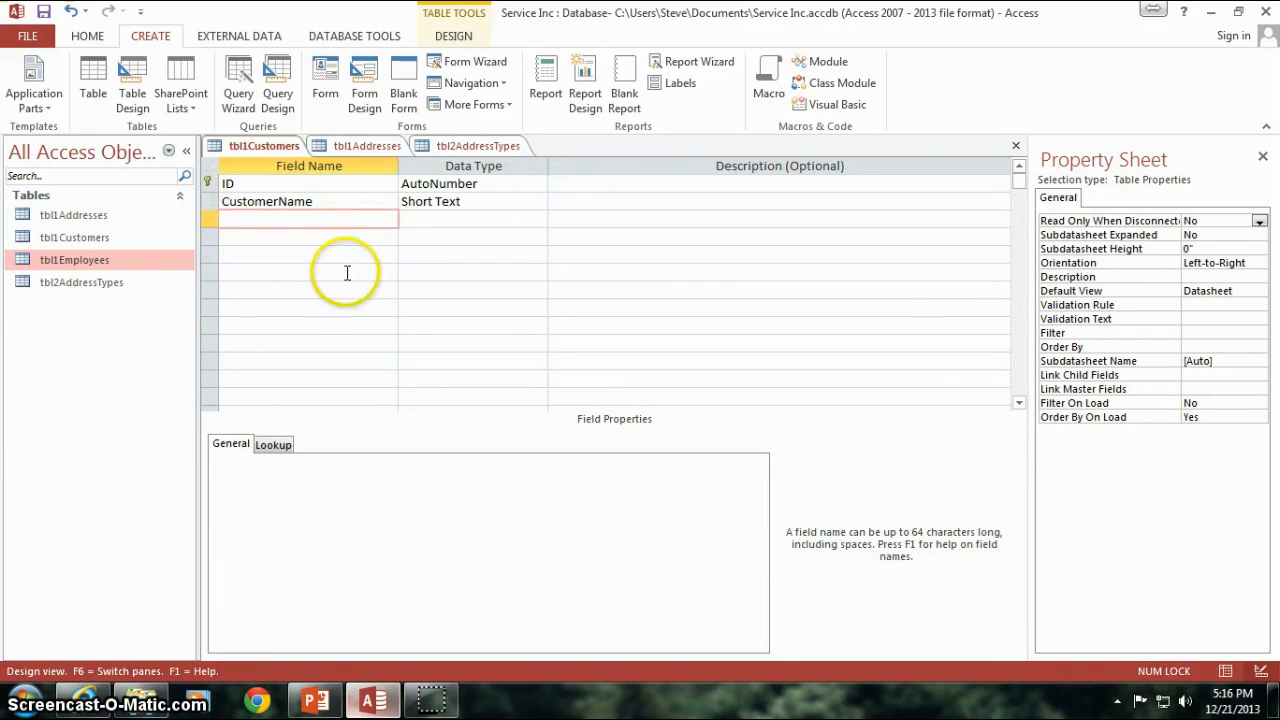
pyautogui.click(268, 200)
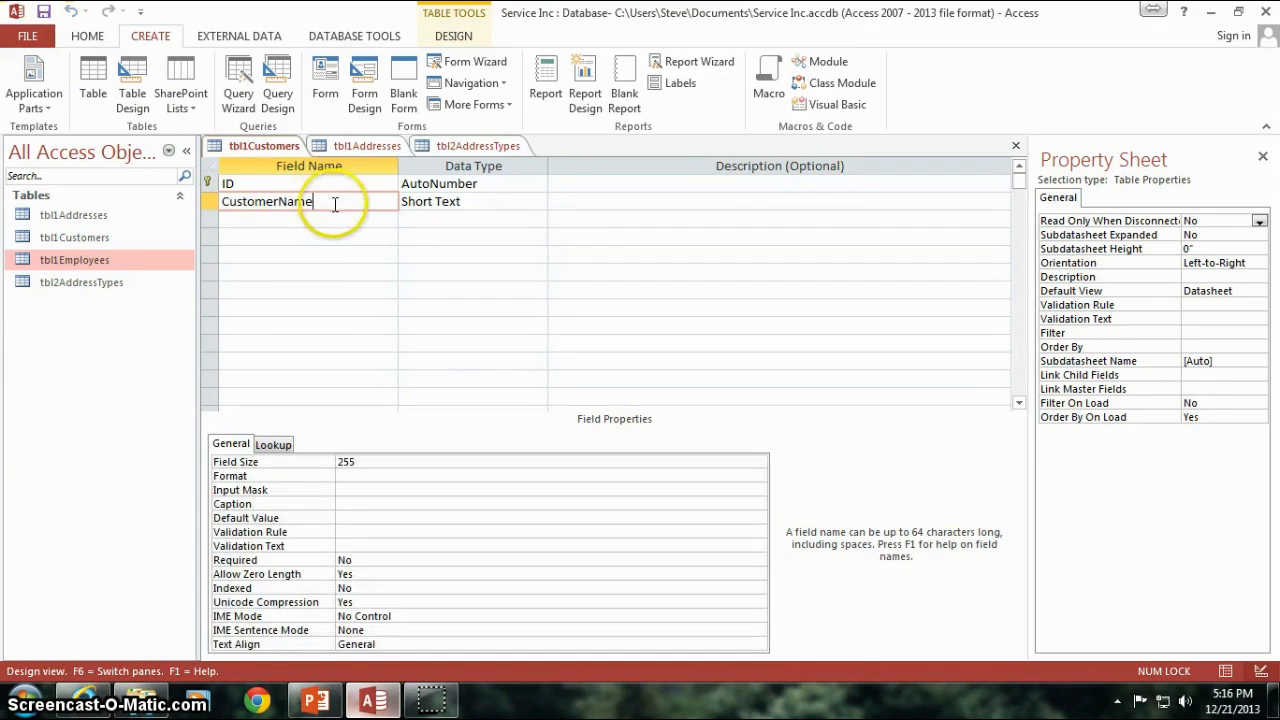
pyautogui.click(290, 236)
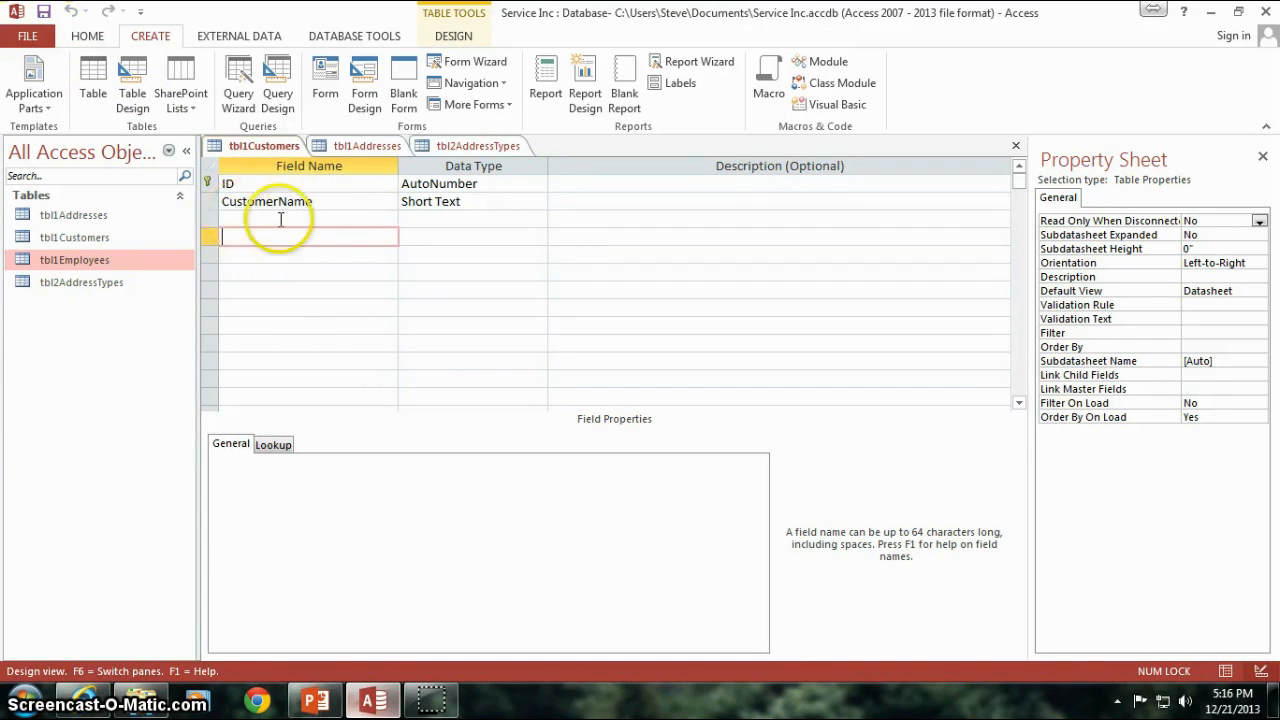
pyautogui.moveTo(332, 214)
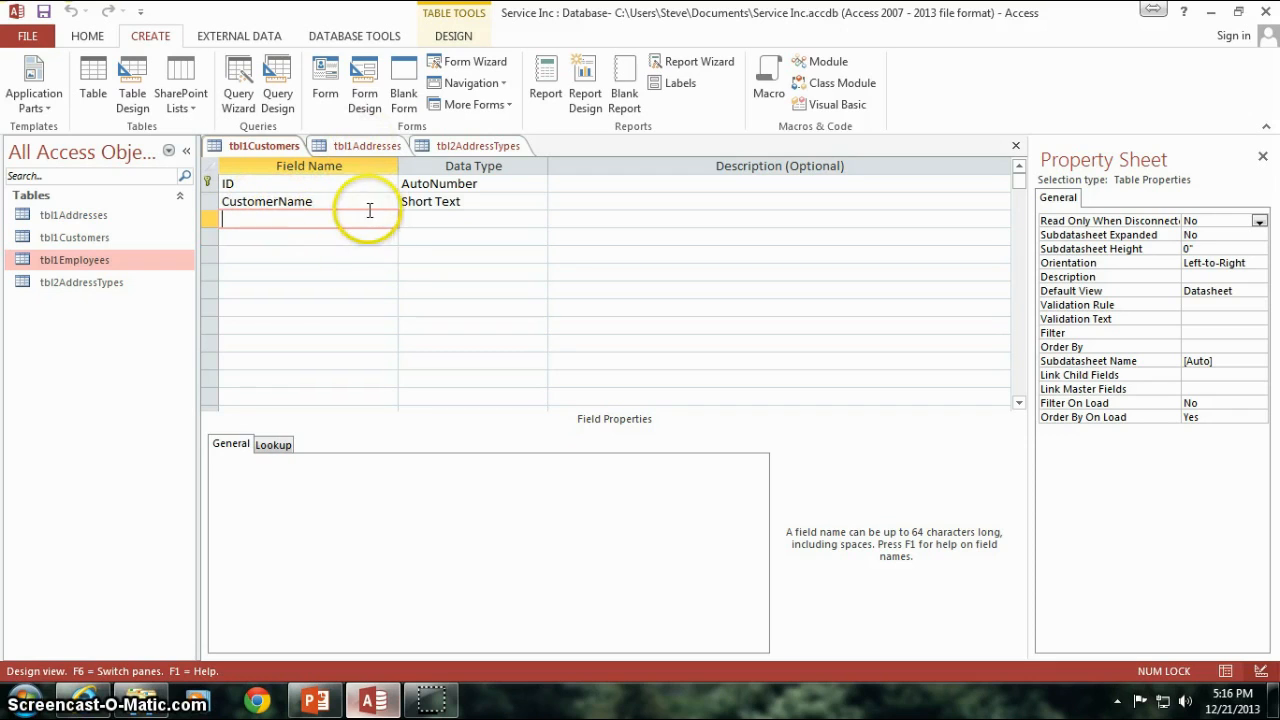
pyautogui.click(268, 200)
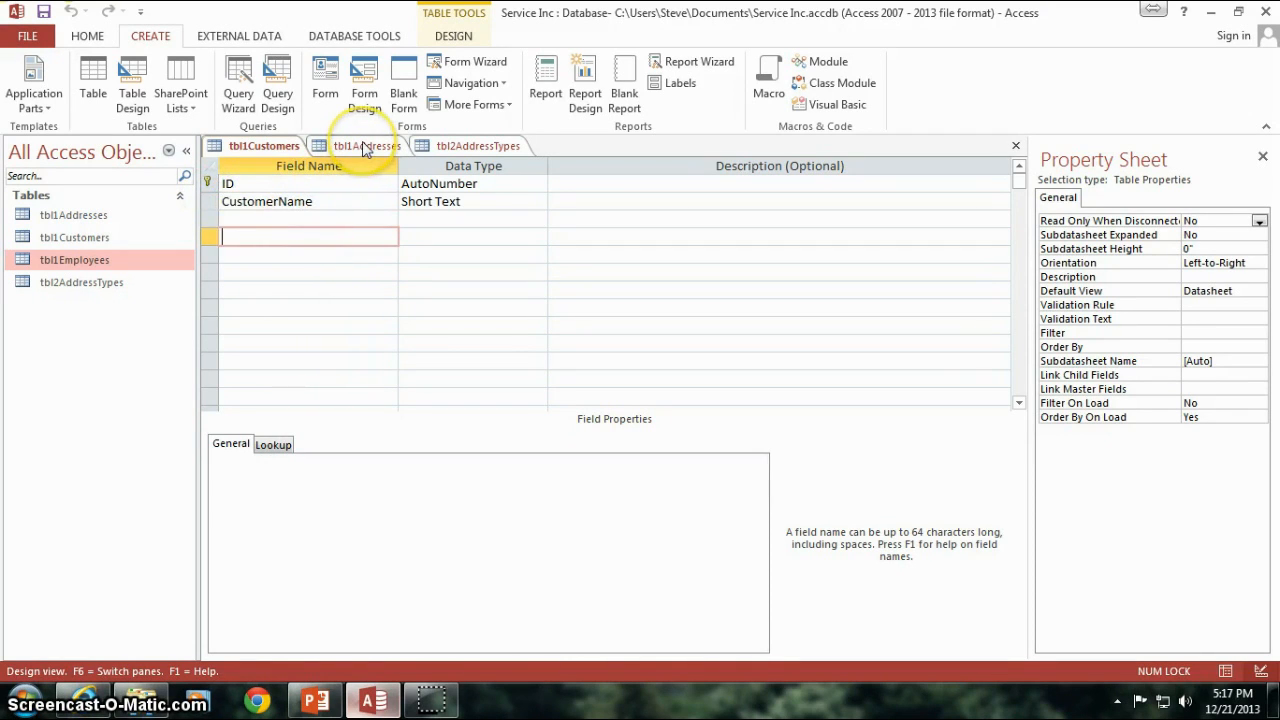
pyautogui.click(364, 144)
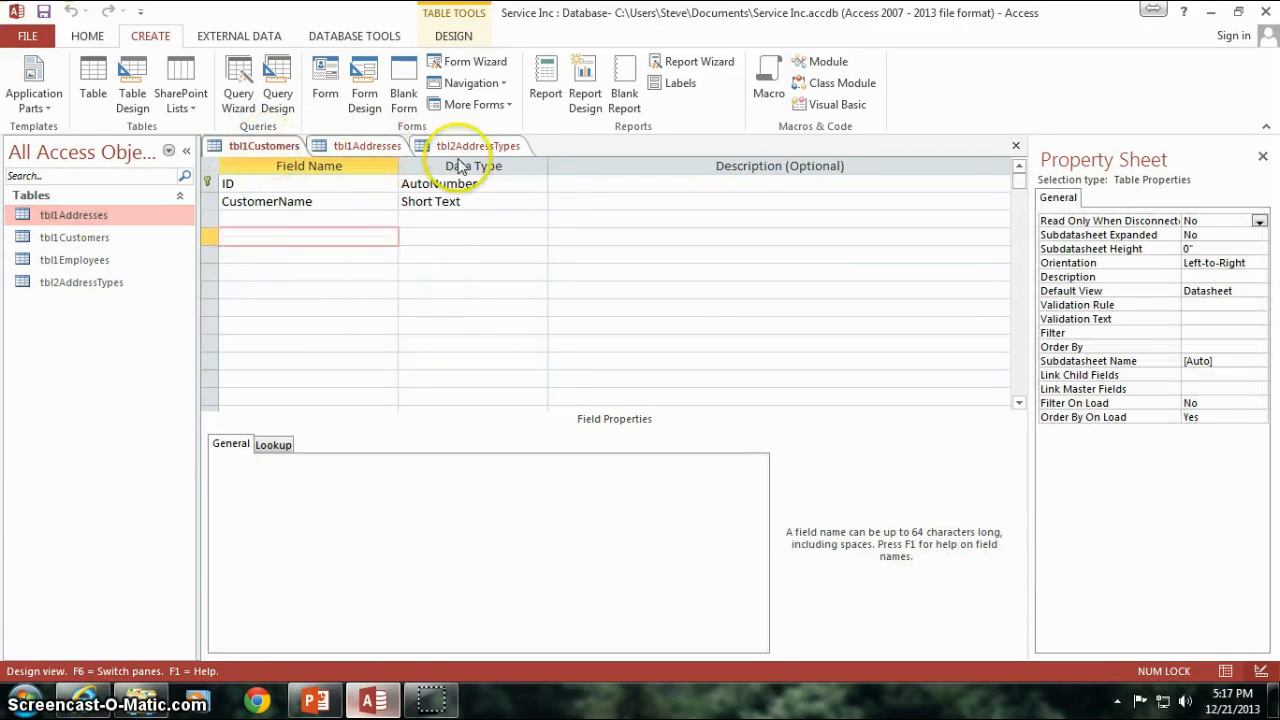
# Step: Compare the Addresses Customer_ID and ID fields against the Customers table's ID field
pyautogui.click(364, 144)
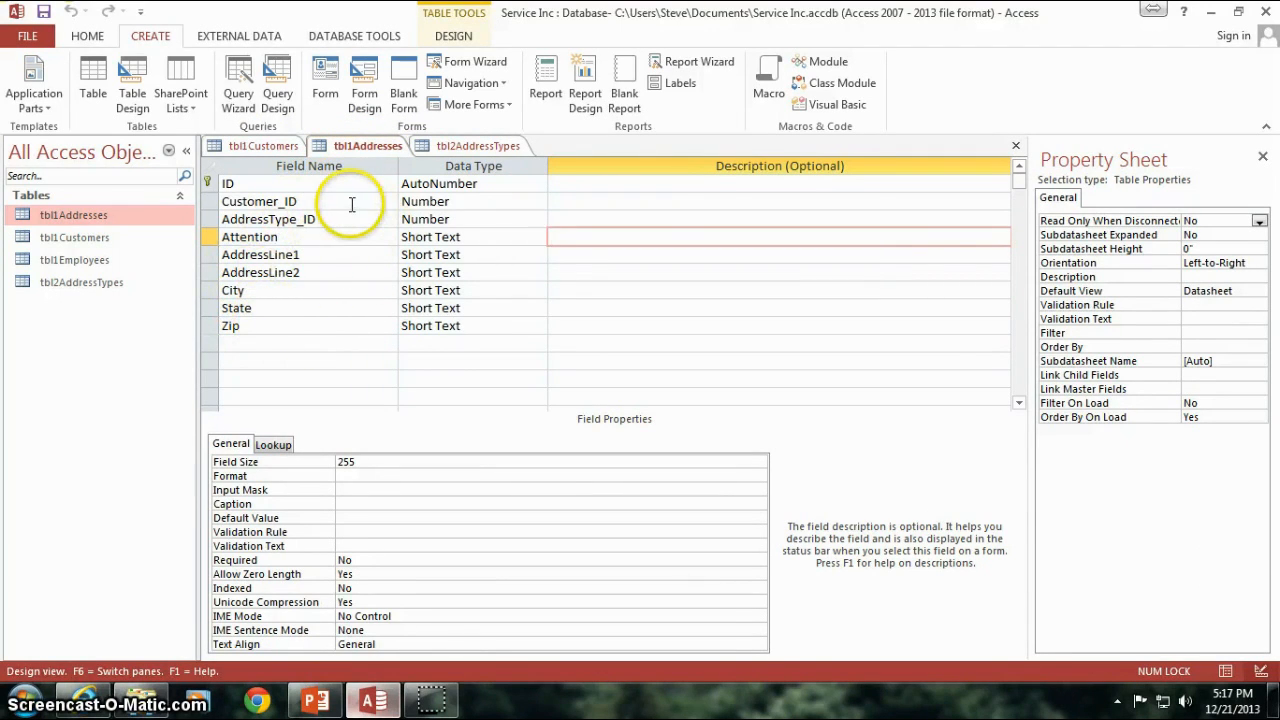
pyautogui.click(268, 218)
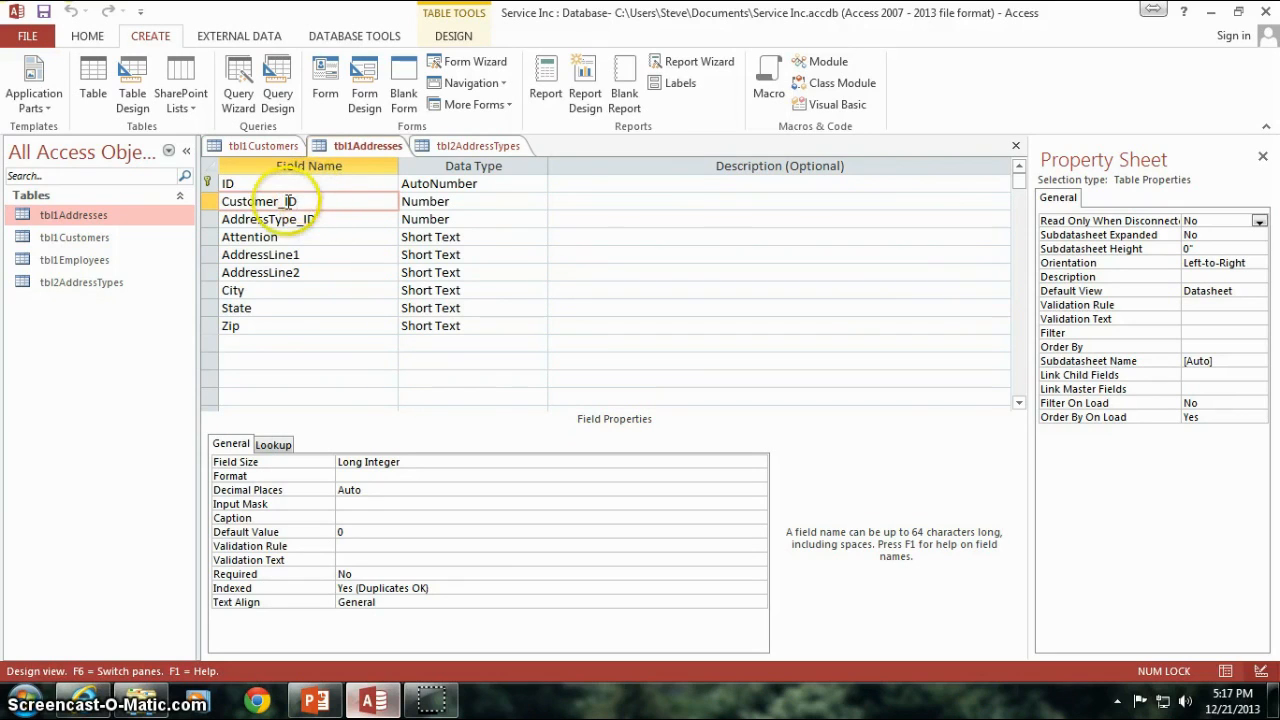
pyautogui.click(272, 200)
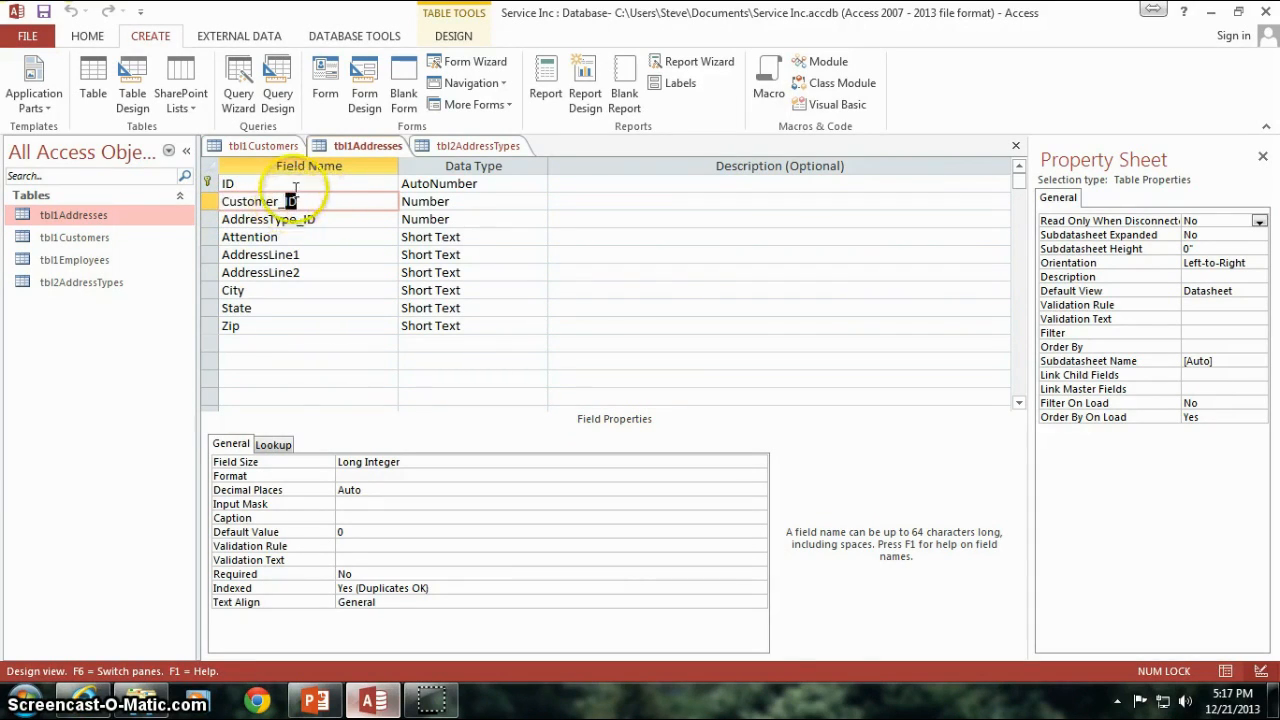
pyautogui.click(264, 144)
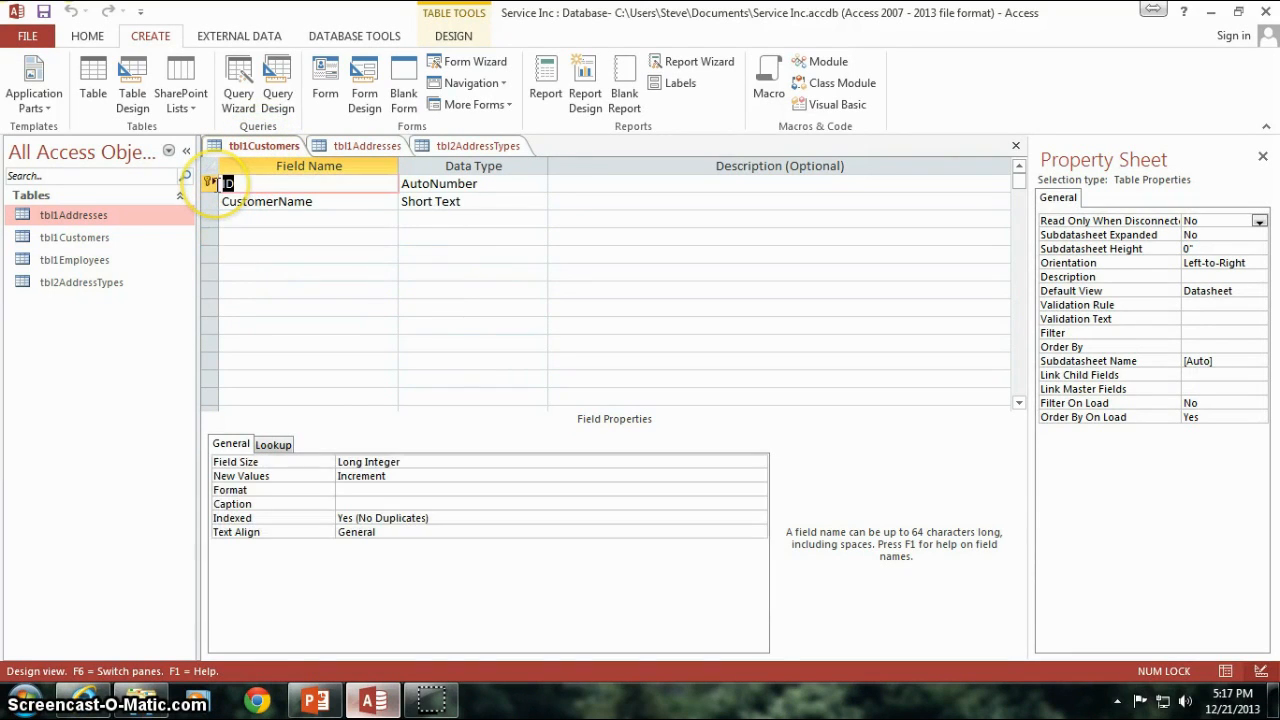
pyautogui.click(368, 144)
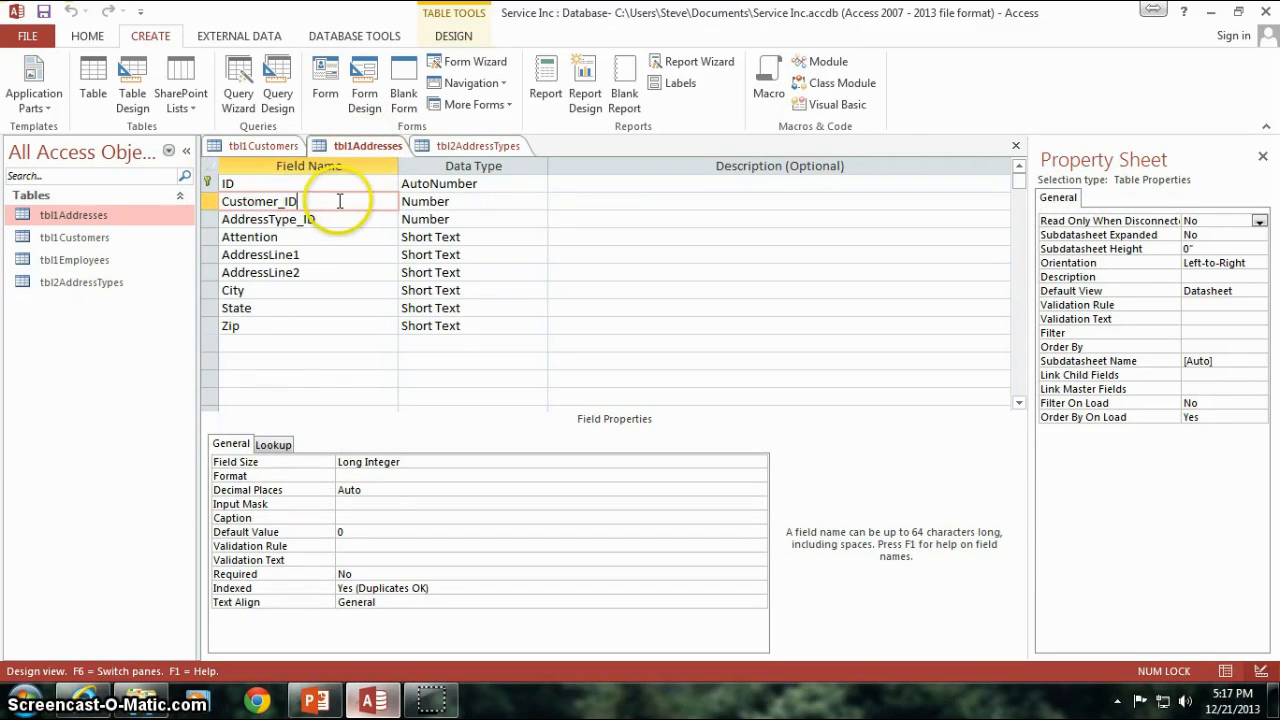
pyautogui.doubleClick(258, 200)
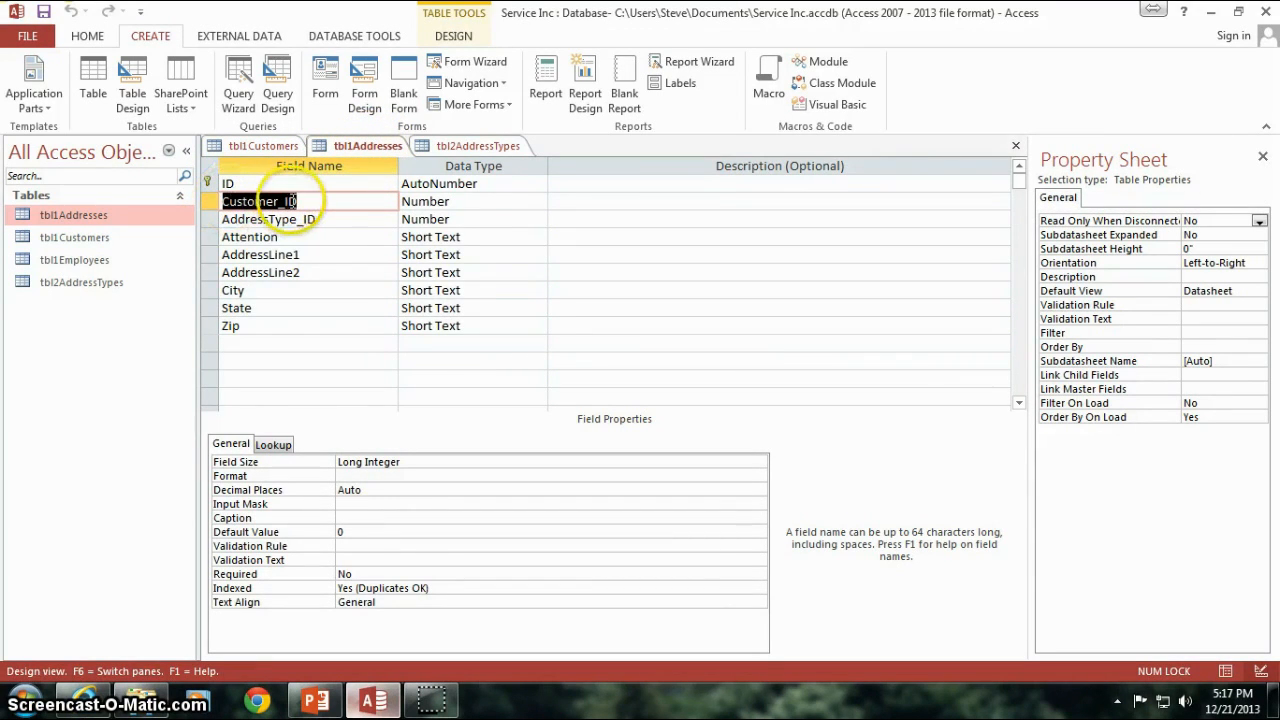
pyautogui.click(452, 200)
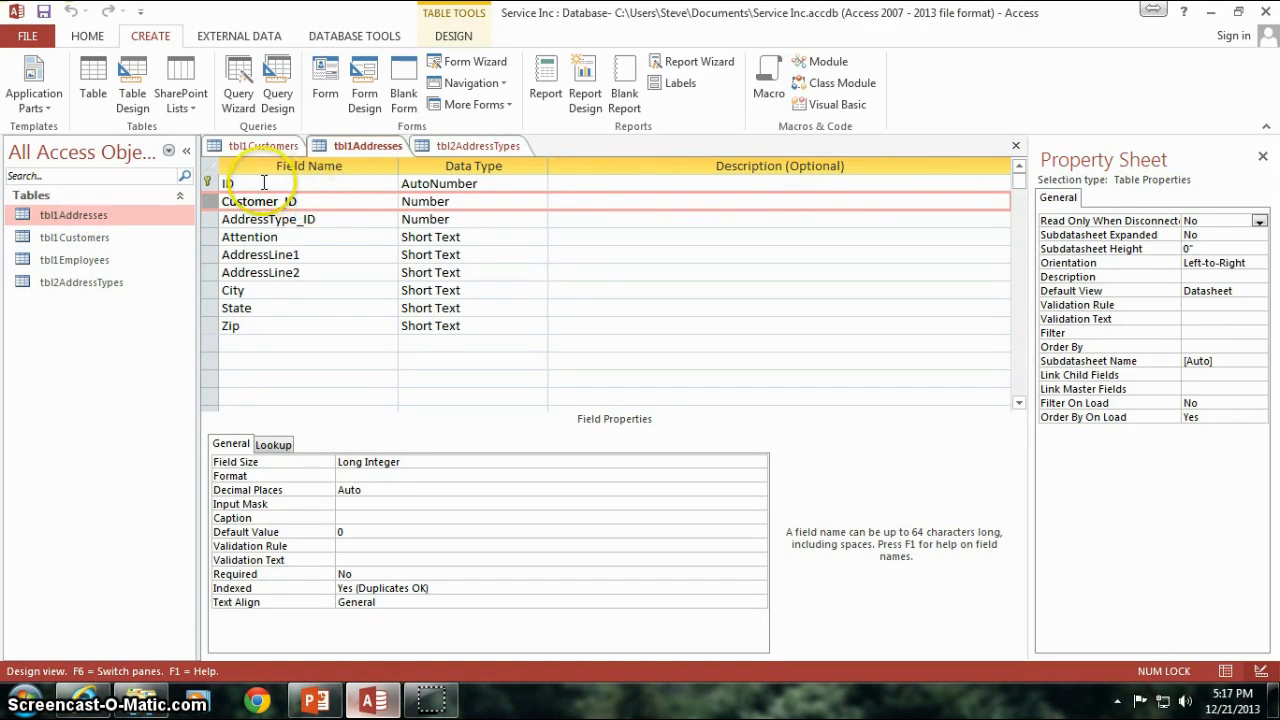
pyautogui.click(228, 184)
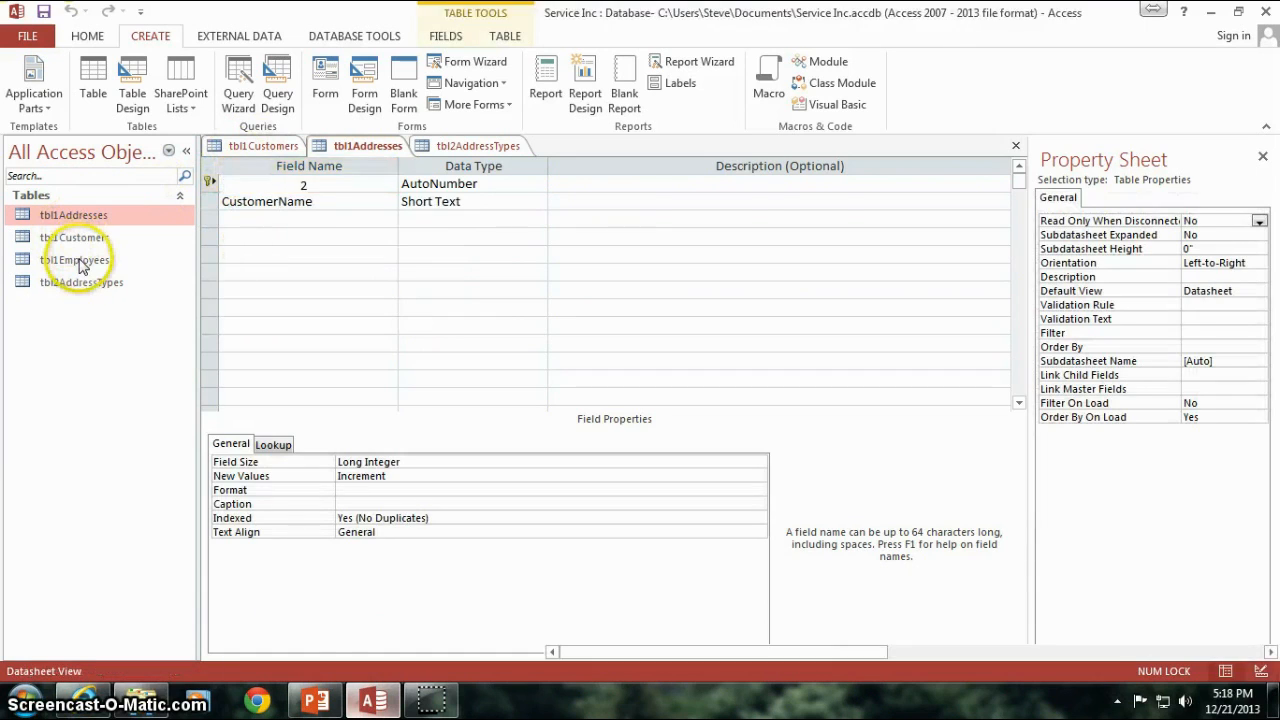
# Step: Open the Employees table design, then recheck the Addresses Customer_ID and ID field properties
pyautogui.doubleClick(74, 260)
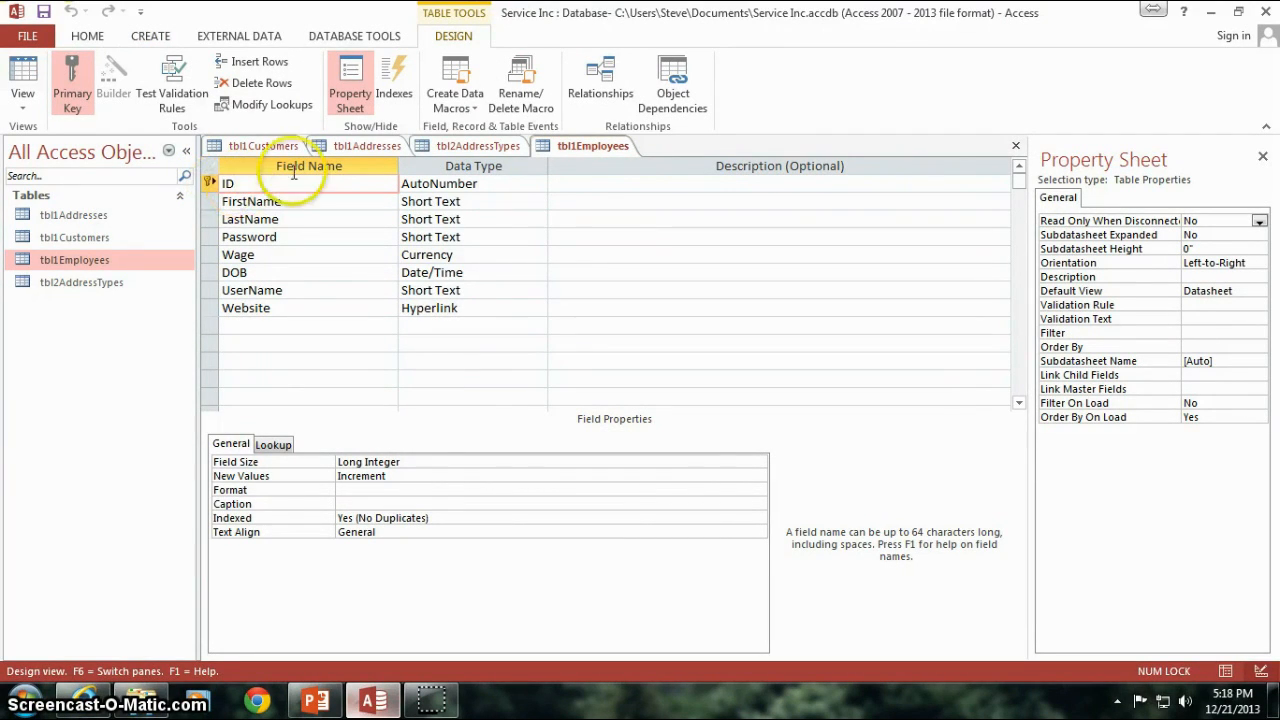
pyautogui.click(264, 146)
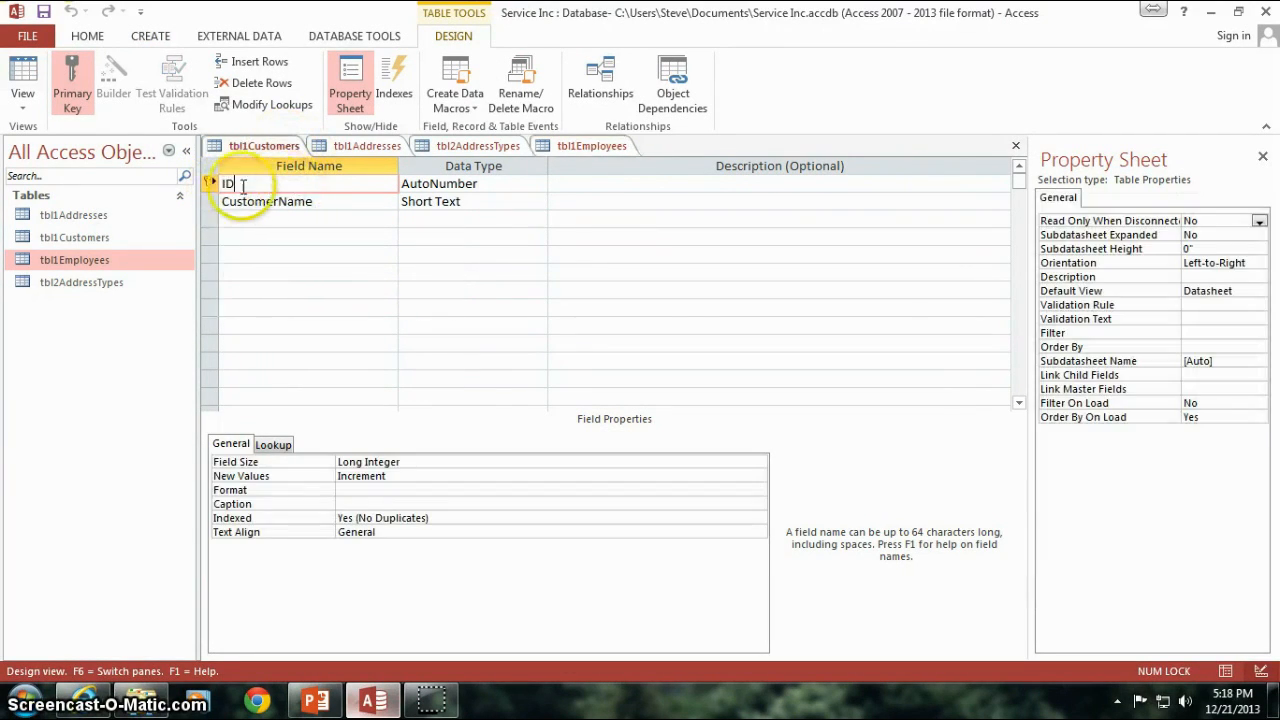
pyautogui.click(364, 144)
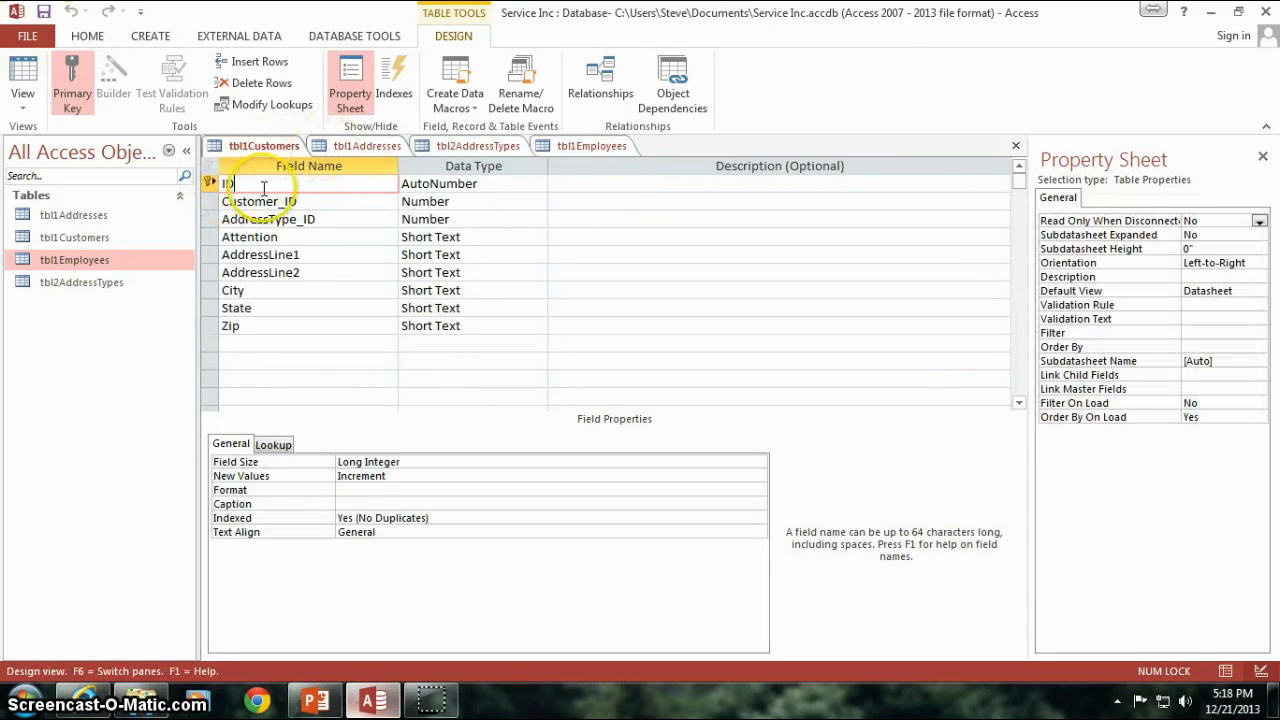
pyautogui.click(368, 146)
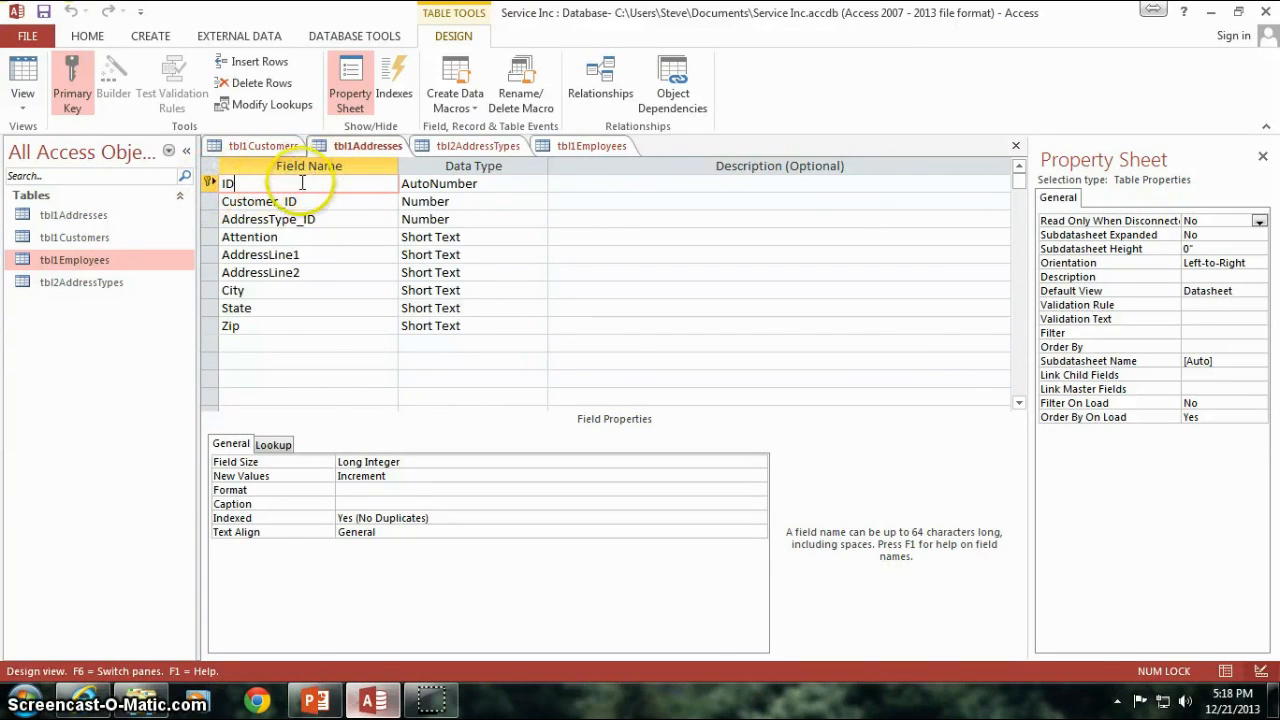
pyautogui.click(260, 200)
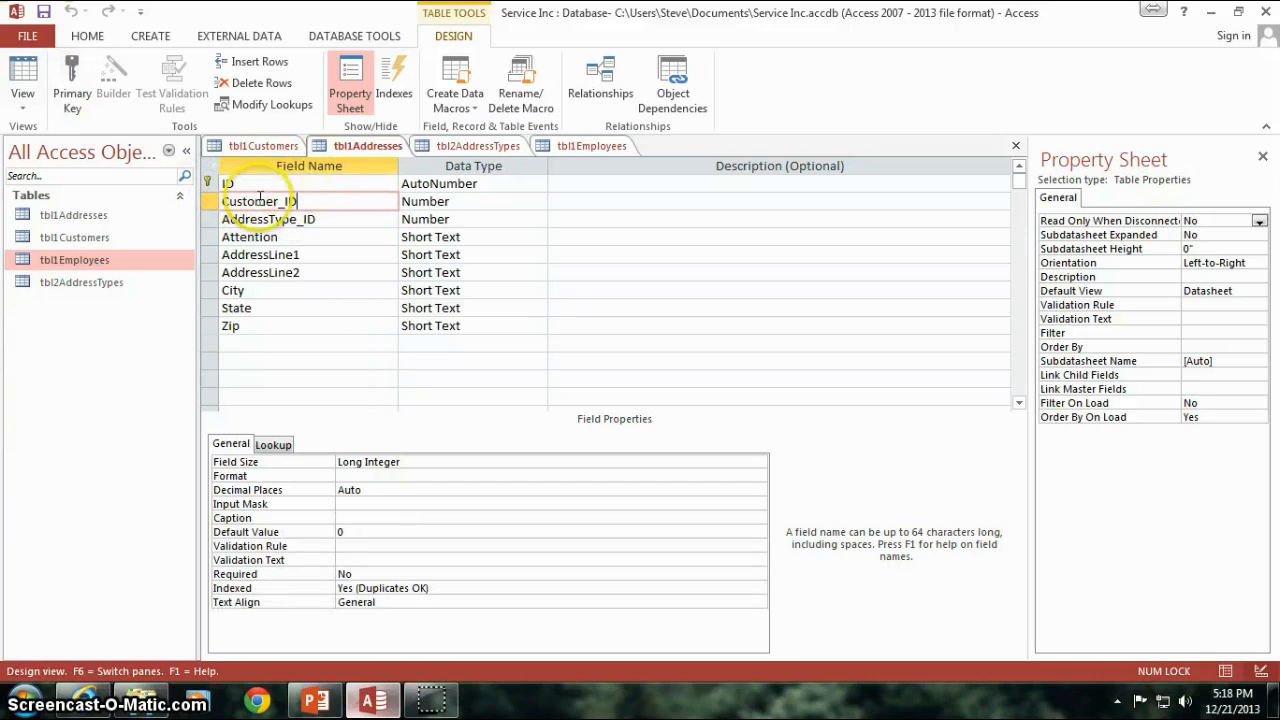
pyautogui.moveTo(332, 186)
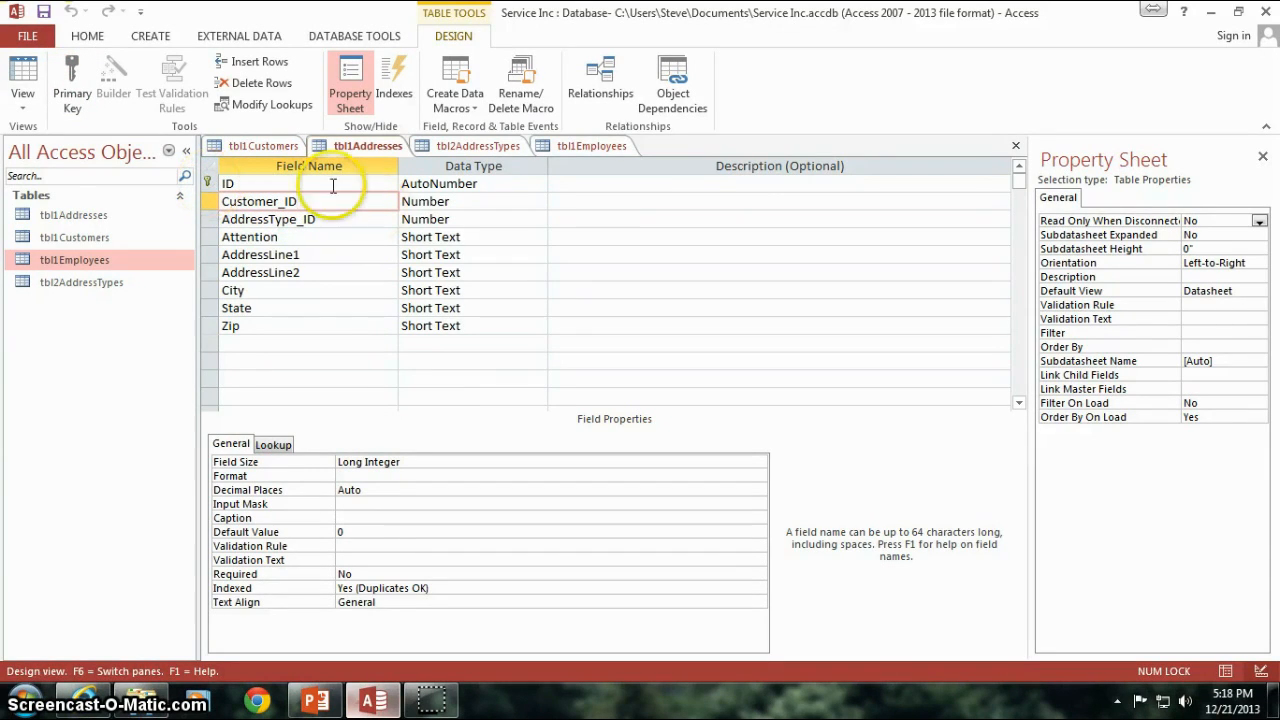
pyautogui.click(72, 70)
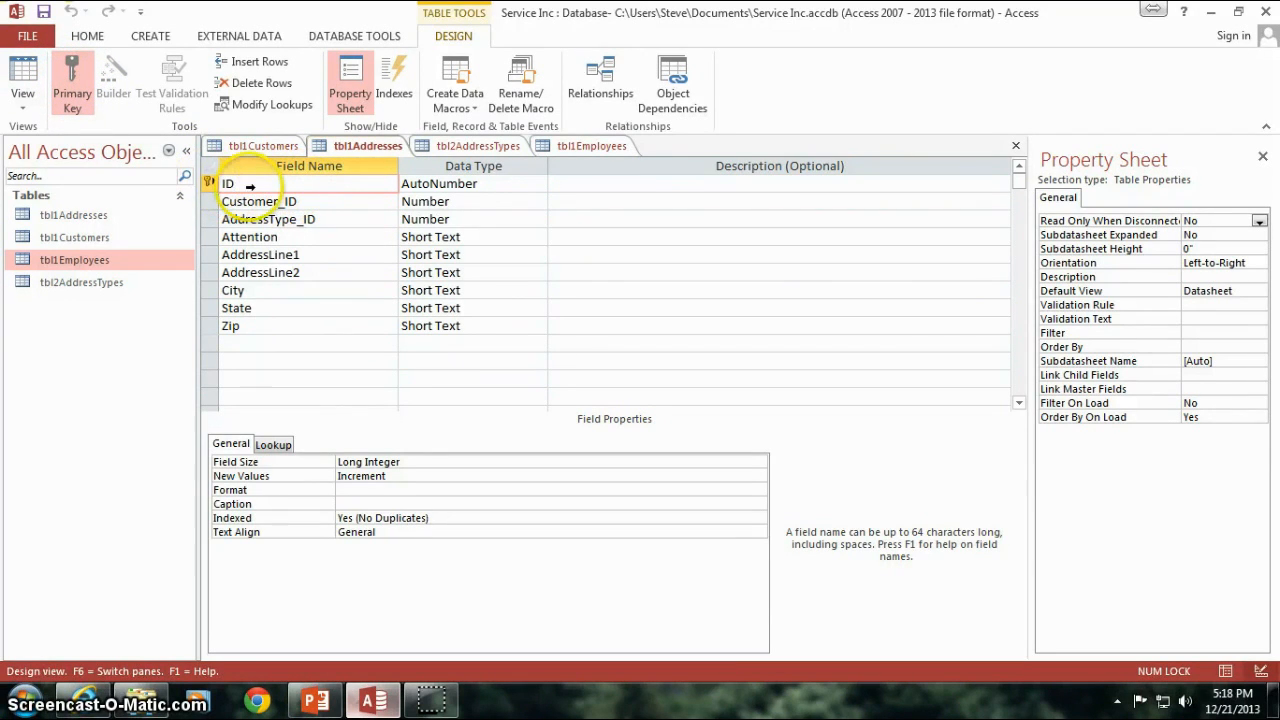
pyautogui.click(228, 184)
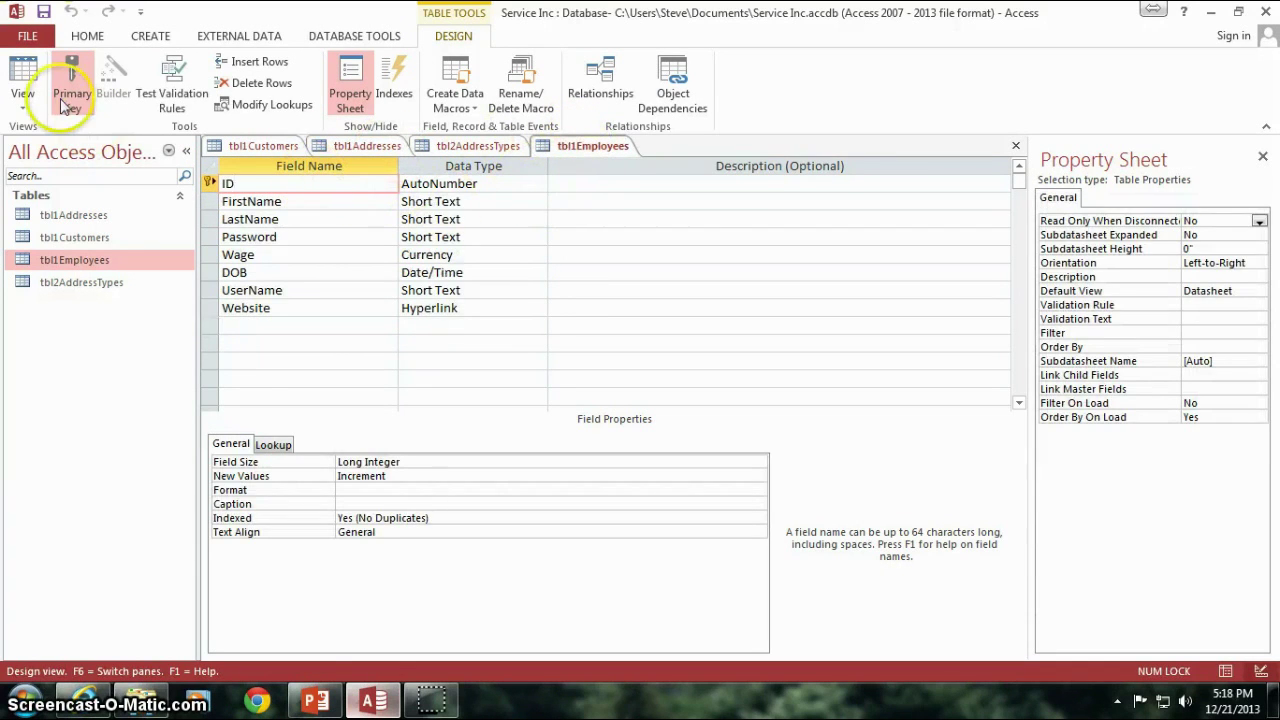
# Step: View the Employees records, confirm the ID field's AutoNumber type, and return to the datasheet
pyautogui.click(20, 80)
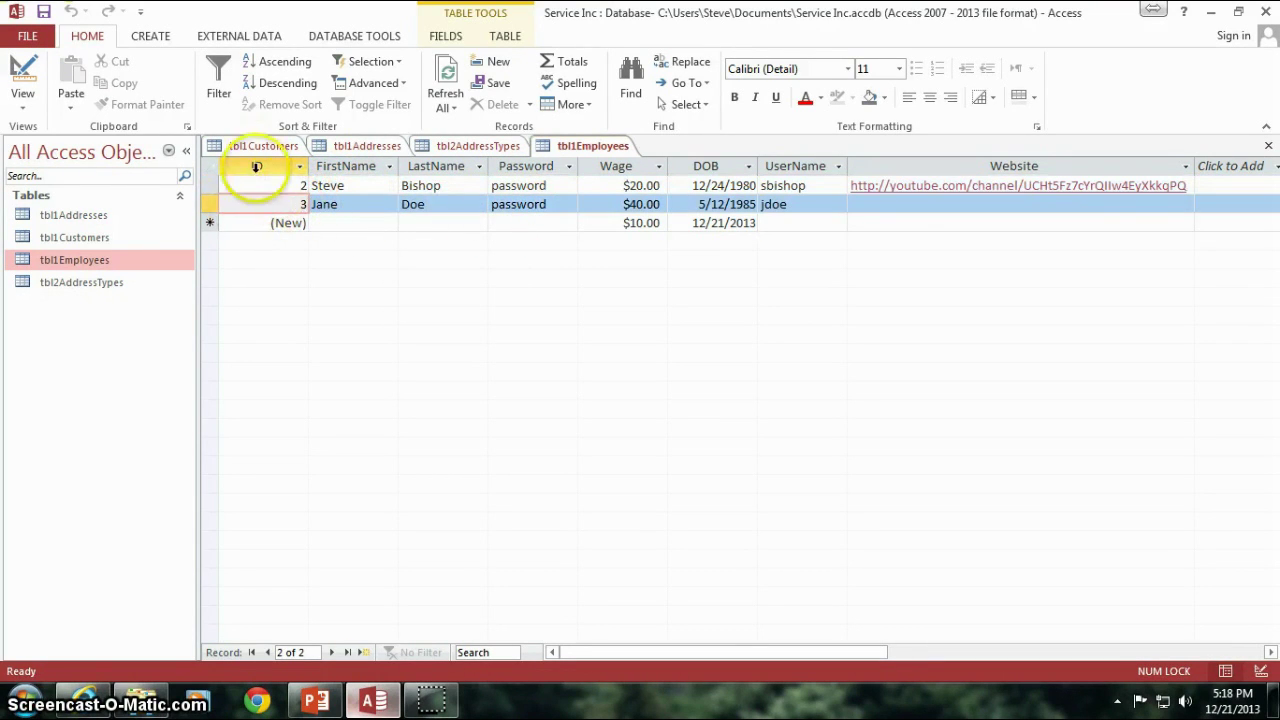
pyautogui.moveTo(284, 198)
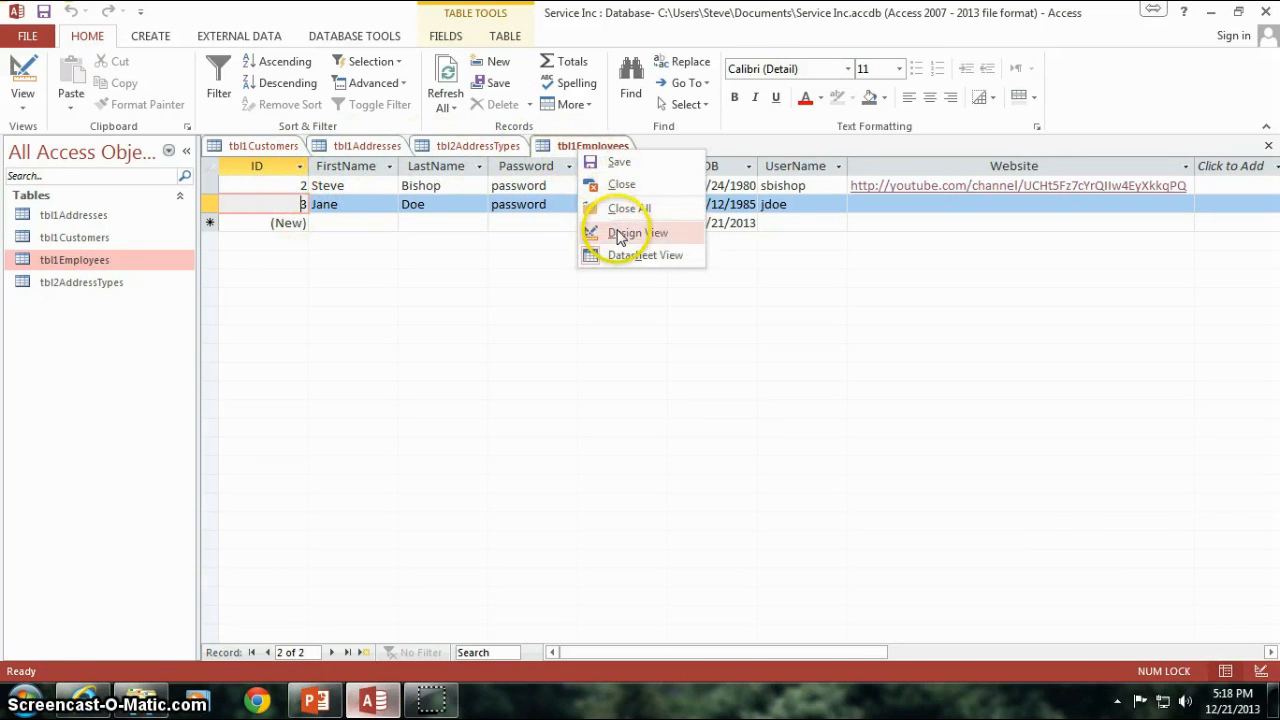
pyautogui.click(628, 232)
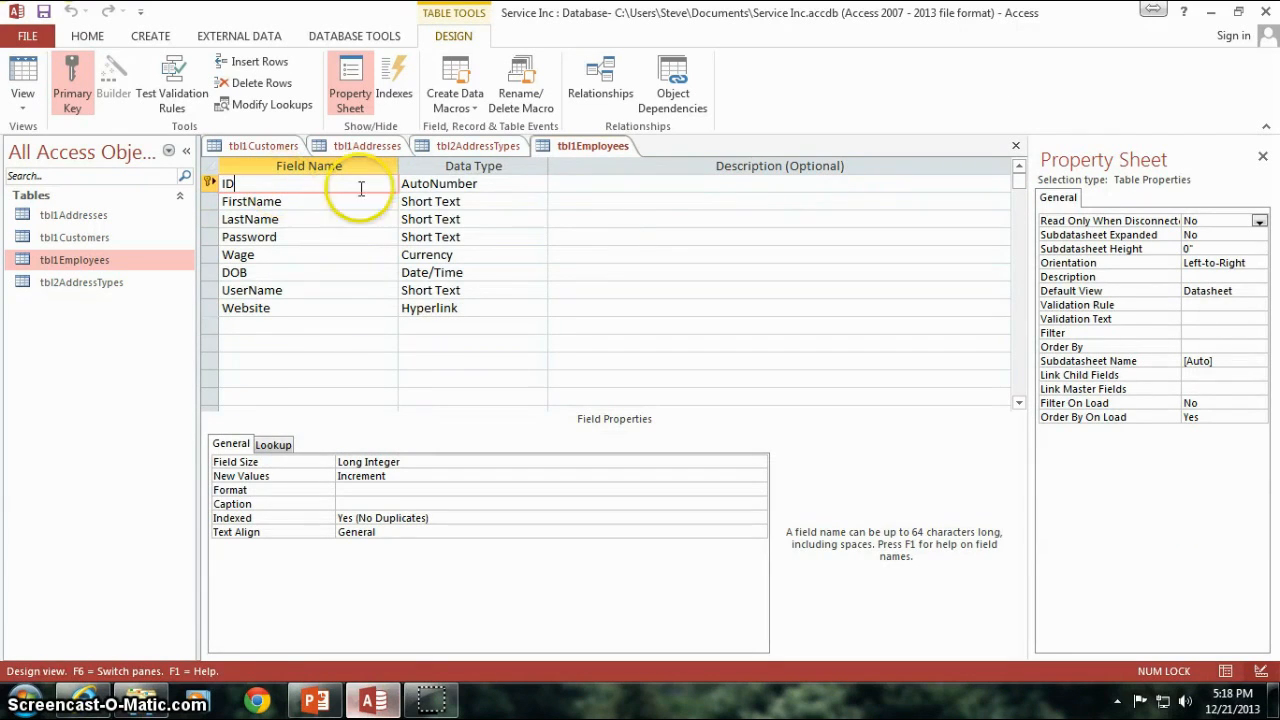
pyautogui.click(470, 184)
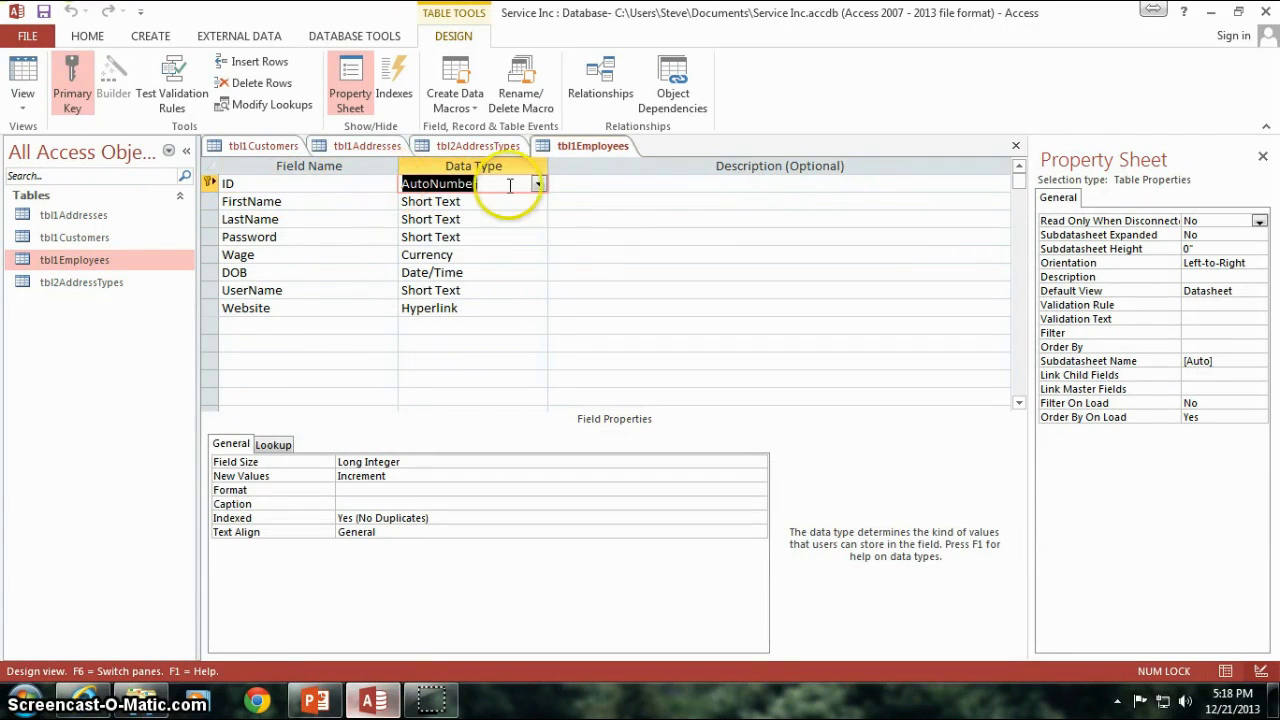
pyautogui.moveTo(384, 190)
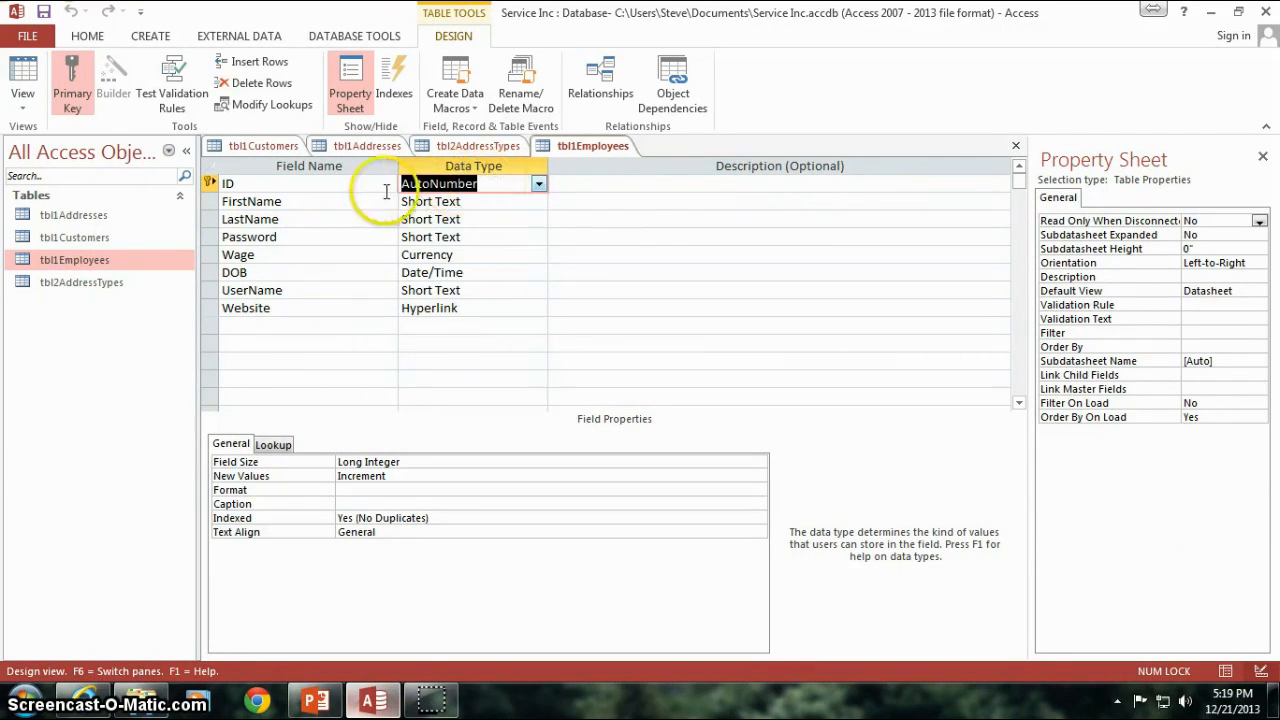
pyautogui.click(260, 184)
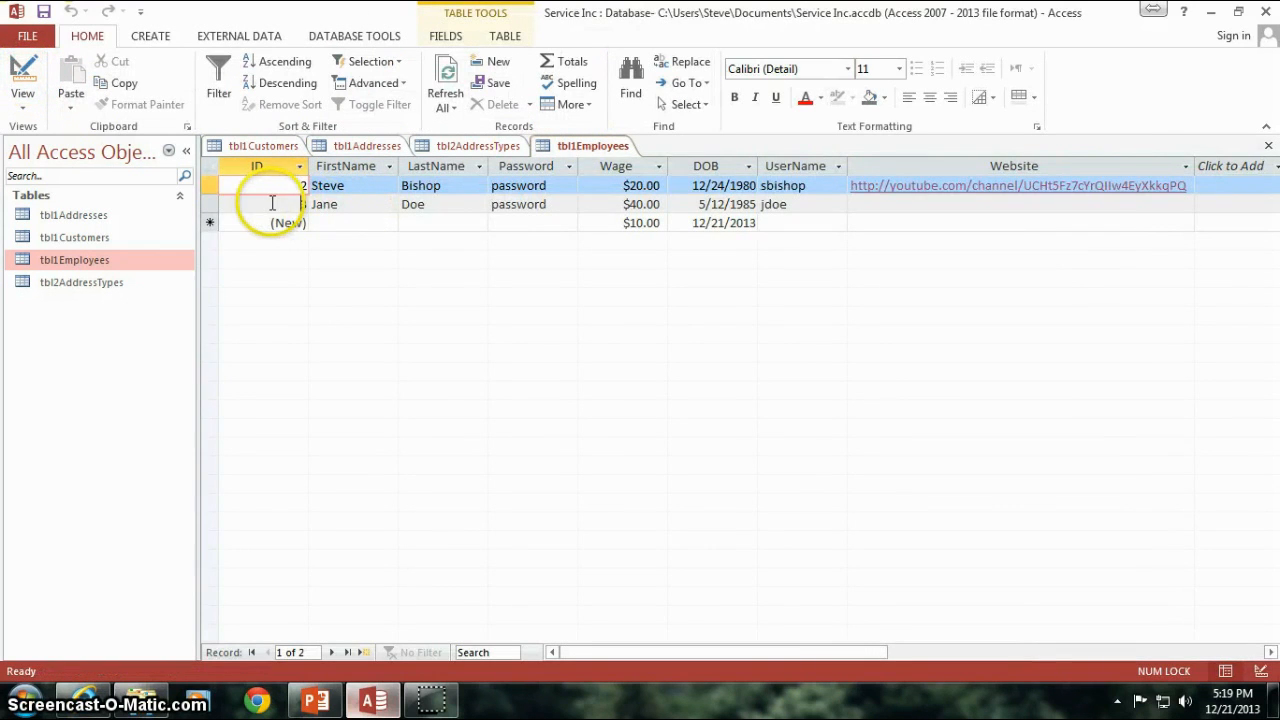
pyautogui.click(330, 204)
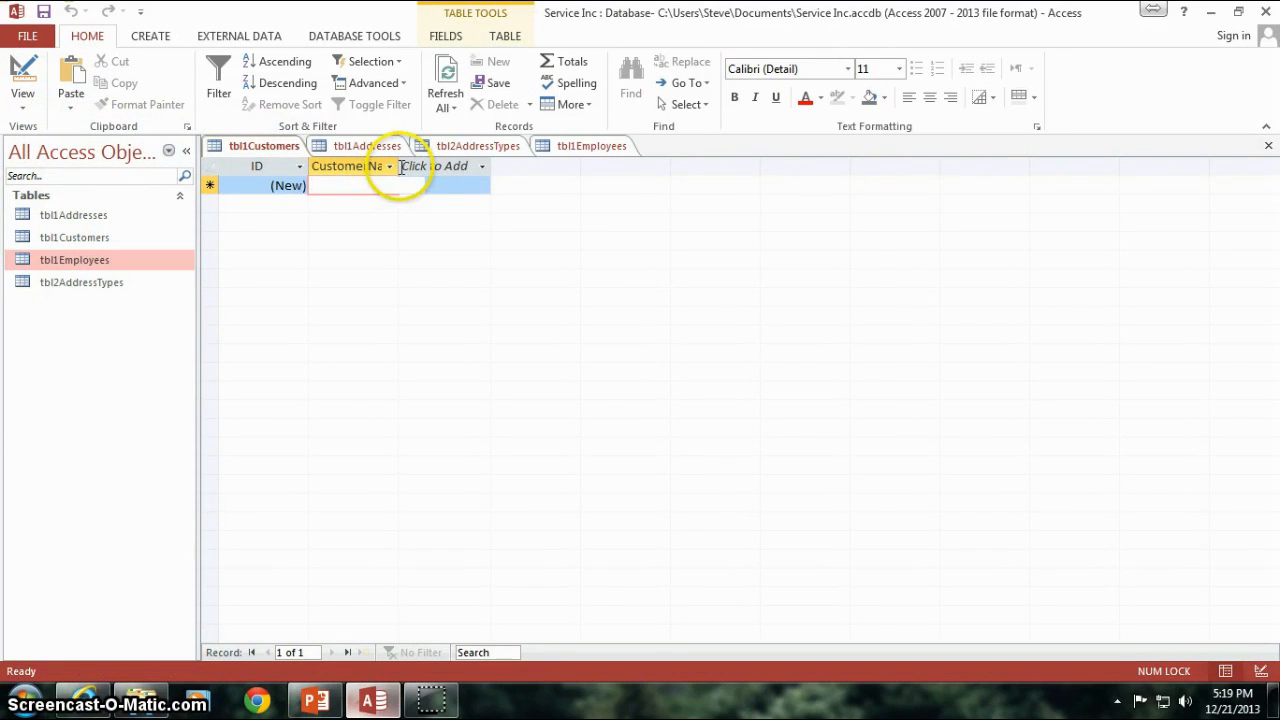
# Step: Enter Metro Properties as the first customer's name in the Customers datasheet
pyautogui.click(368, 184)
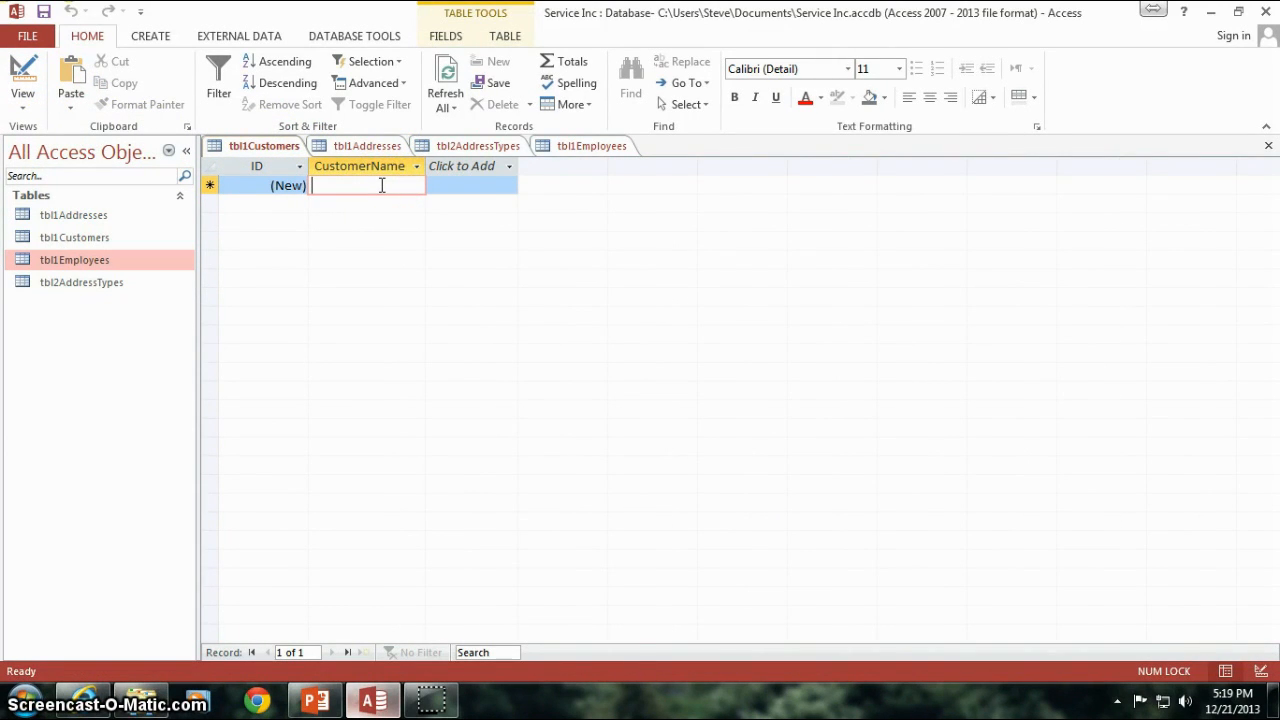
pyautogui.write('Metro Properties')
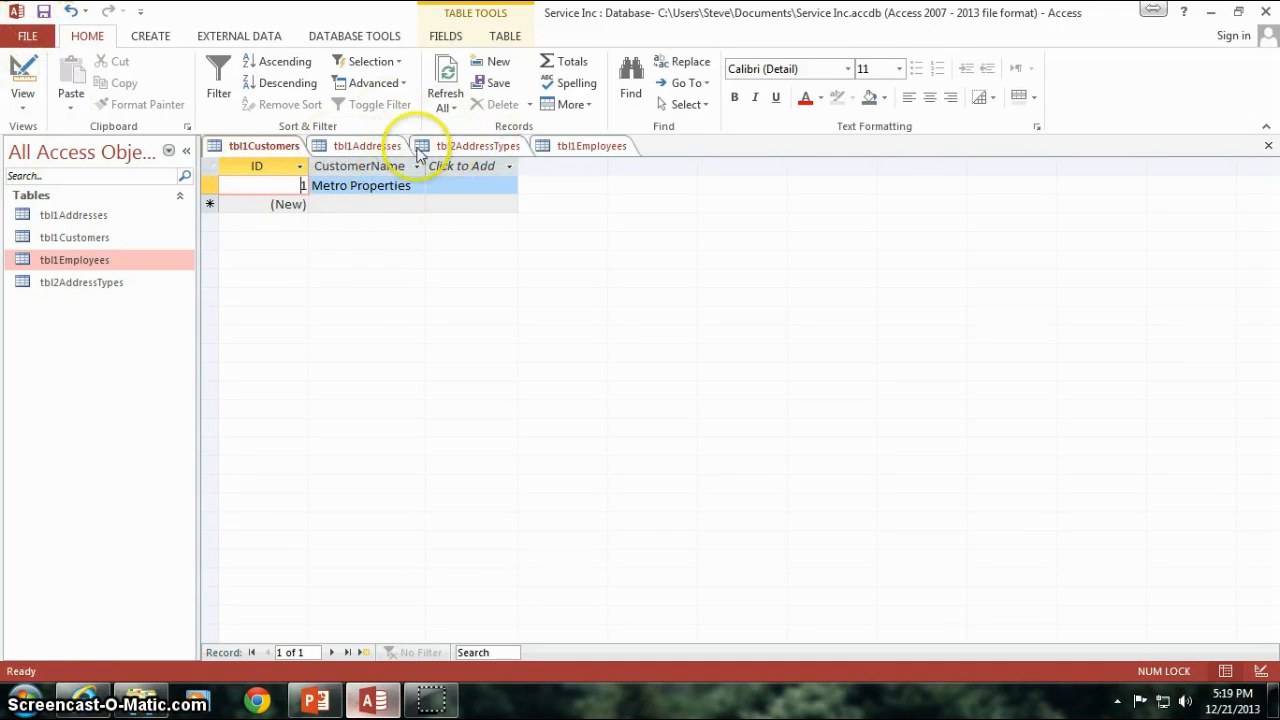
# Step: Give the first address record Customer_ID 1, checking it matches Metro Properties in Customers
pyautogui.click(366, 144)
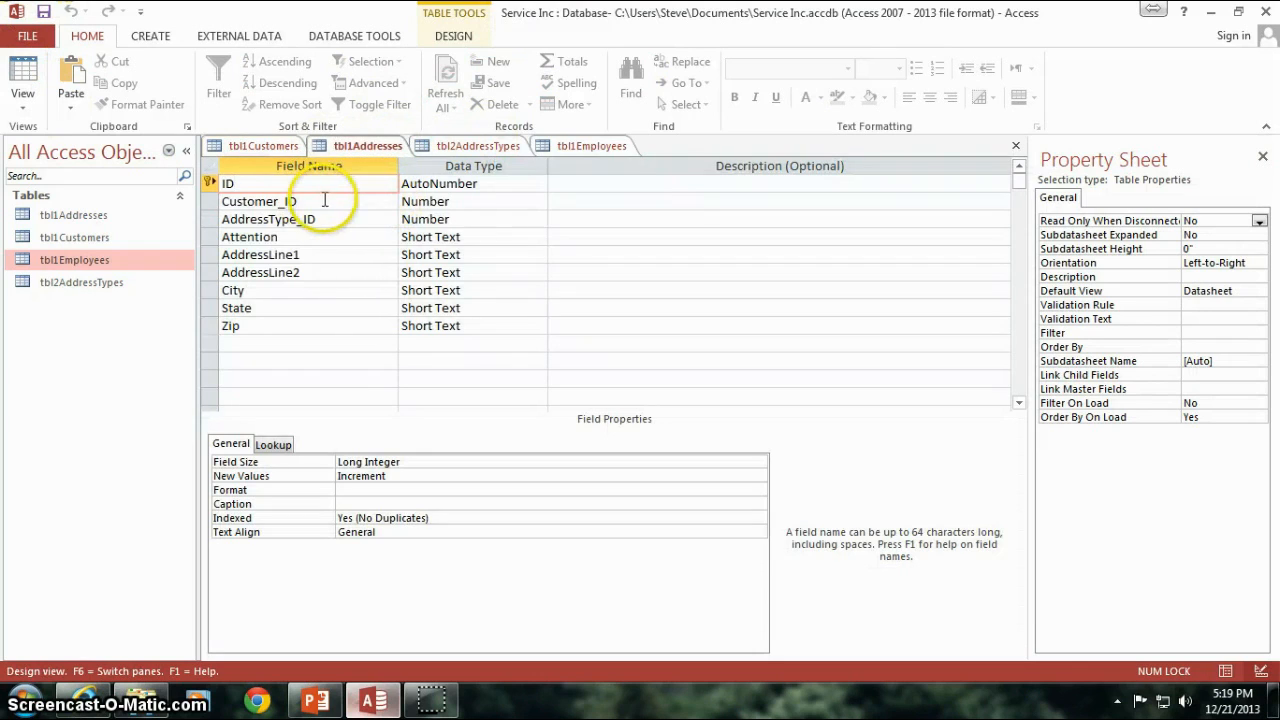
pyautogui.click(260, 200)
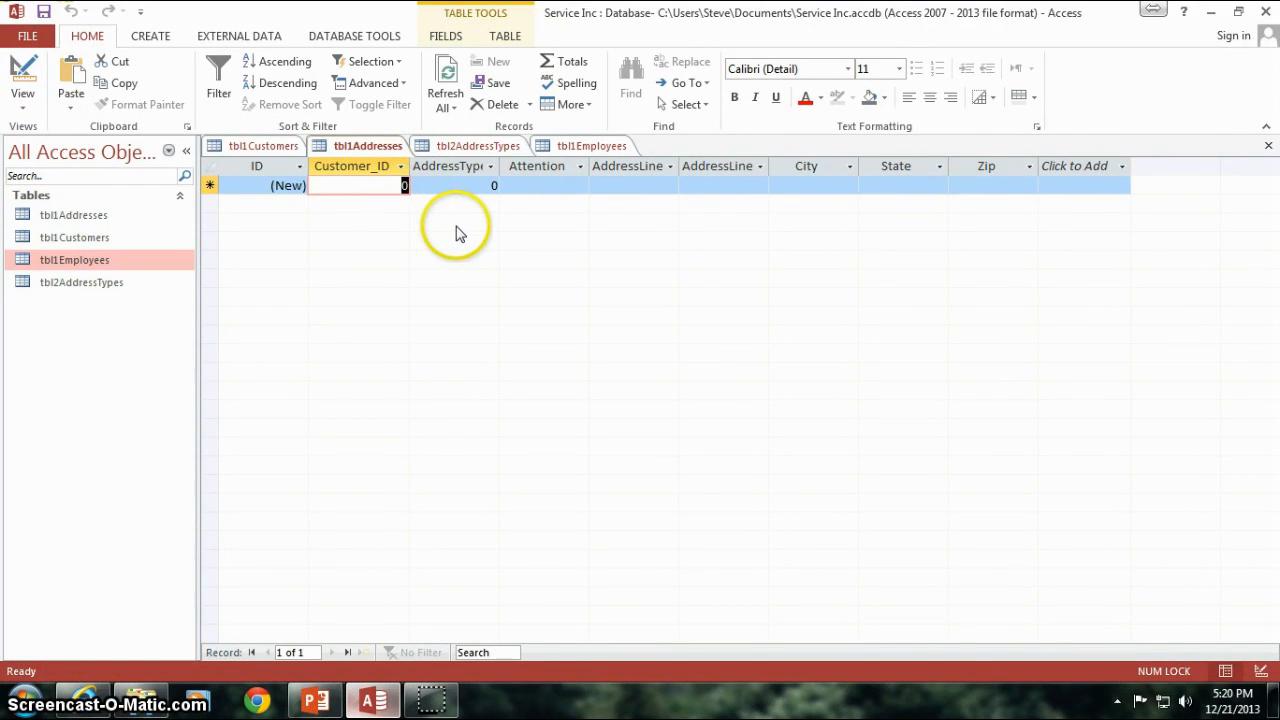
pyautogui.write('1')
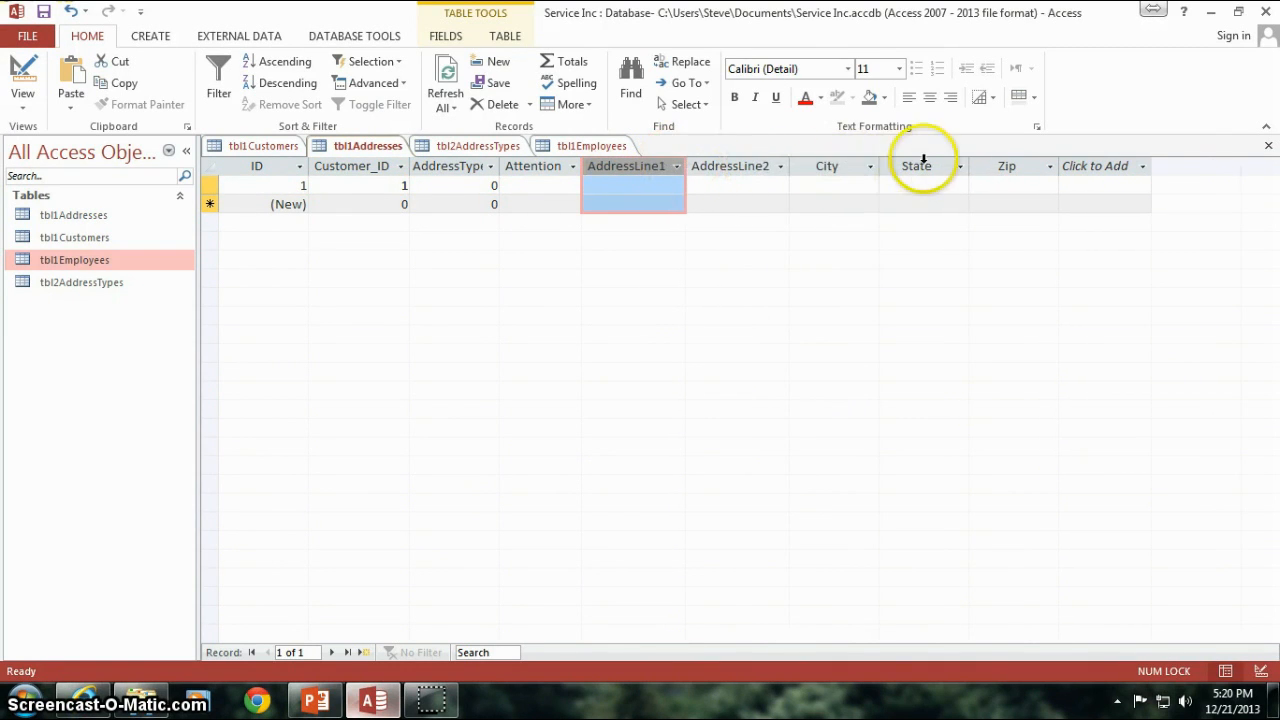
pyautogui.moveTo(380, 180)
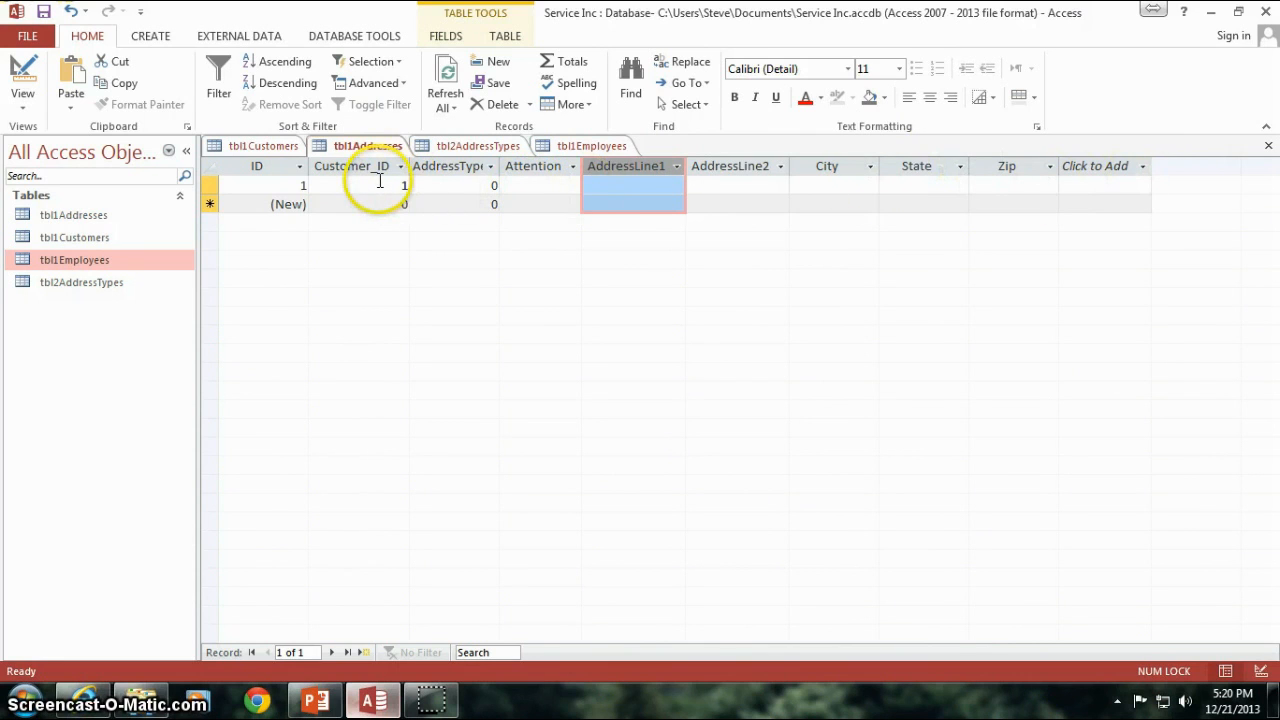
pyautogui.click(356, 184)
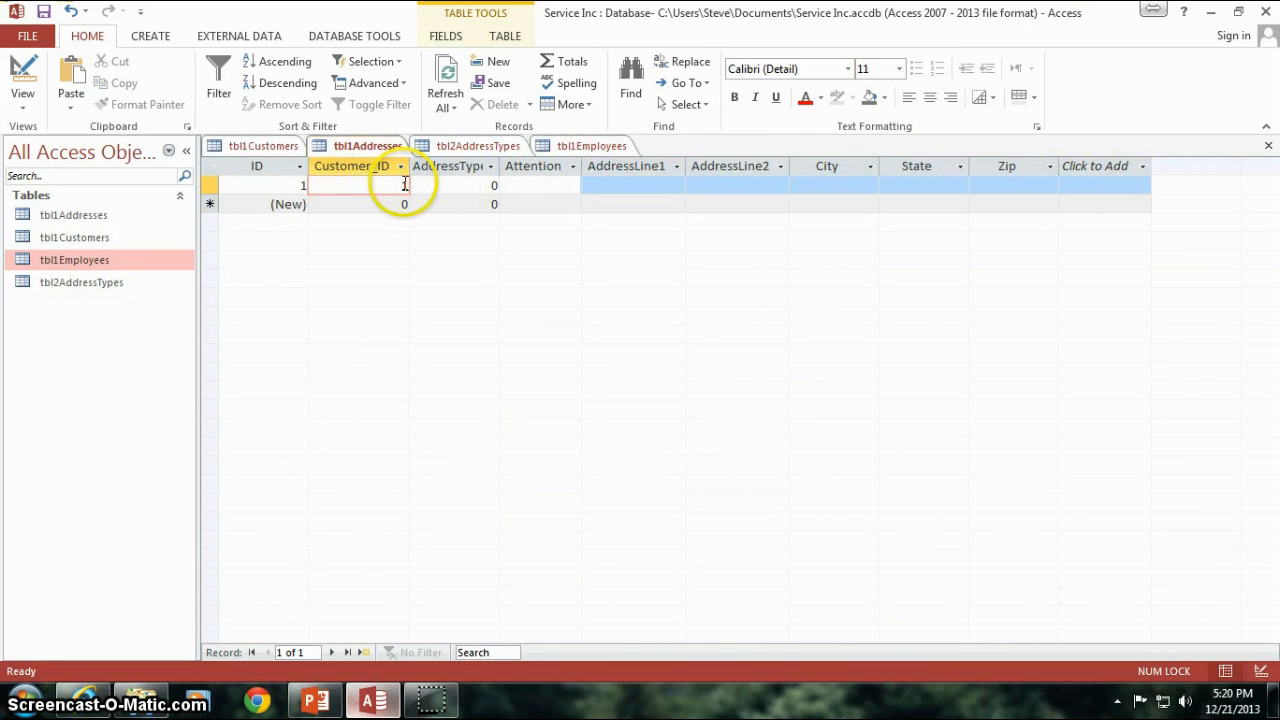
pyautogui.click(264, 144)
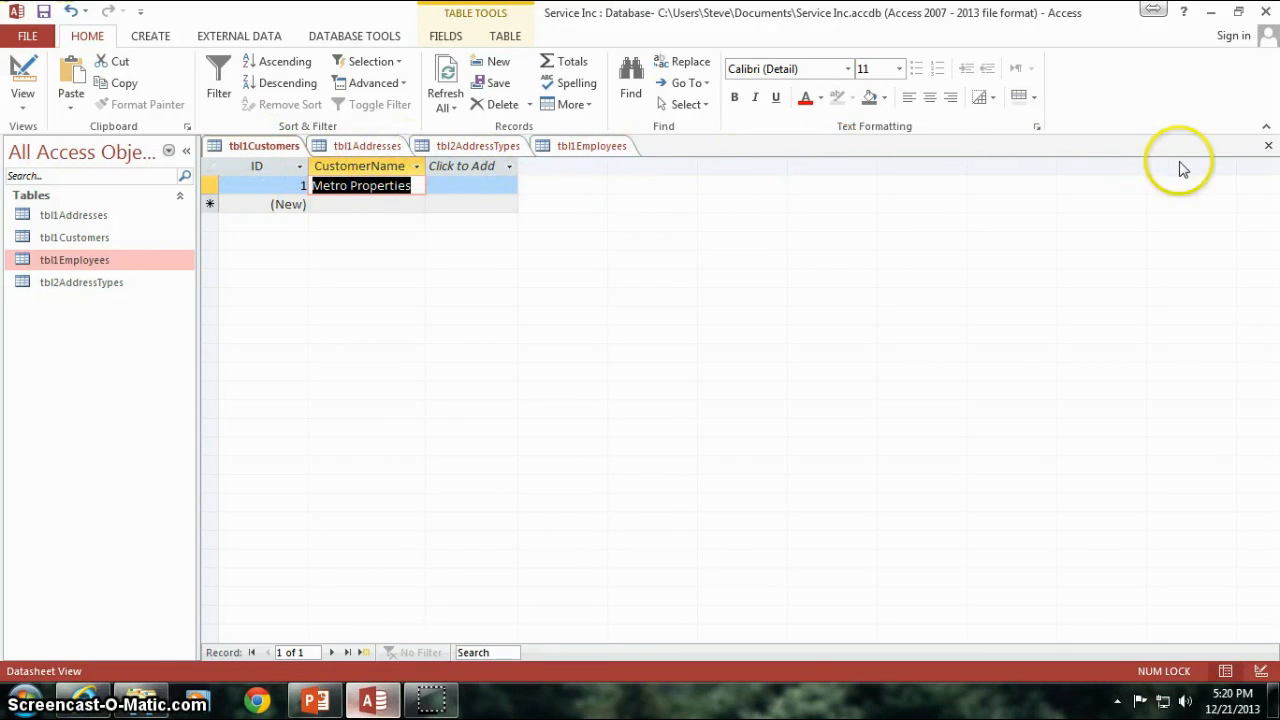
pyautogui.click(366, 144)
pyautogui.write('1')
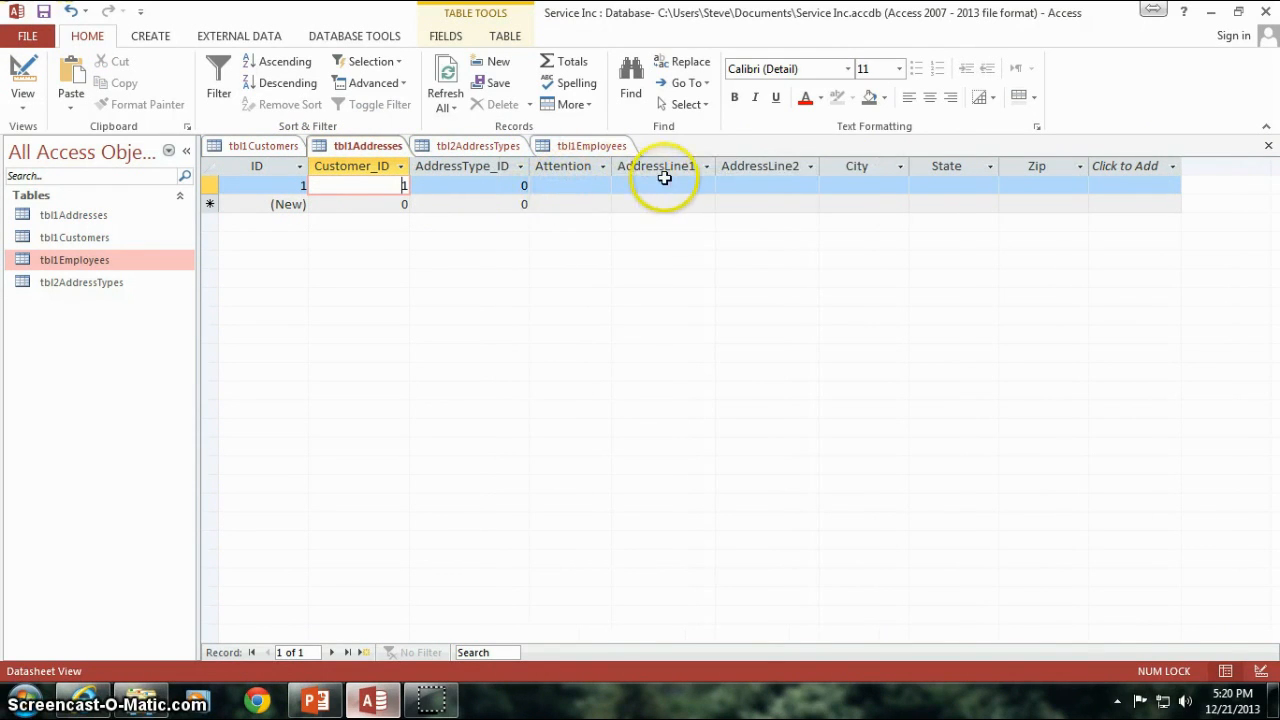
pyautogui.moveTo(864, 184)
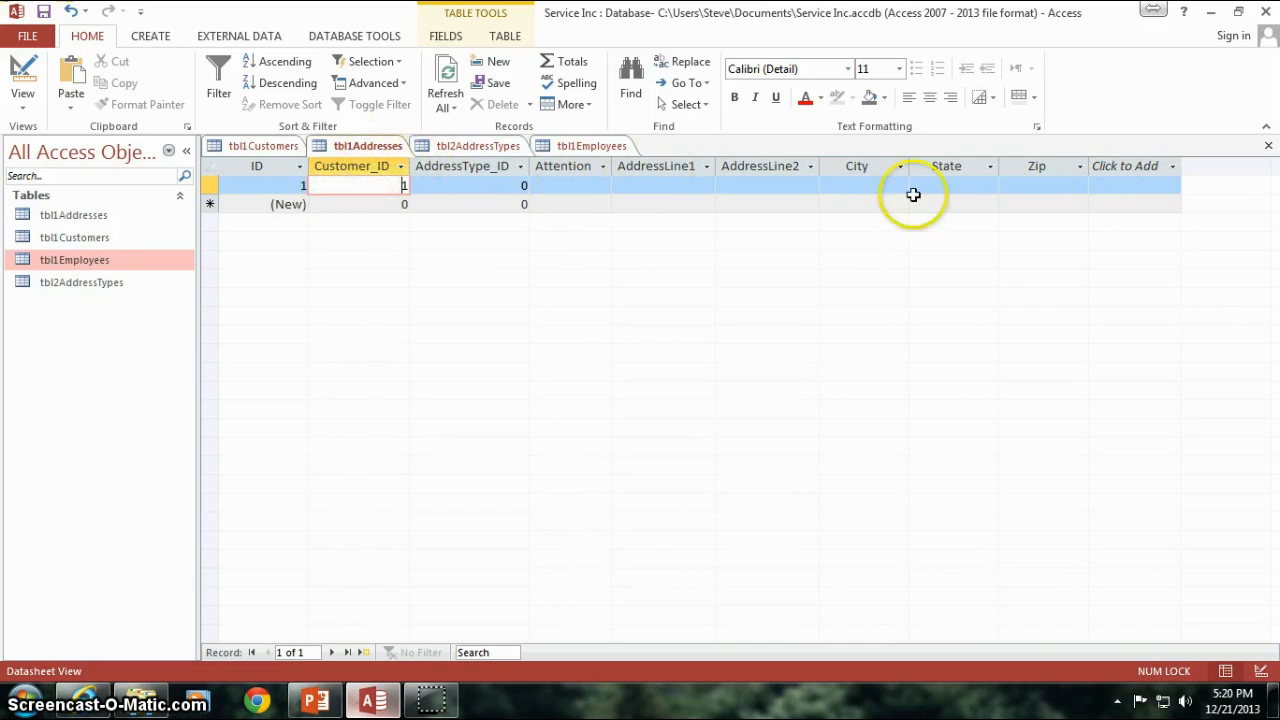
pyautogui.moveTo(678, 208)
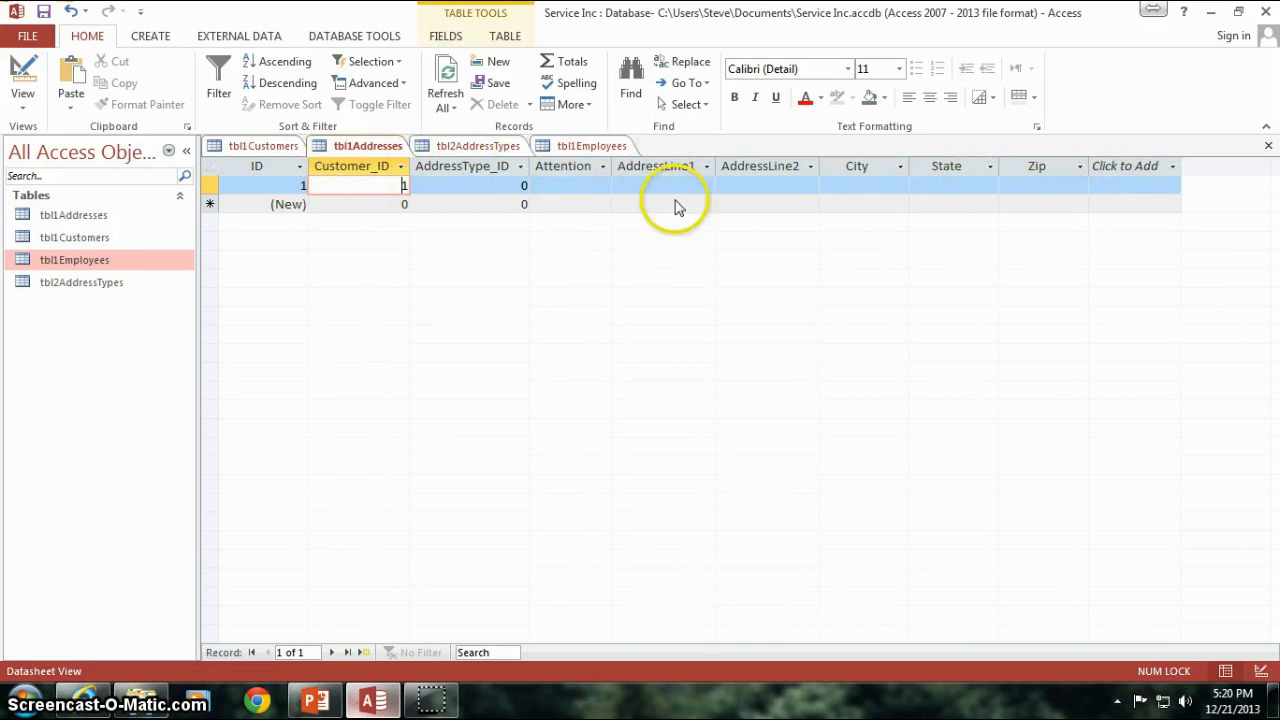
pyautogui.moveTo(424, 236)
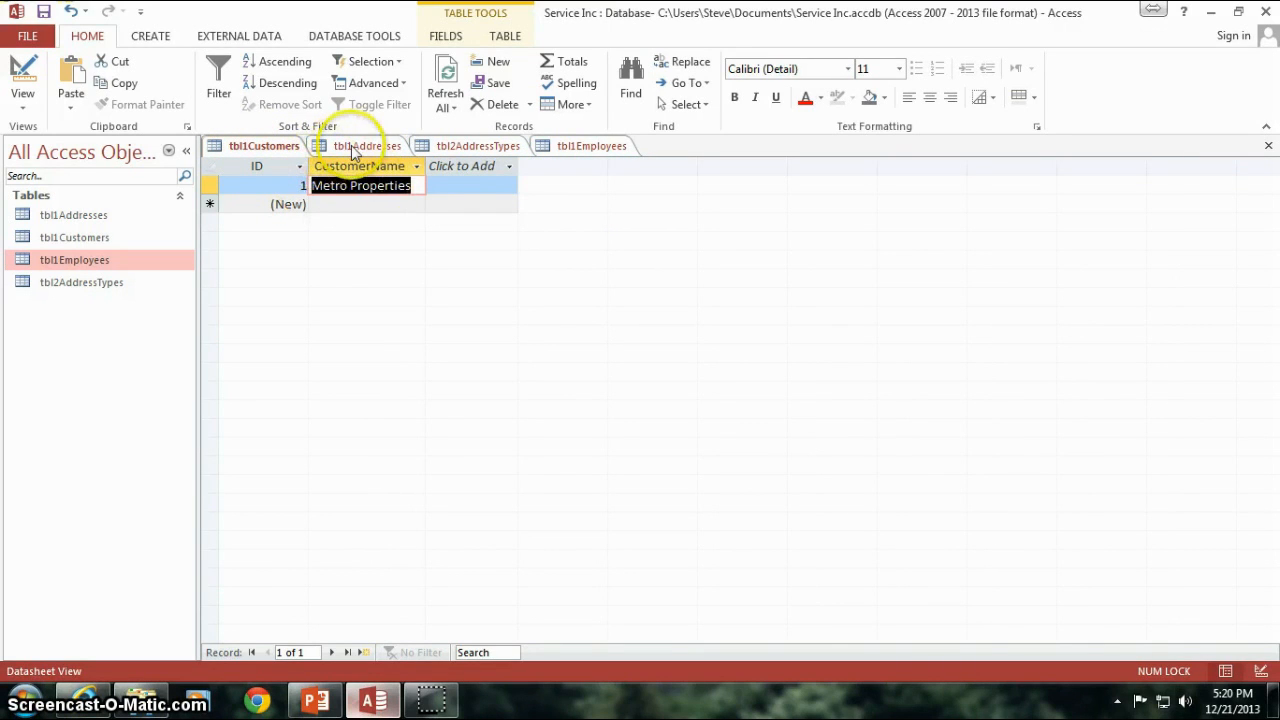
# Step: Open tbl2AddressTypes design and review its AutoNumber ID, Short Text AddressType and Number SortOrder fields
pyautogui.click(362, 144)
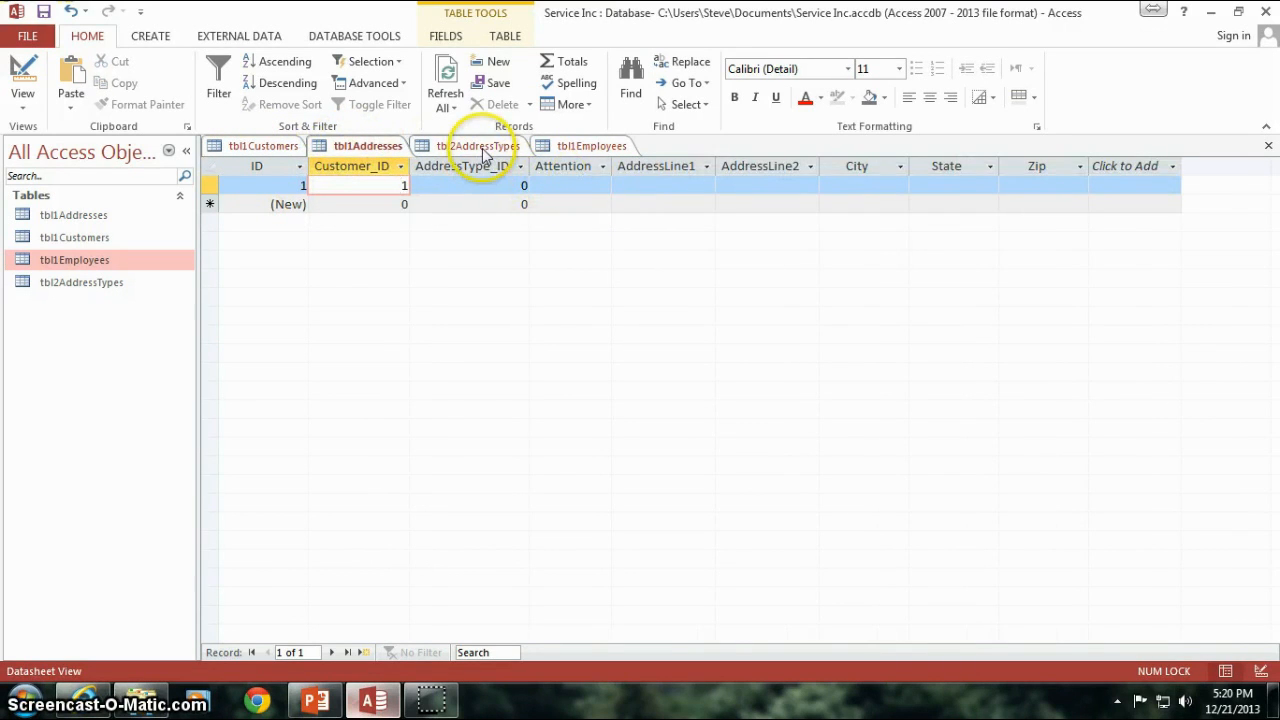
pyautogui.click(478, 144)
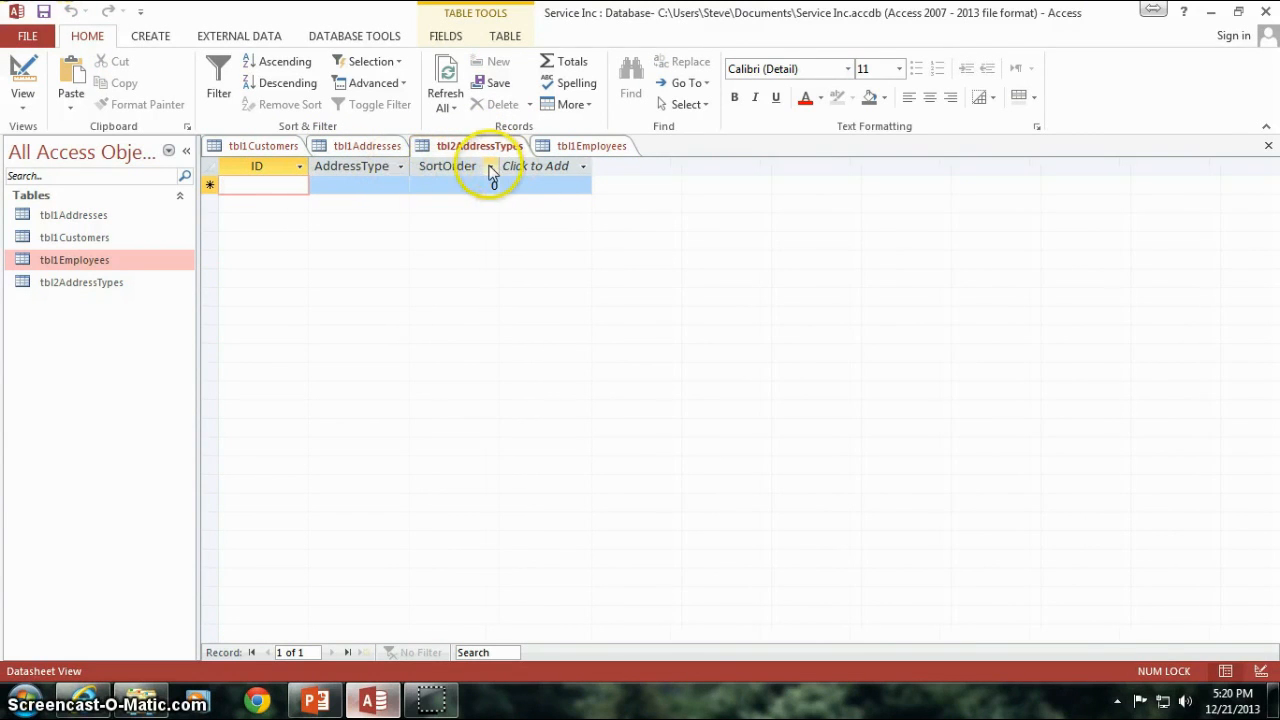
pyautogui.moveTo(530, 188)
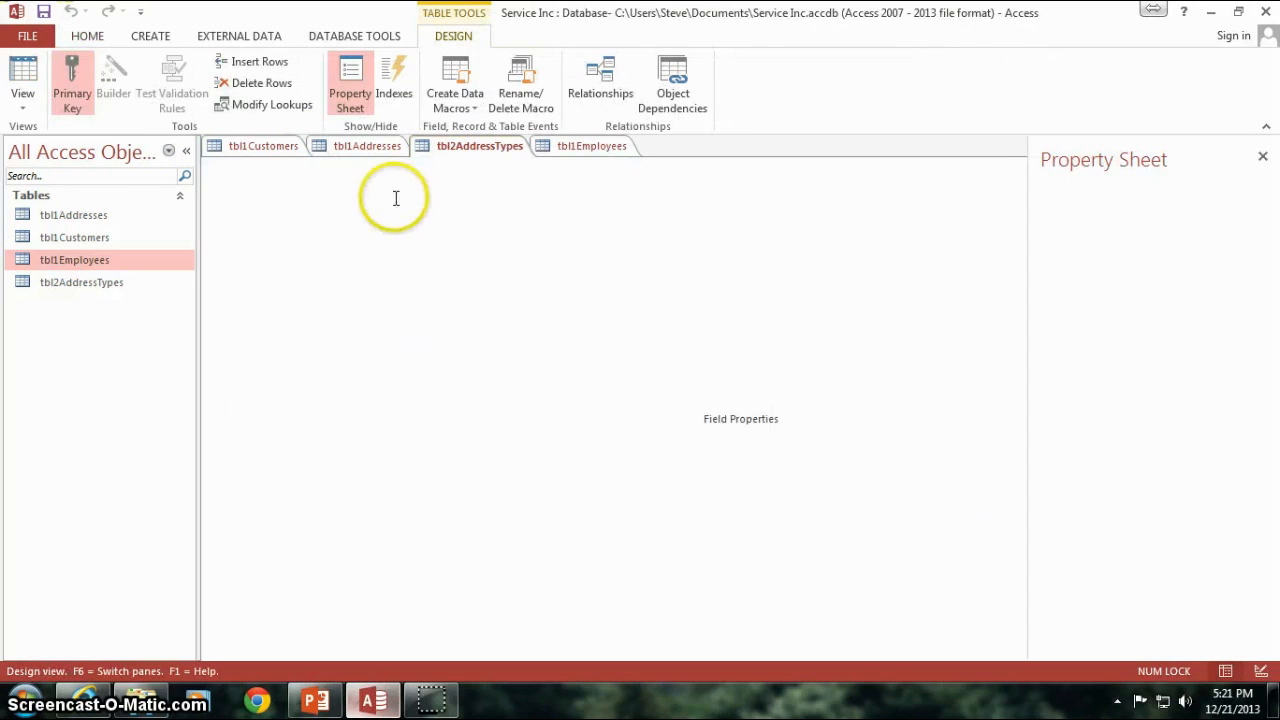
pyautogui.click(516, 184)
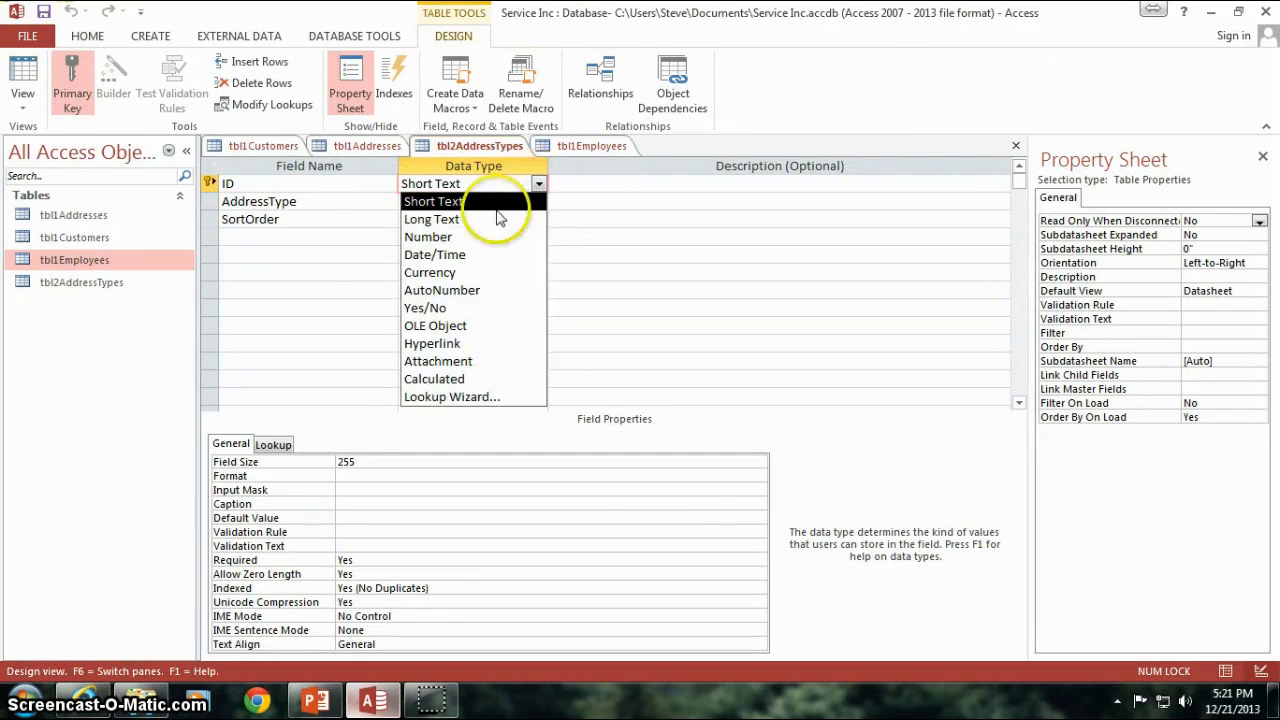
pyautogui.click(440, 290)
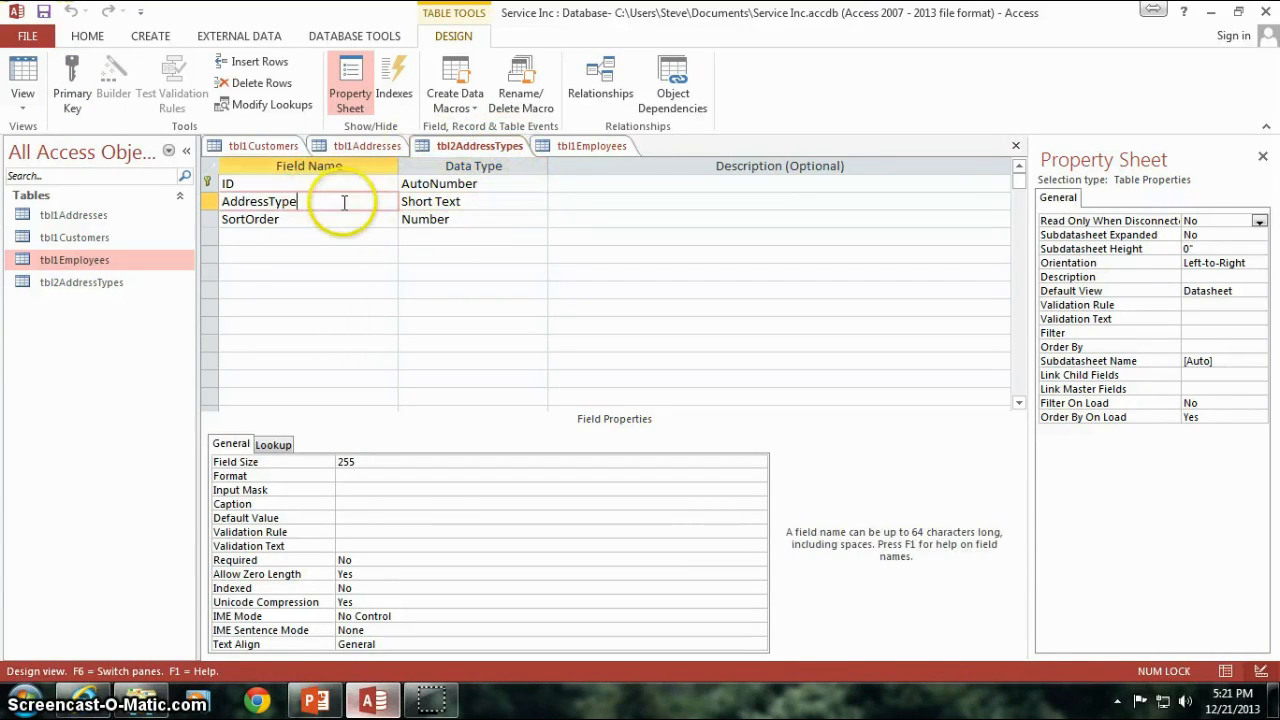
pyautogui.doubleClick(258, 200)
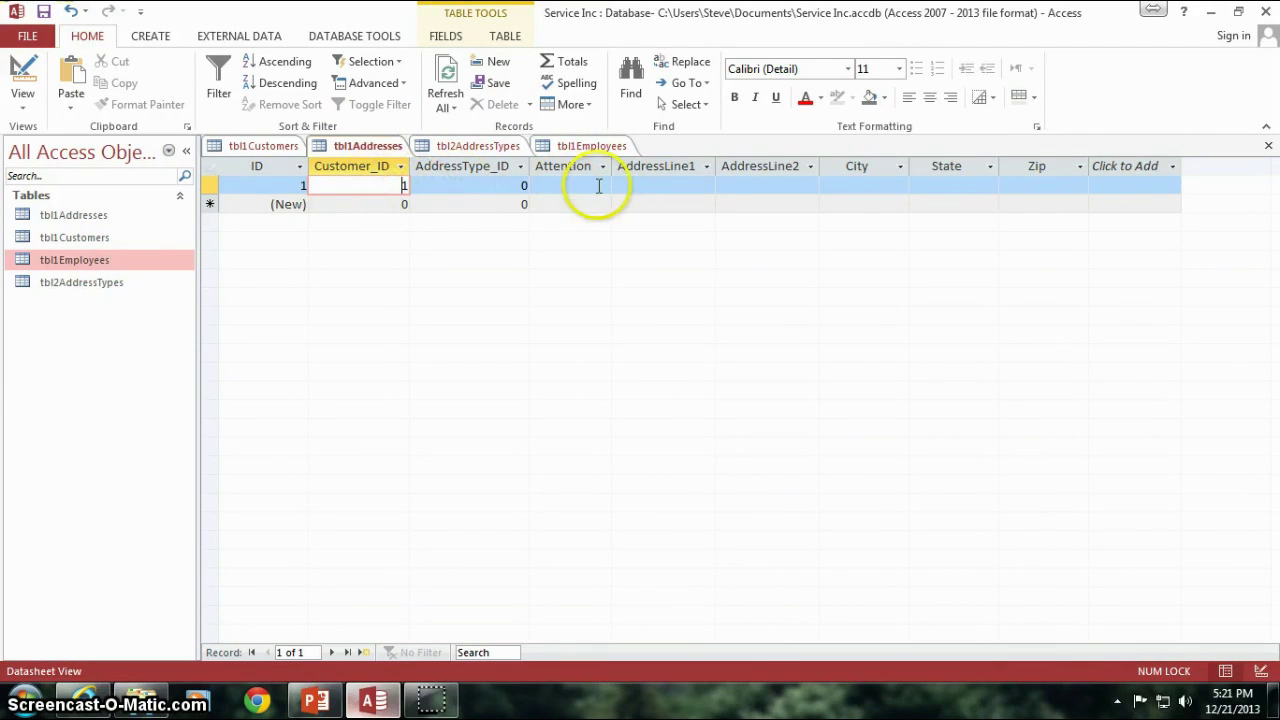
pyautogui.click(468, 184)
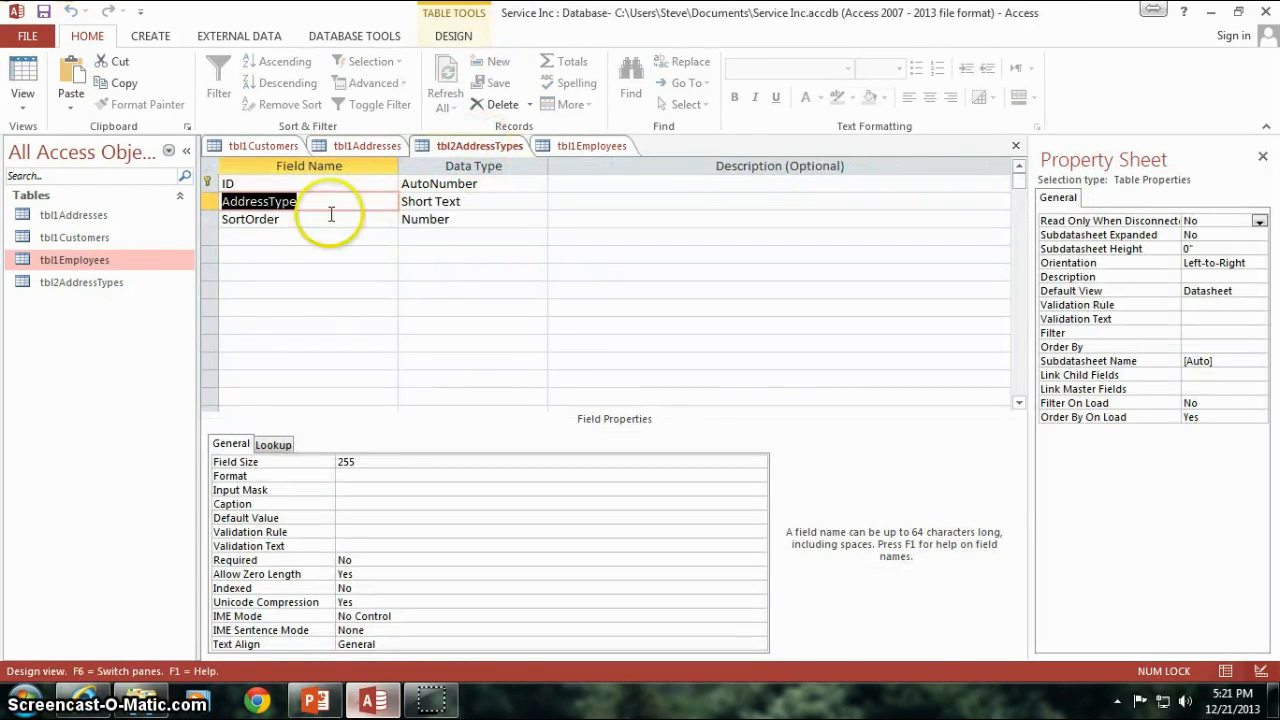
pyautogui.click(304, 236)
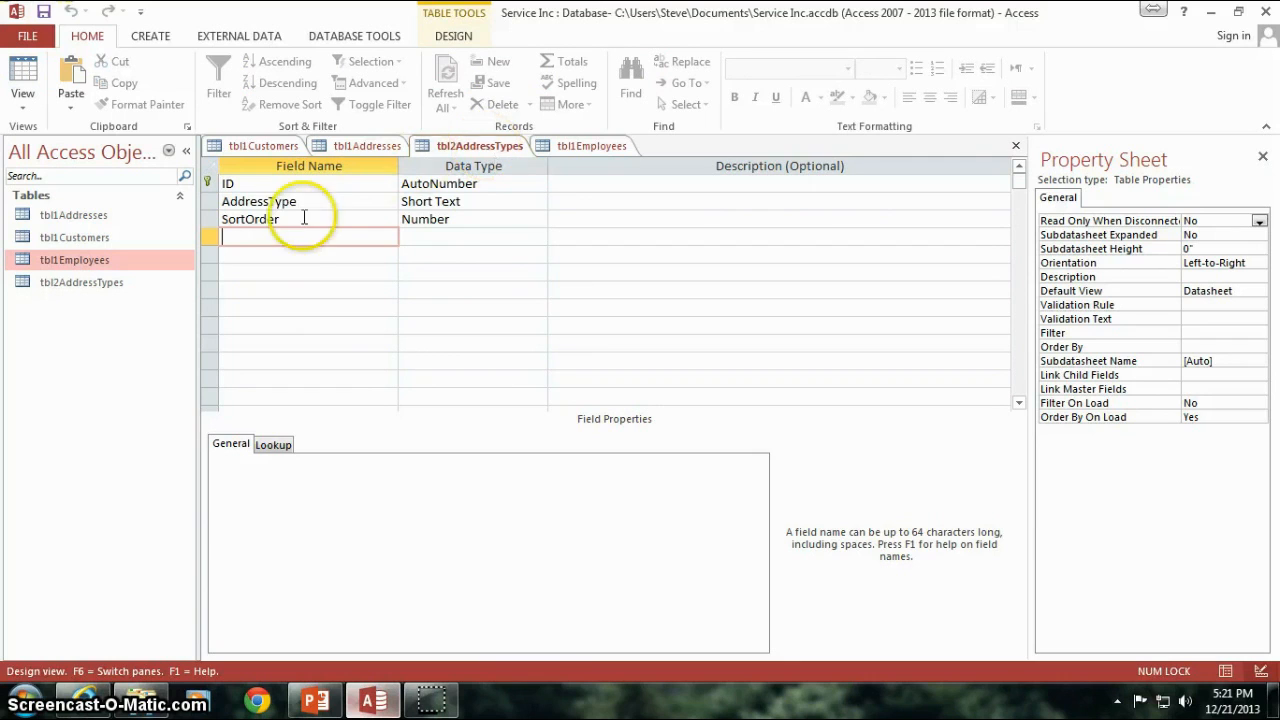
pyautogui.moveTo(144, 144)
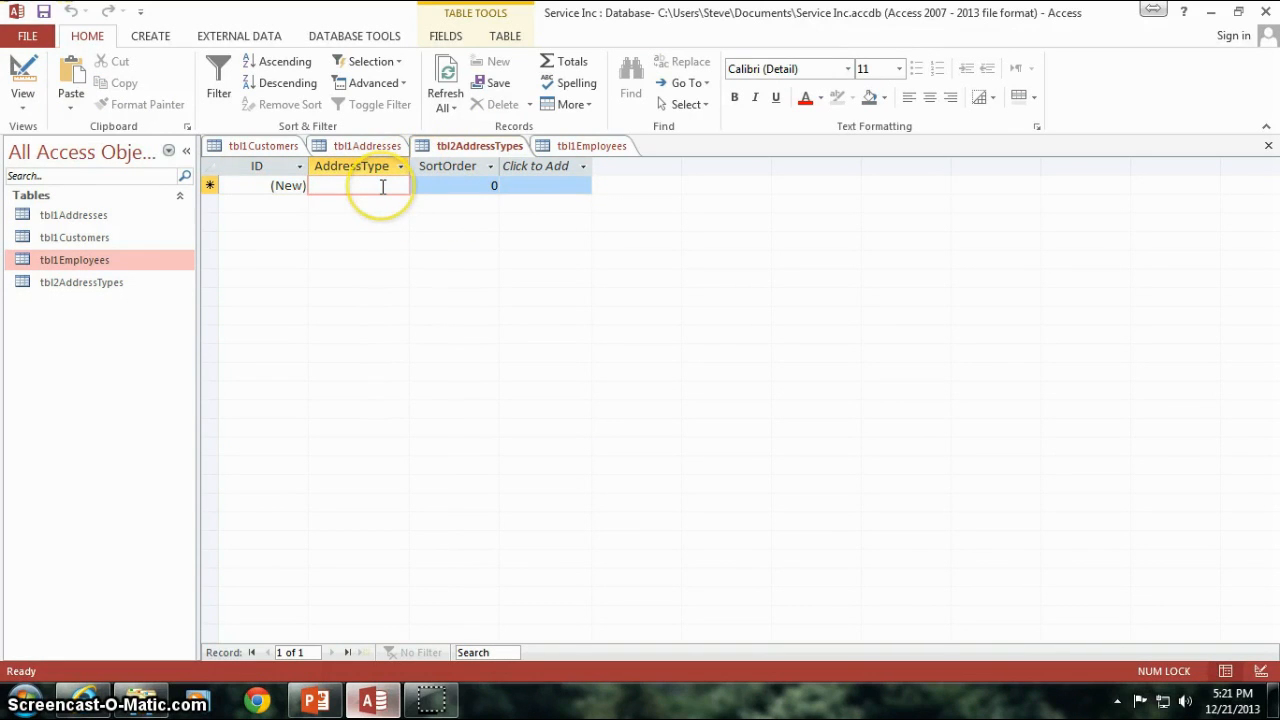
# Step: Enter address type records Office, Ship To and Bill To, adding the spaces in the last two
pyautogui.write('Office')
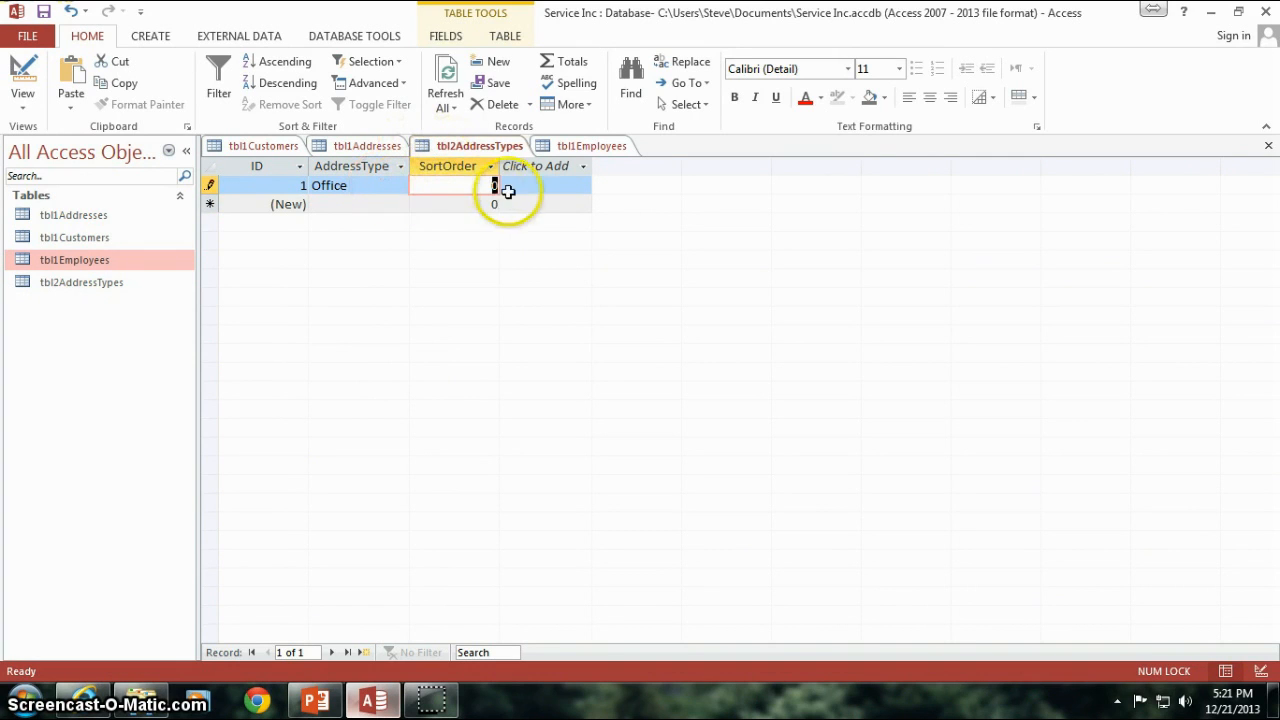
pyautogui.click(360, 204)
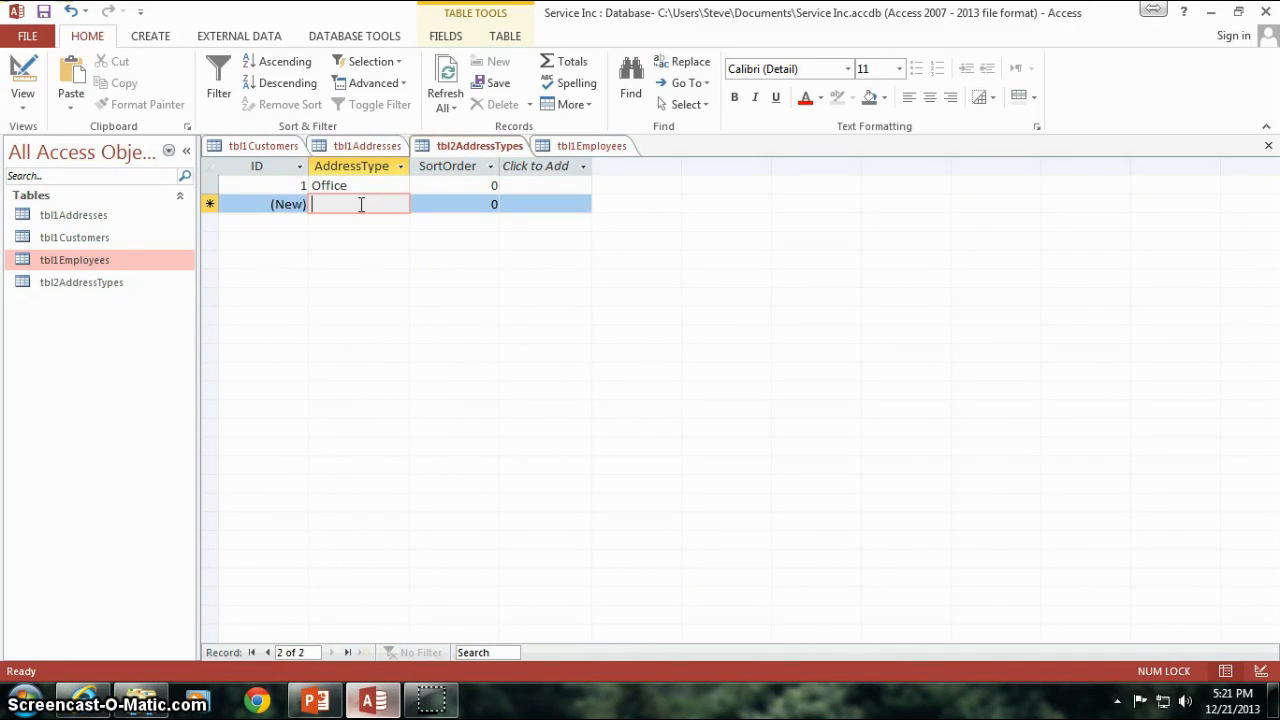
pyautogui.write('ShipTo')
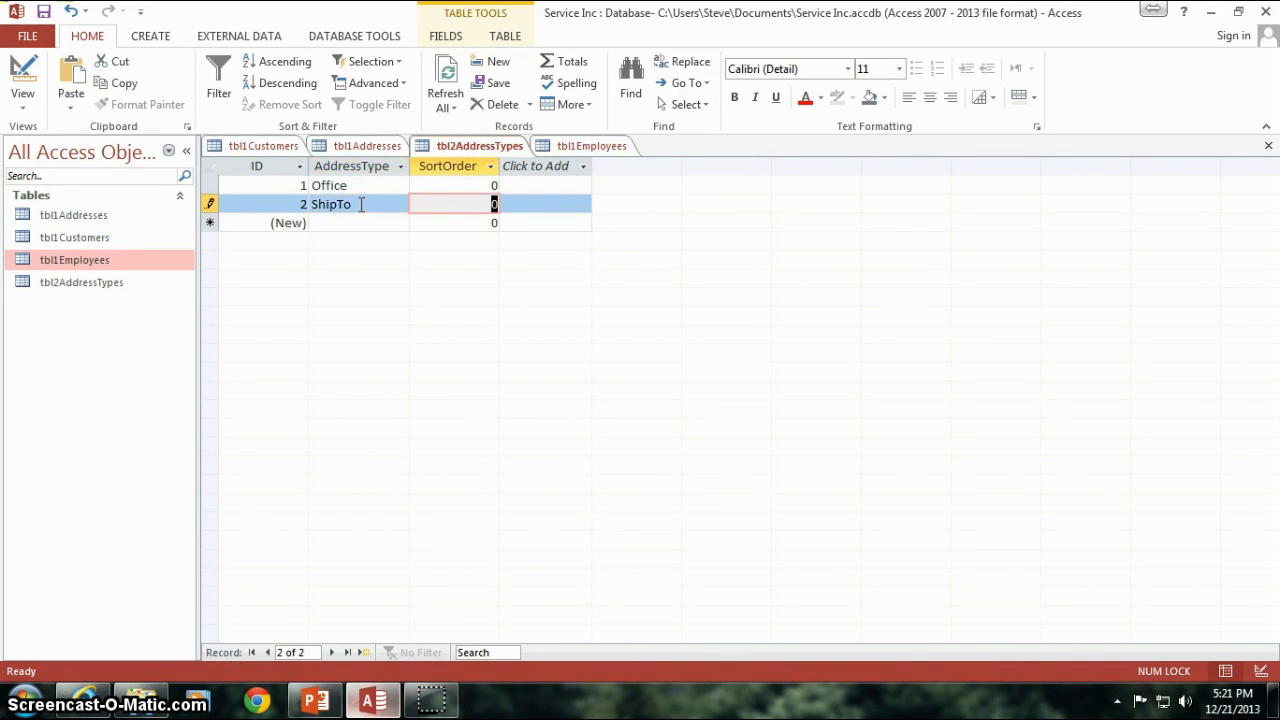
pyautogui.click(358, 222)
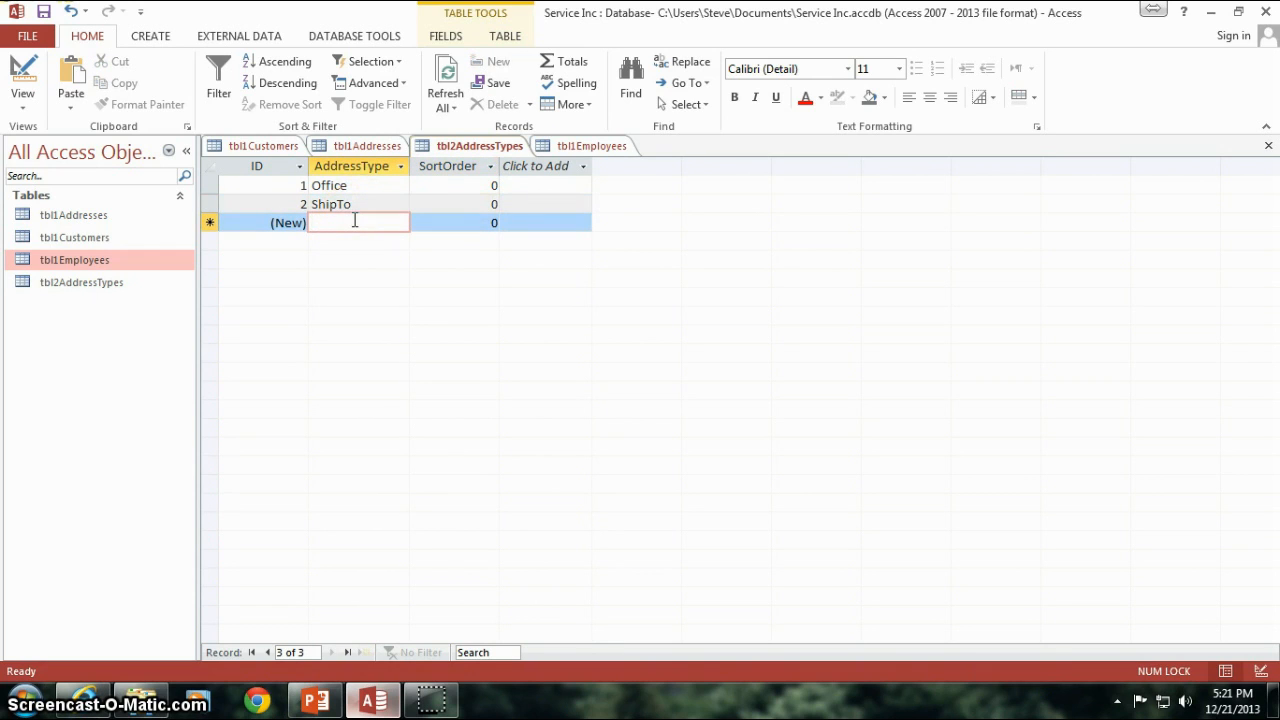
pyautogui.write('Bill')
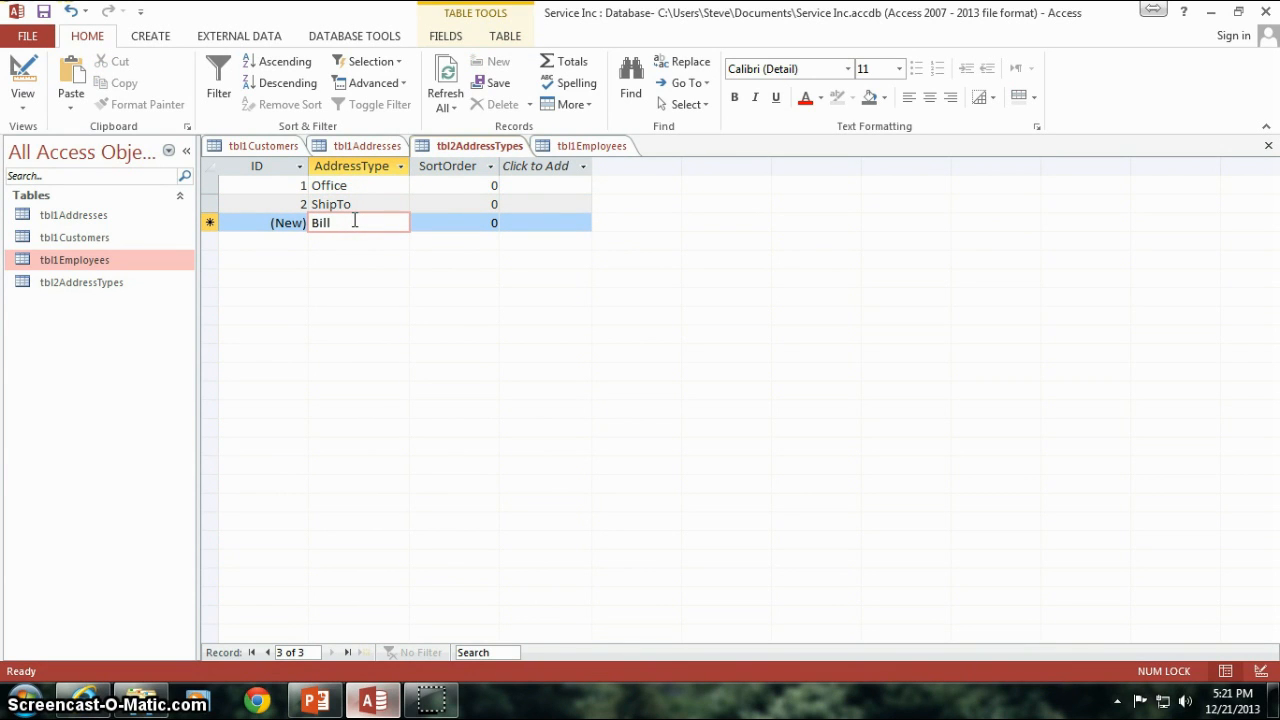
pyautogui.write('To')
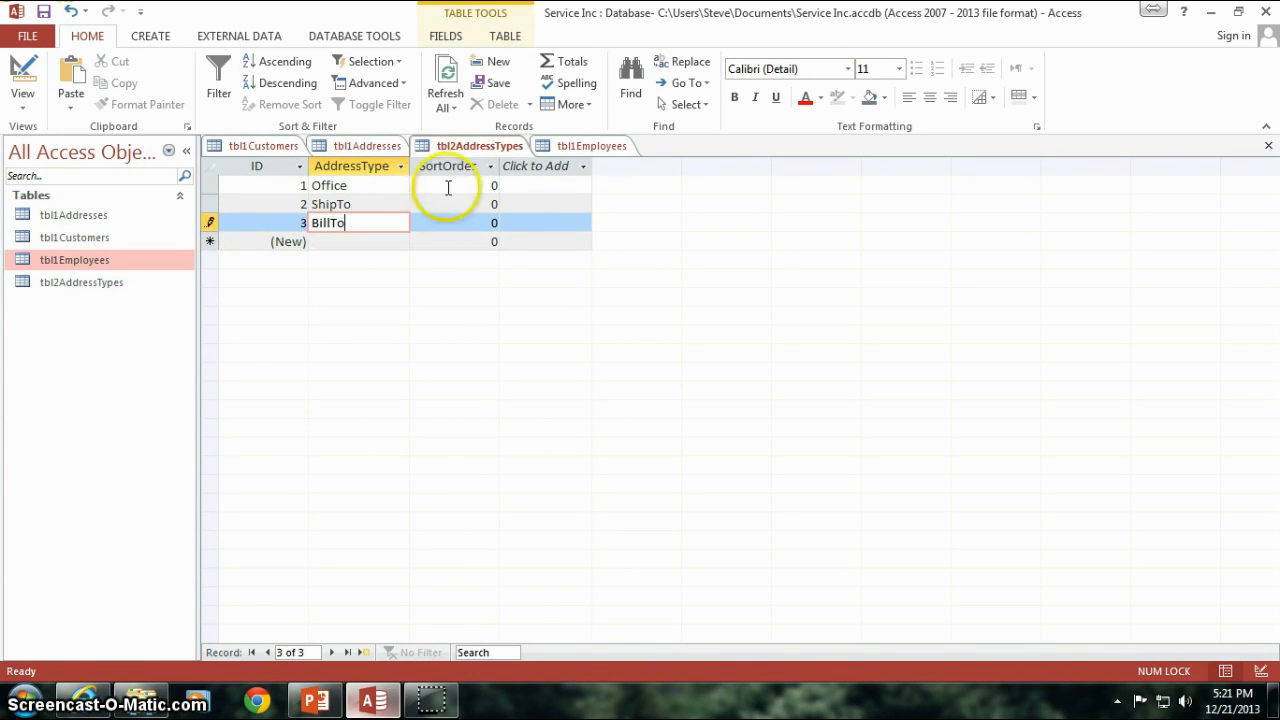
pyautogui.click(336, 204)
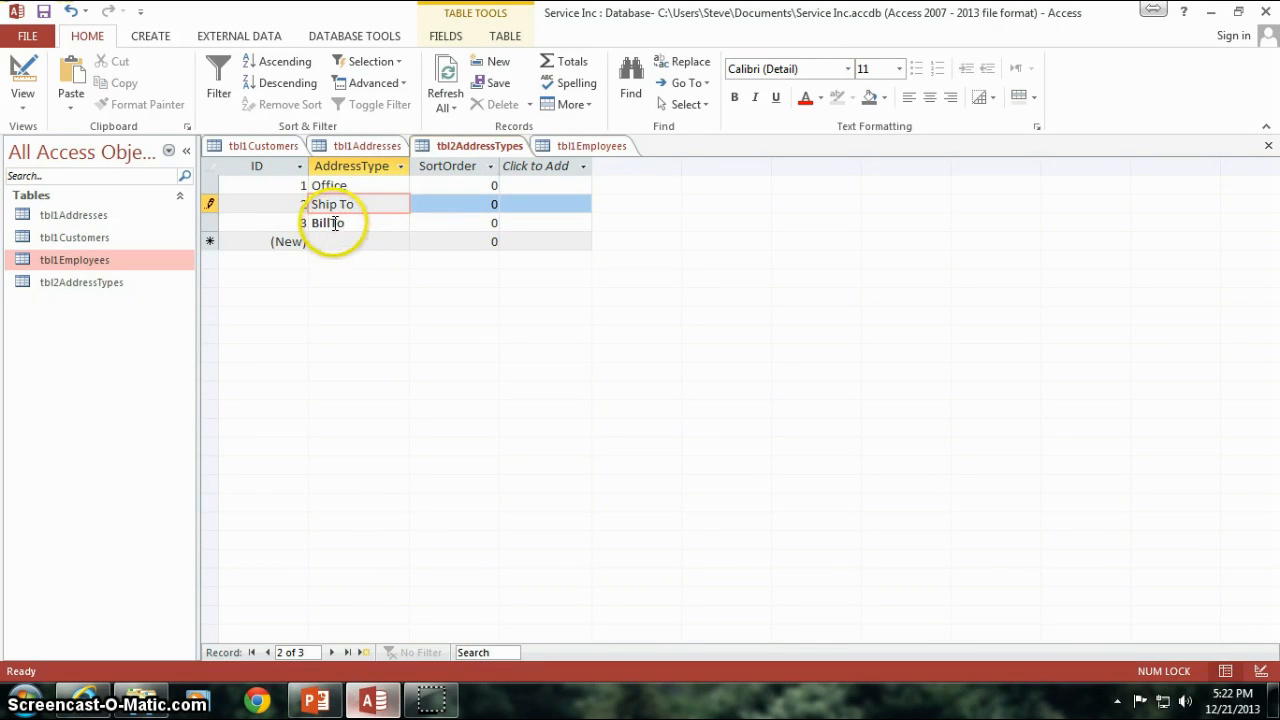
pyautogui.click(336, 222)
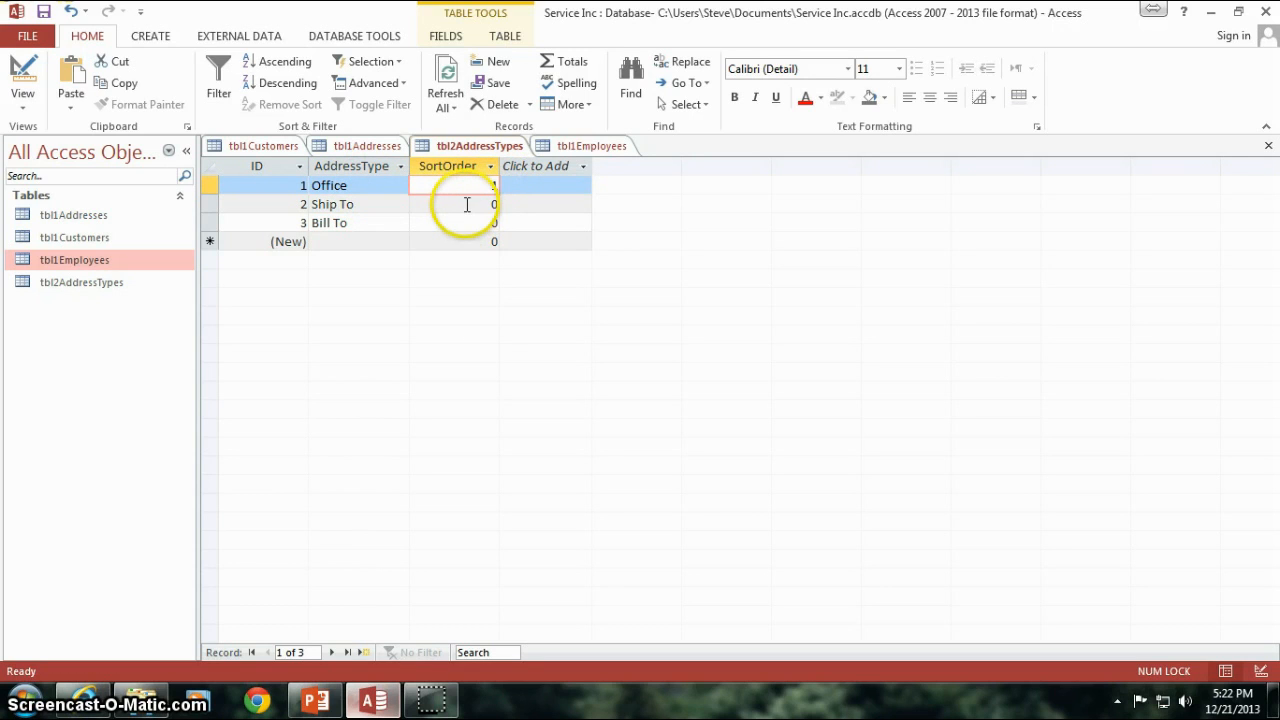
# Step: Set the sort orders to Office 1, Ship To 3 and Bill To 2
pyautogui.click(494, 204)
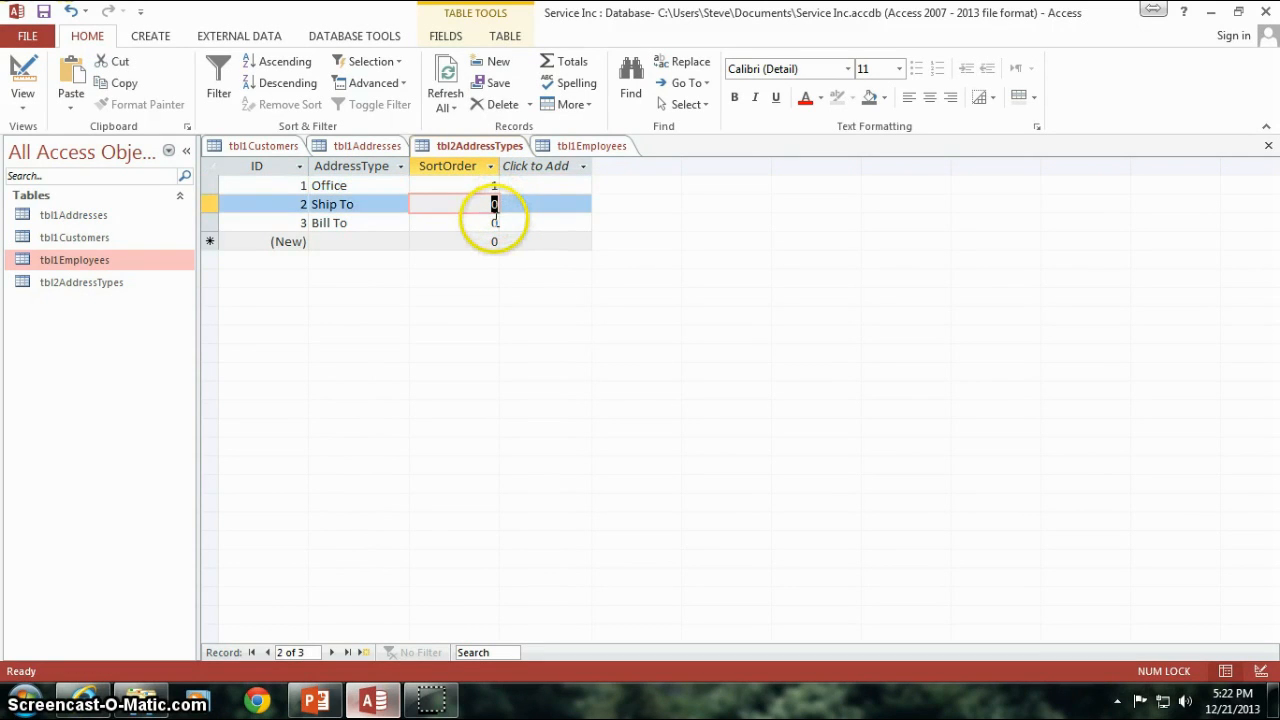
pyautogui.write('3')
pyautogui.click(454, 222)
pyautogui.write('2')
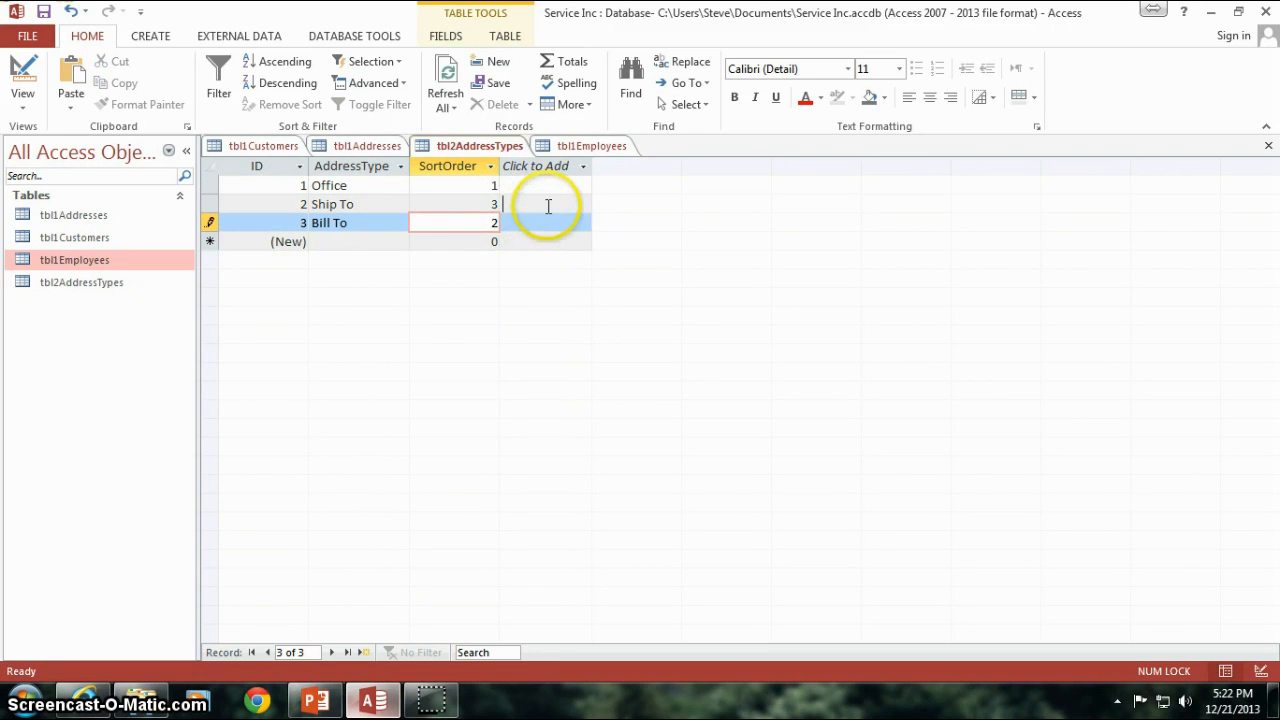
pyautogui.click(472, 204)
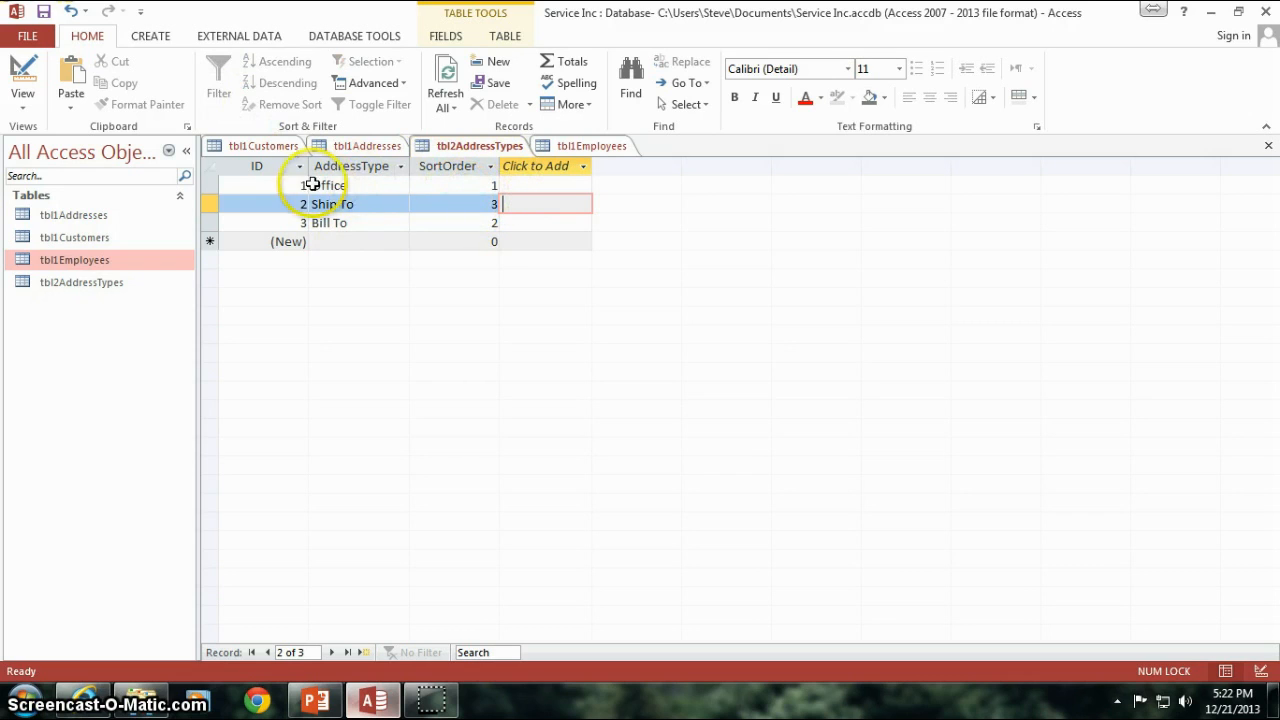
pyautogui.click(332, 184)
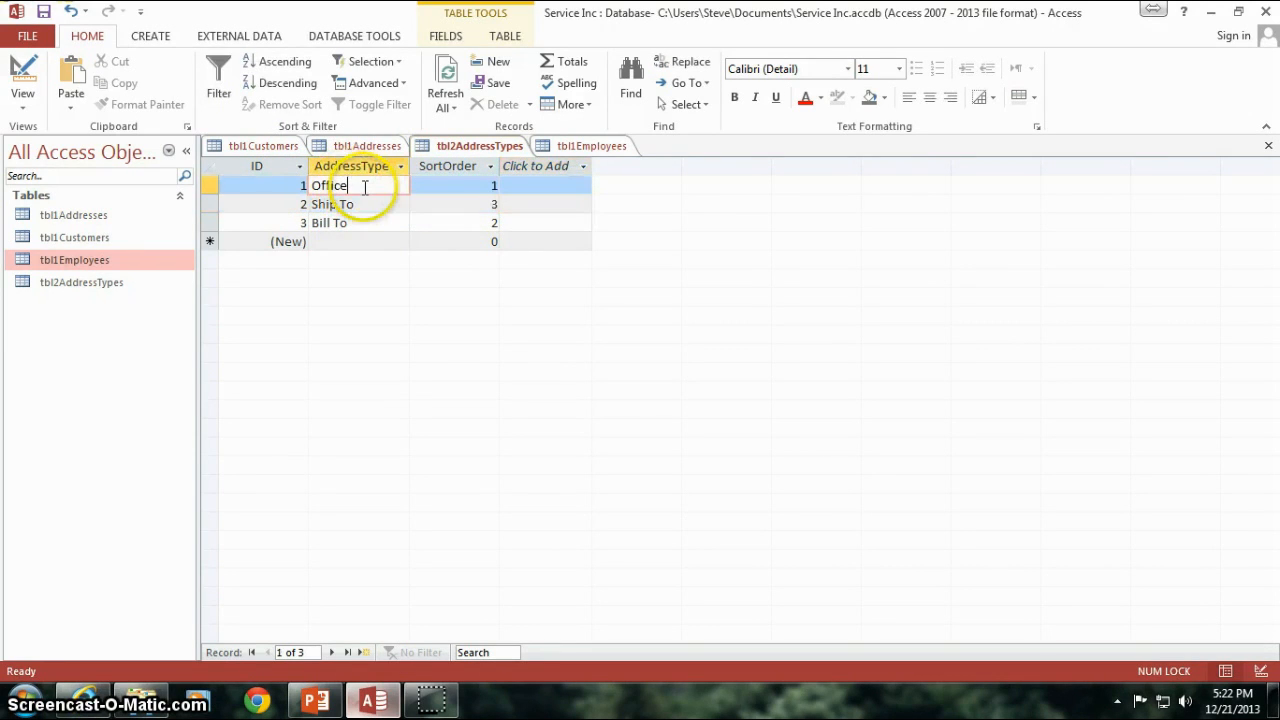
pyautogui.click(332, 222)
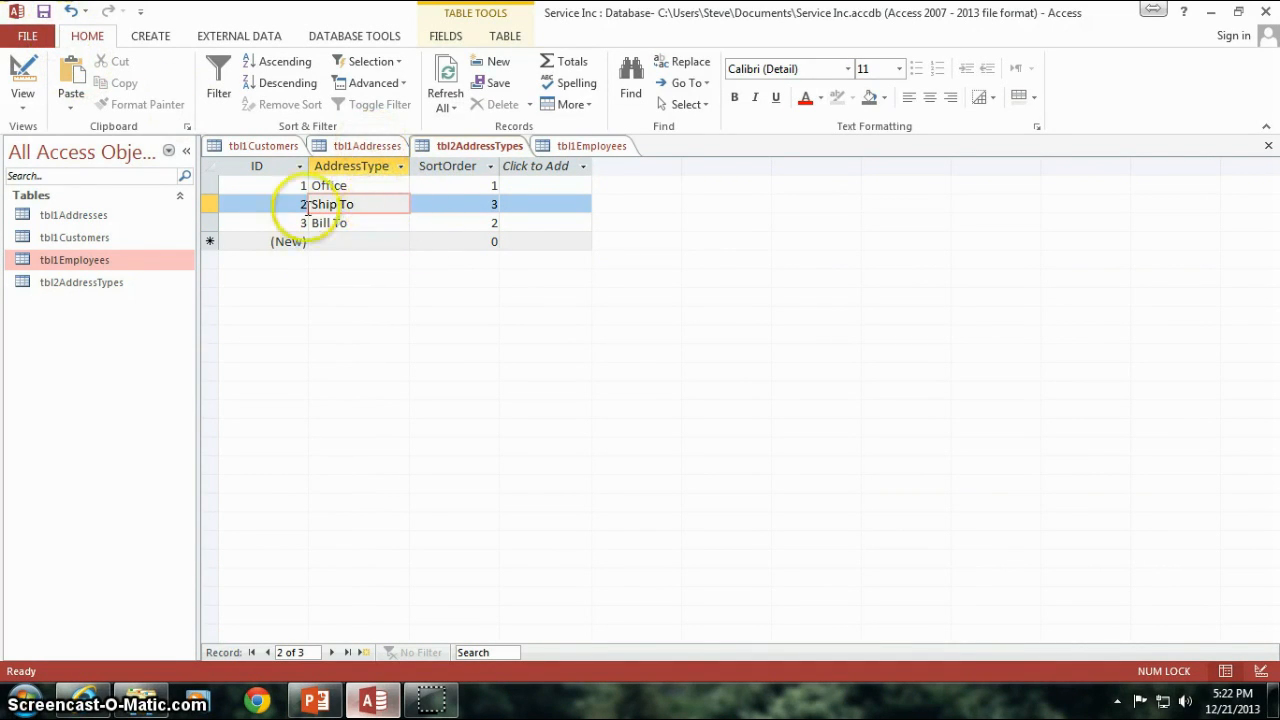
# Step: Look up Office's ID in the address types and enter AddressType_ID 1 on the first address record
pyautogui.click(356, 146)
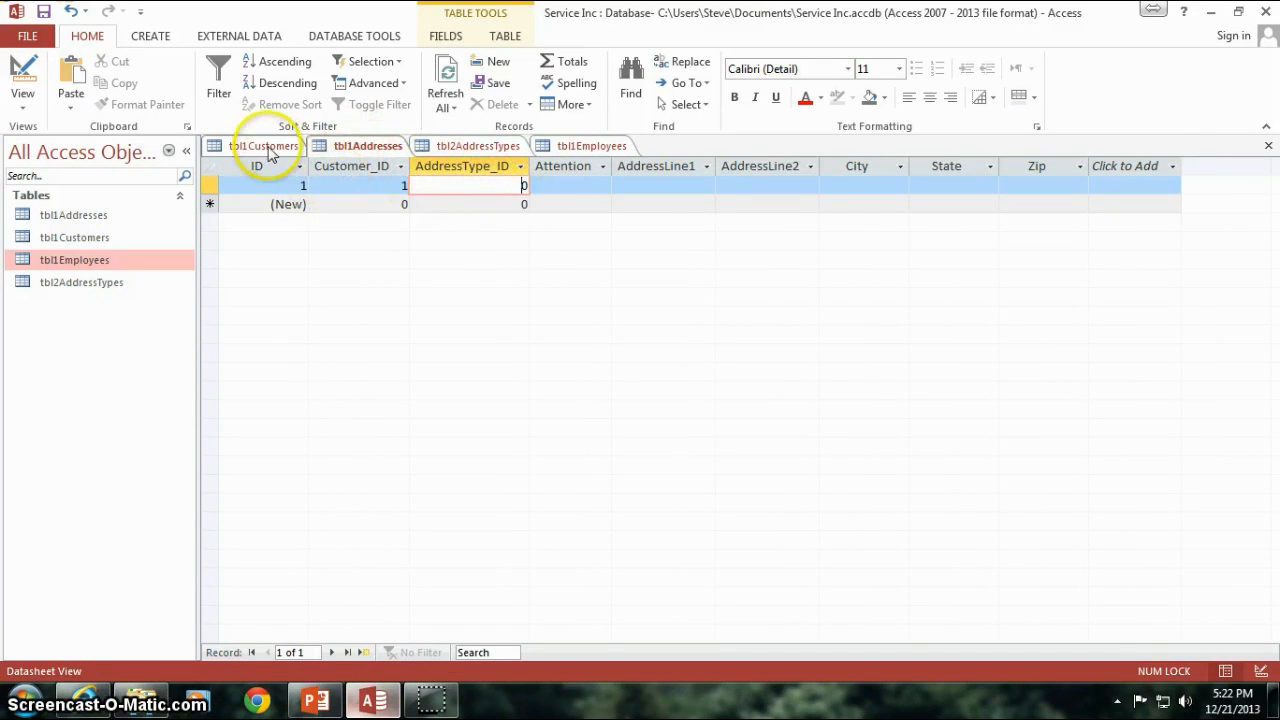
pyautogui.click(264, 144)
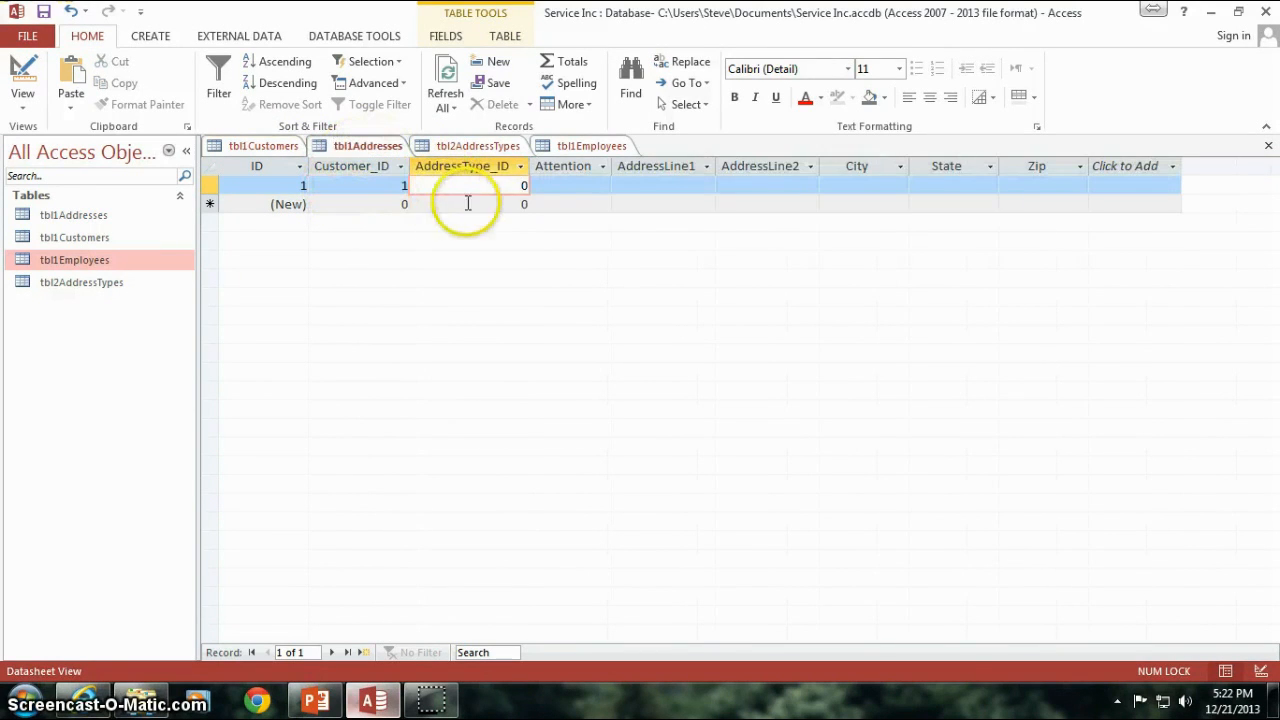
pyautogui.click(484, 184)
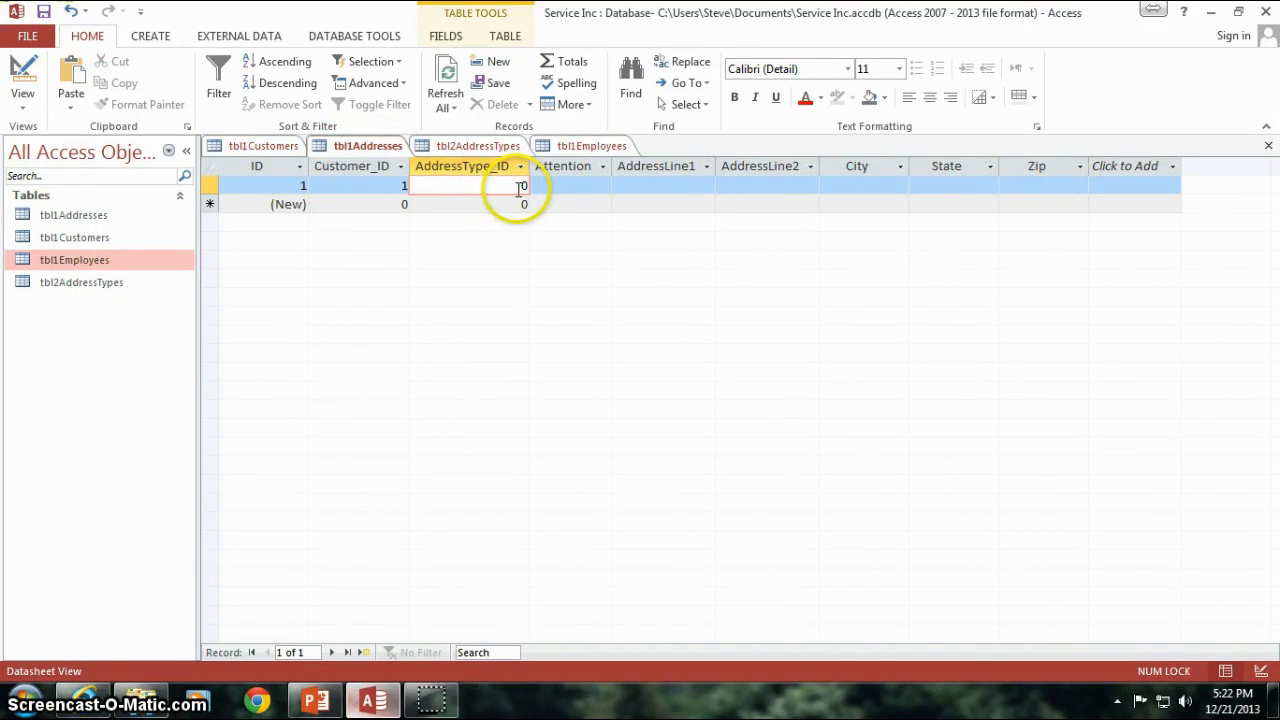
pyautogui.click(476, 144)
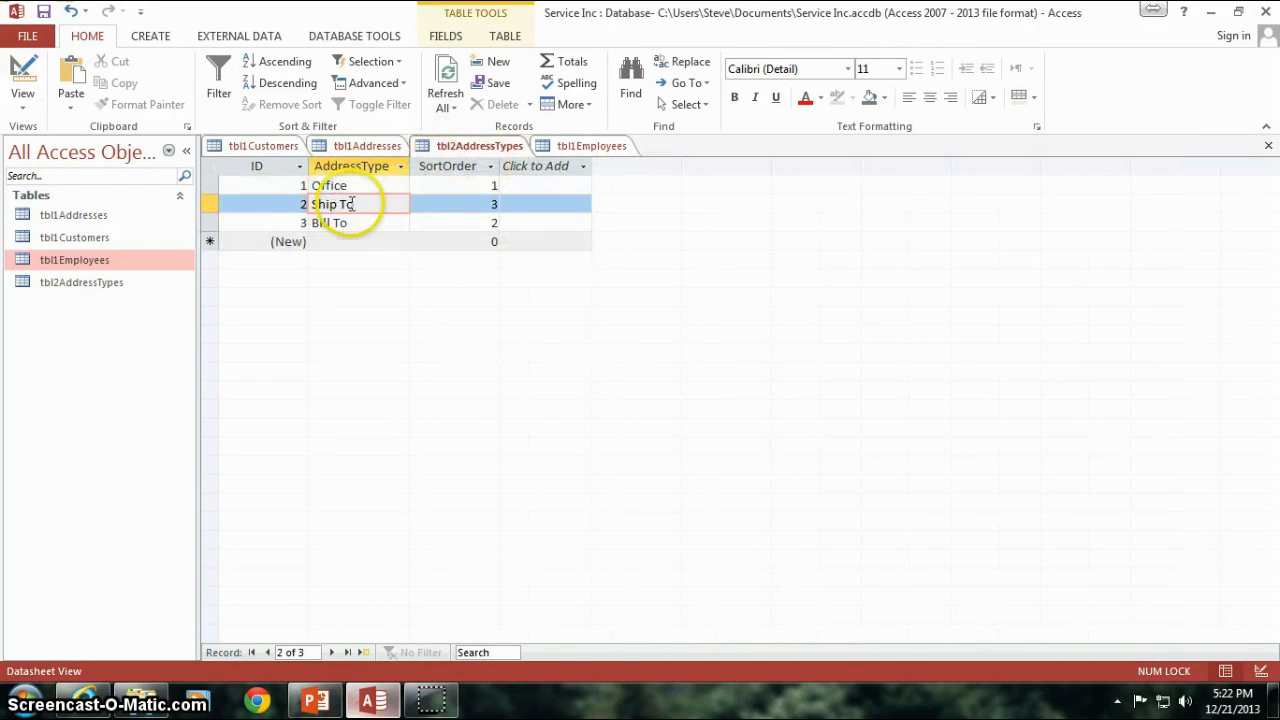
pyautogui.click(330, 184)
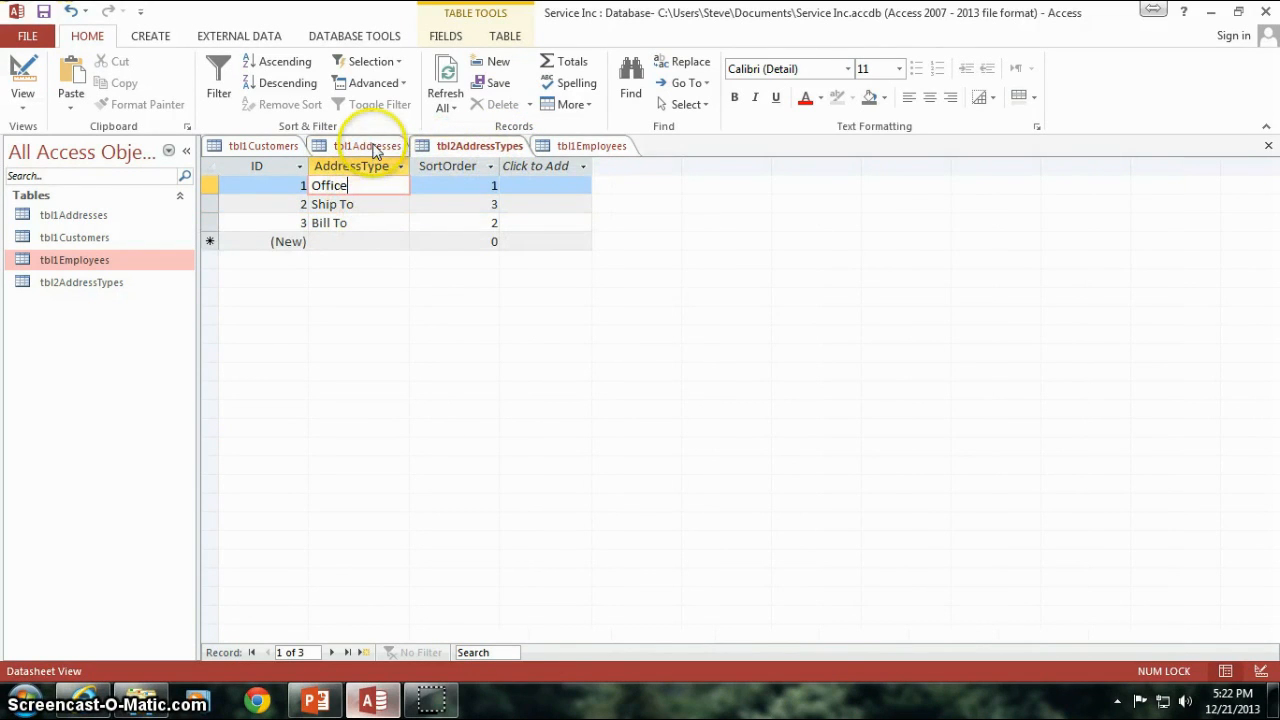
pyautogui.click(372, 144)
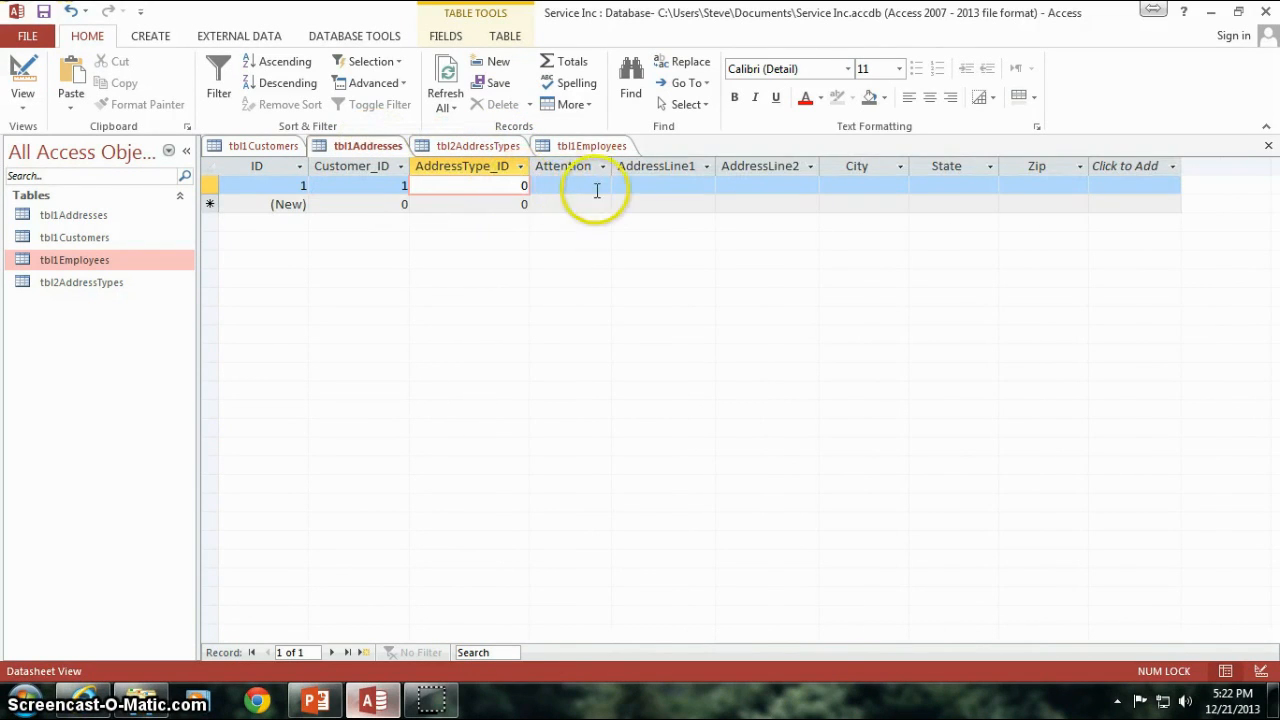
pyautogui.write('1')
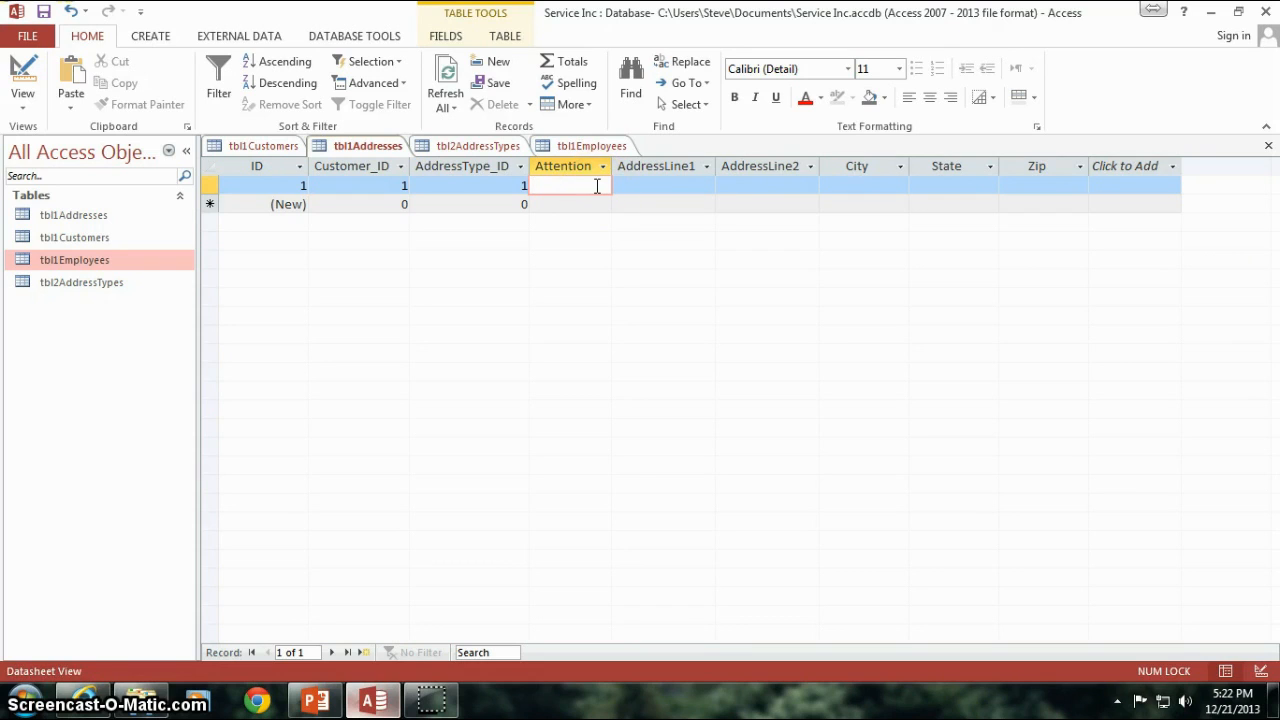
# Step: Enter attention Joe Schmoe with address lines 123 Main St. and Suite 101
pyautogui.write('Joe Schmoe')
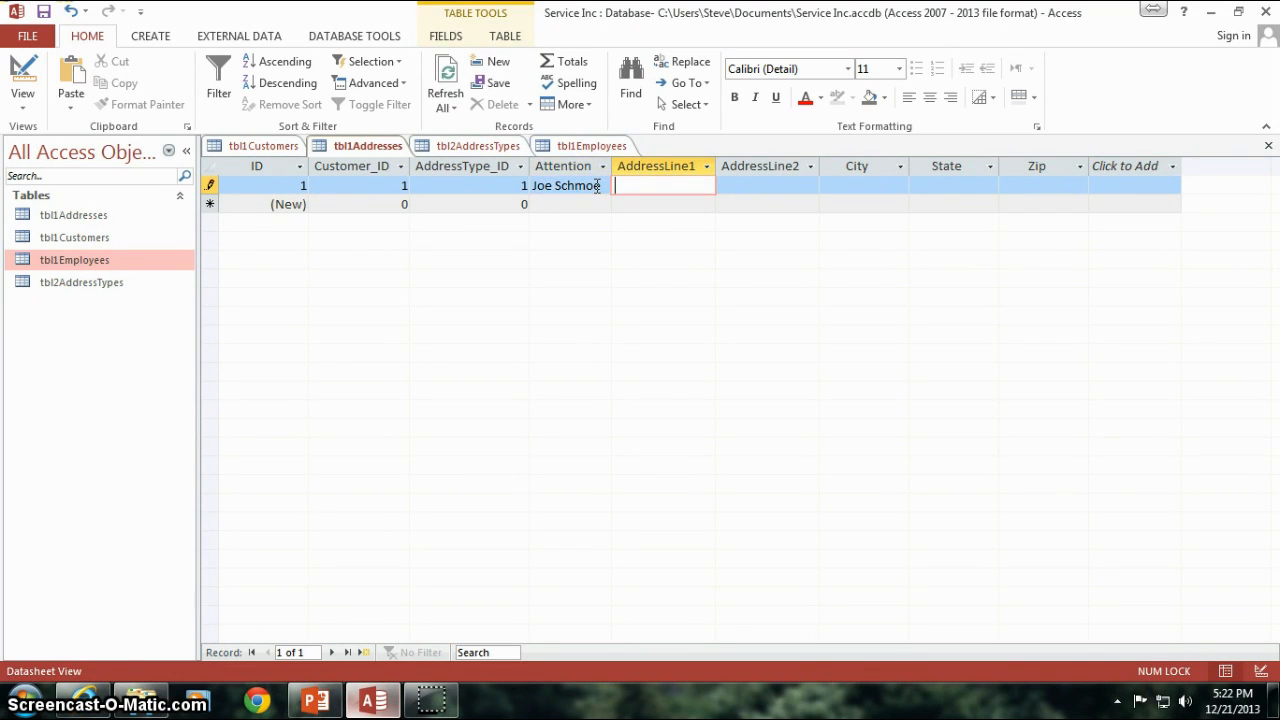
pyautogui.write('1')
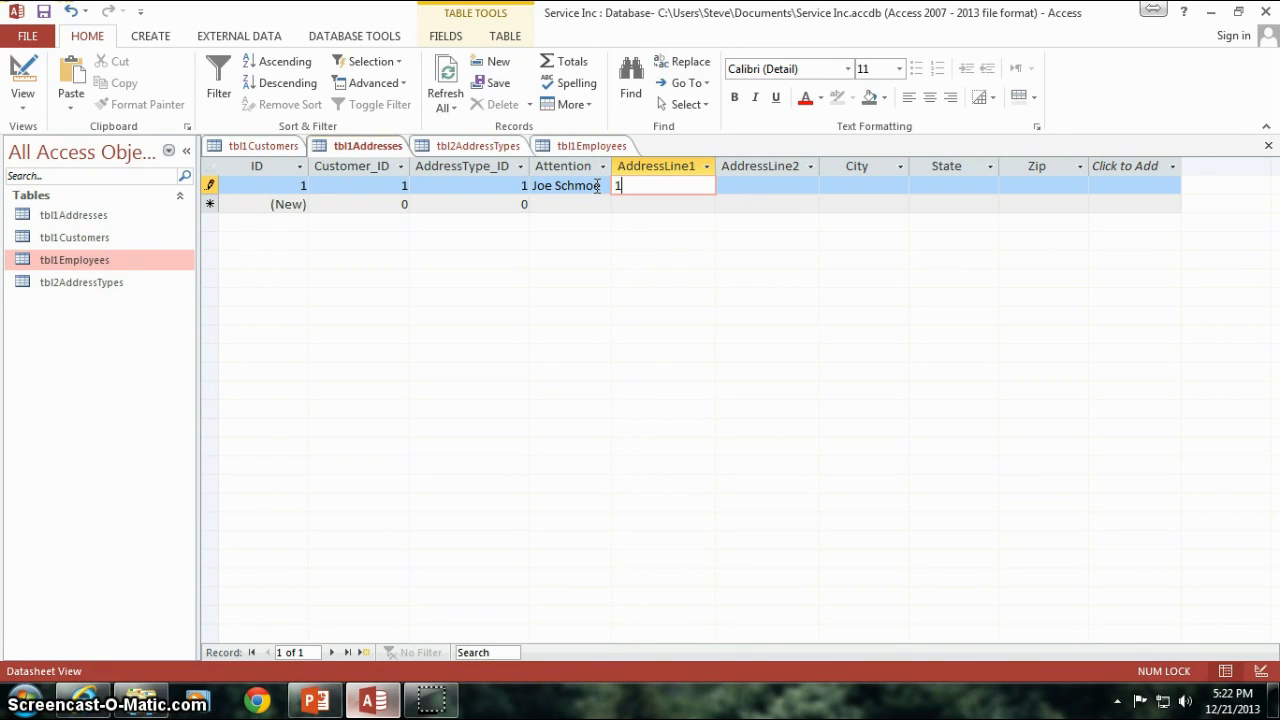
pyautogui.write('23 Main St.')
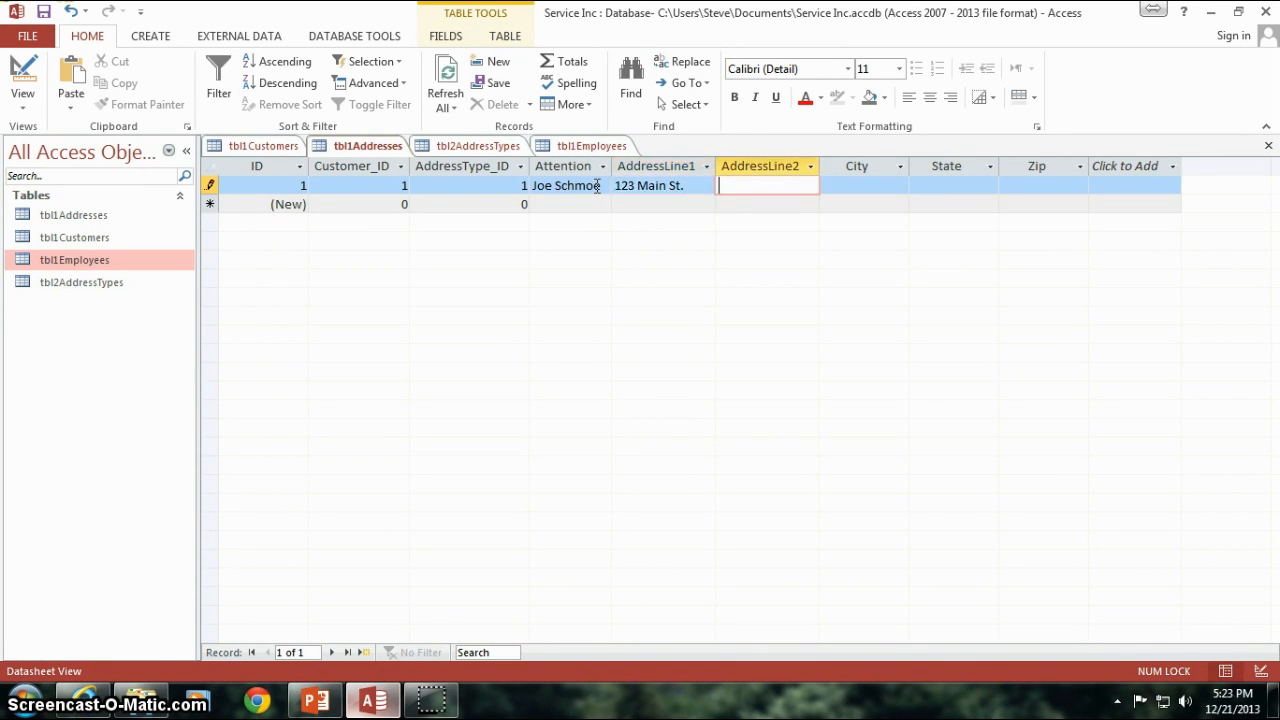
pyautogui.write('S')
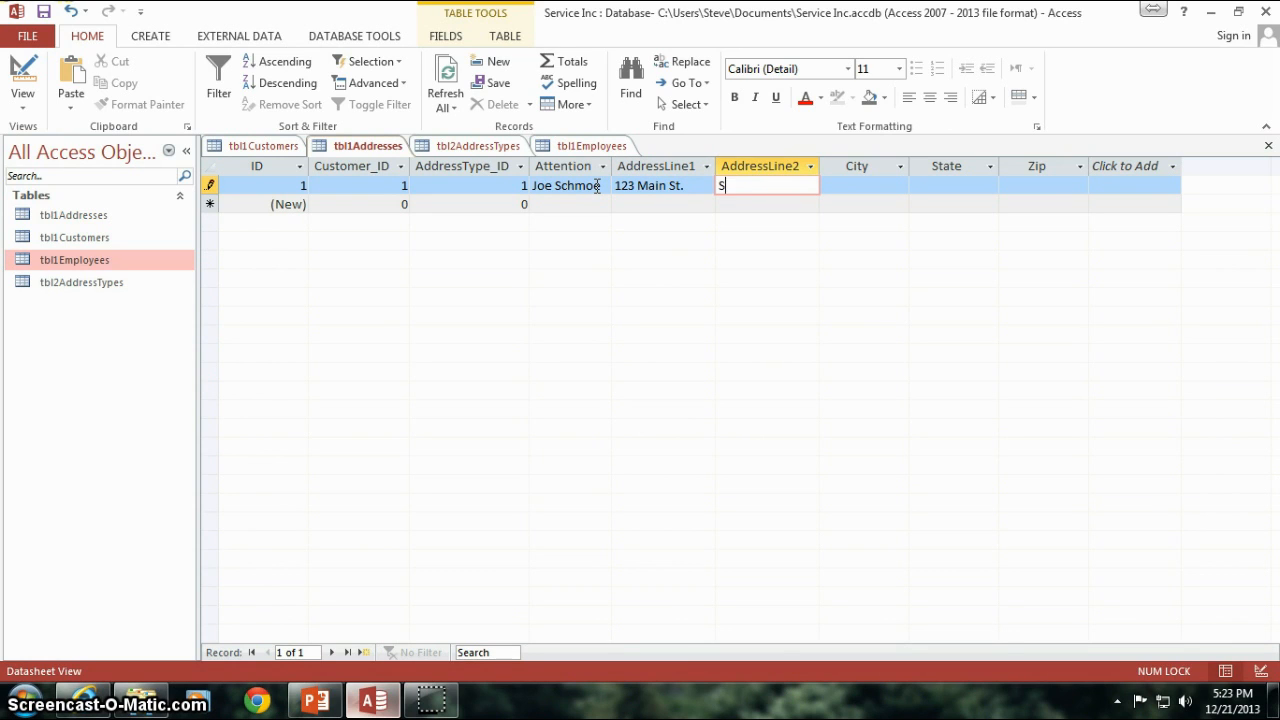
pyautogui.write('uite 1')
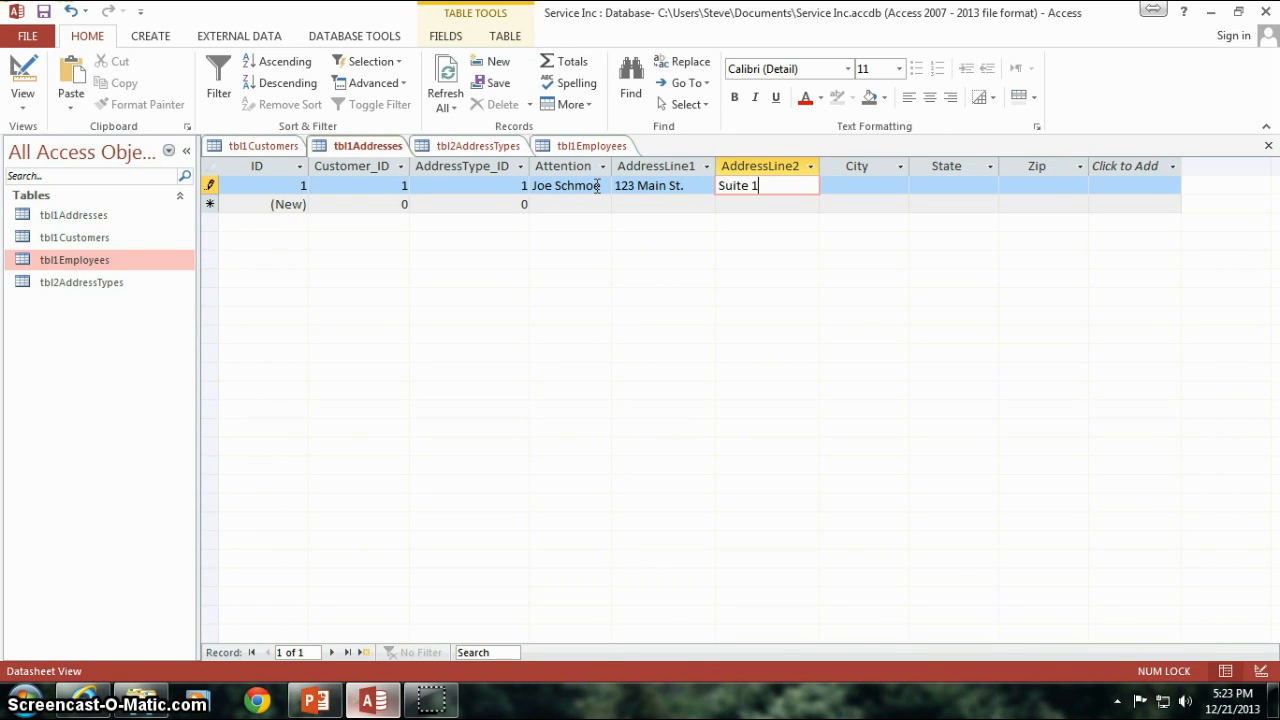
pyautogui.write('01')
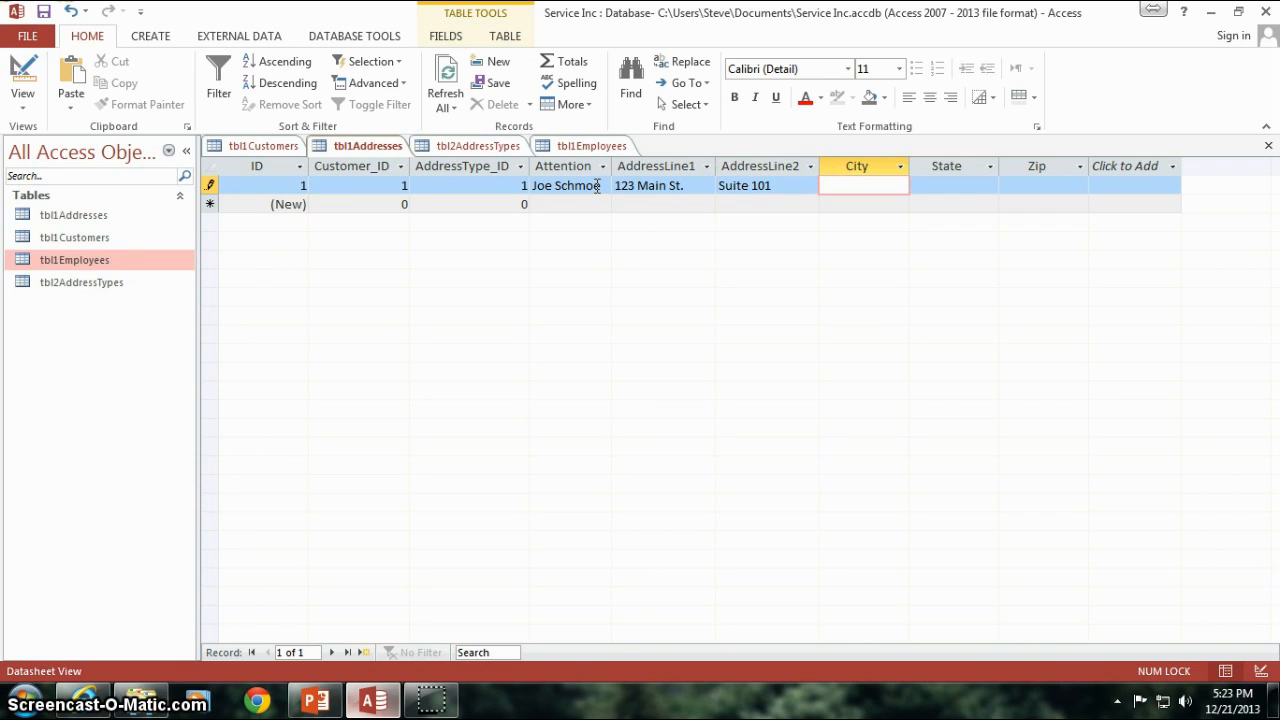
# Step: Enter city Richomnd, state VA and zip 10025, then commit the address record
pyautogui.write('Richomn')
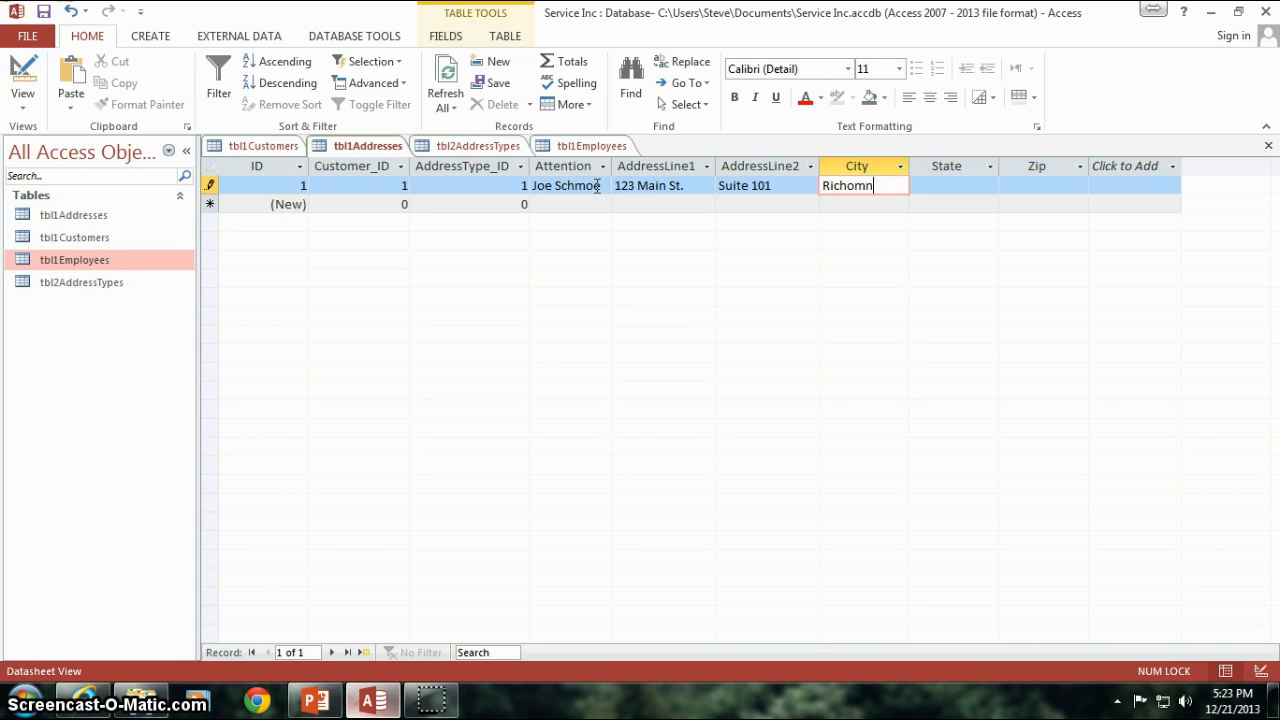
pyautogui.write('VA')
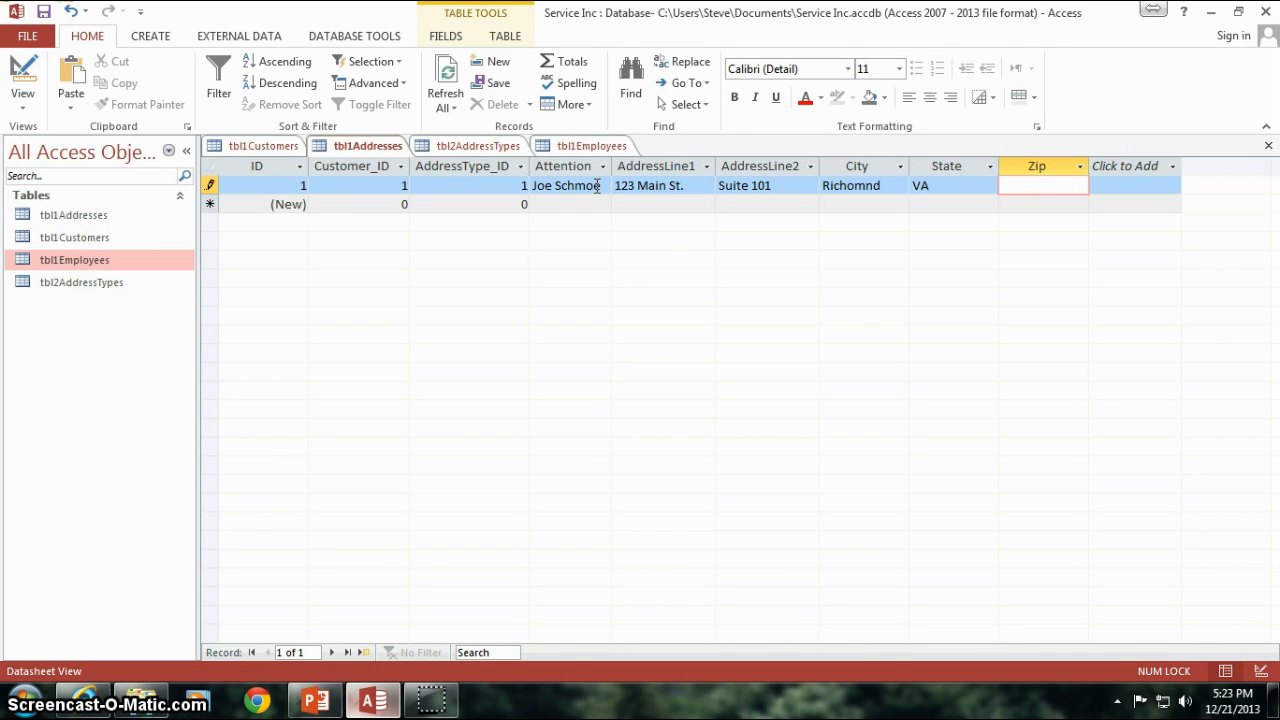
pyautogui.write('10025')
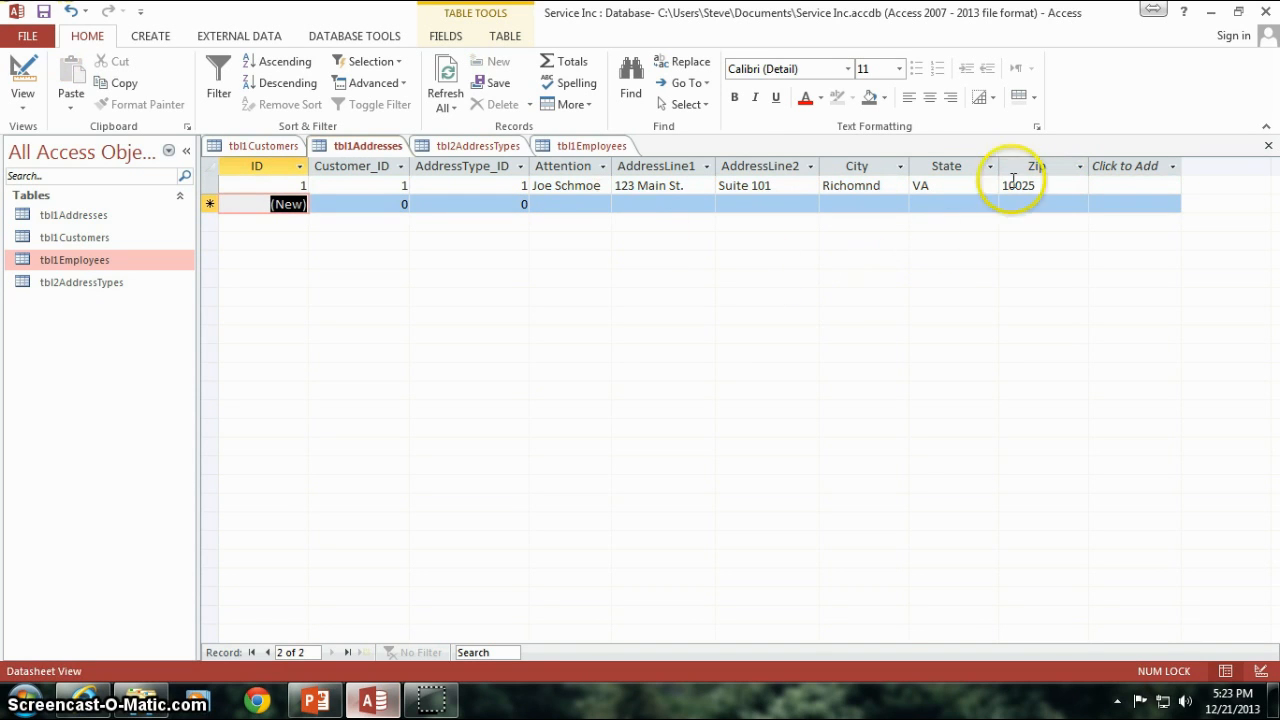
pyautogui.click(1036, 184)
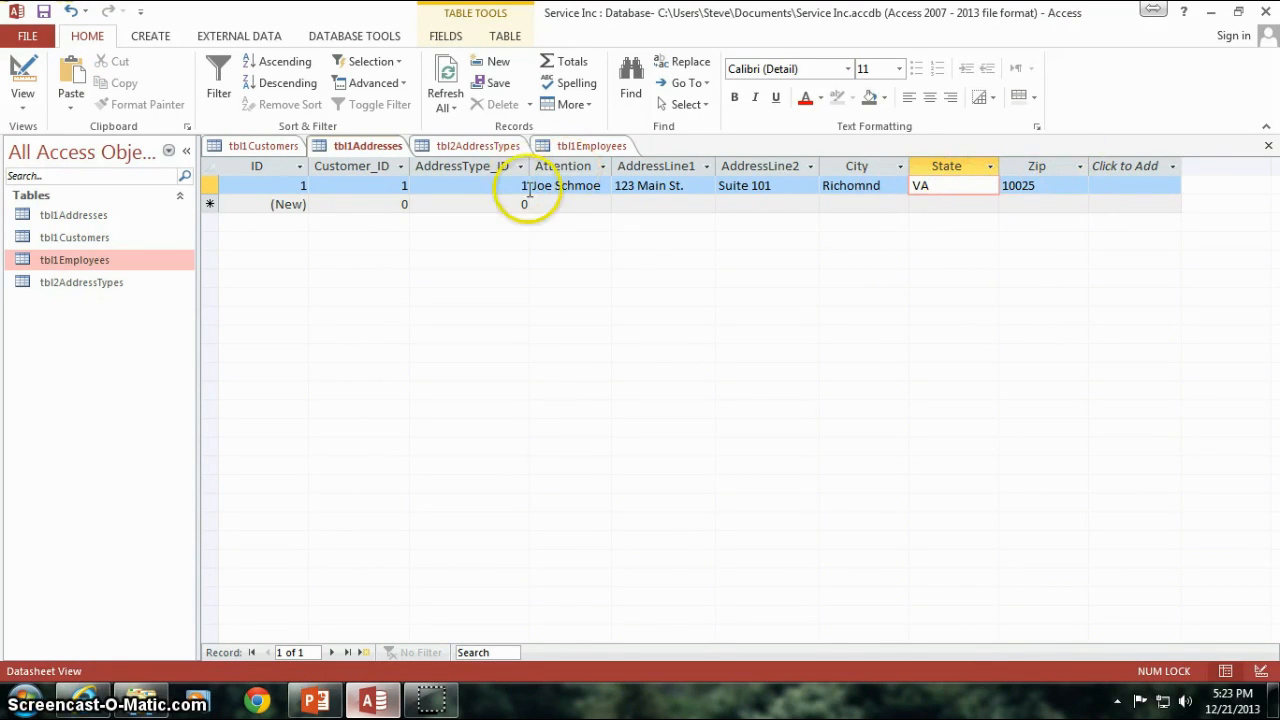
# Step: Compare the address's Customer_ID with Metro Properties in the Customers table
pyautogui.click(320, 184)
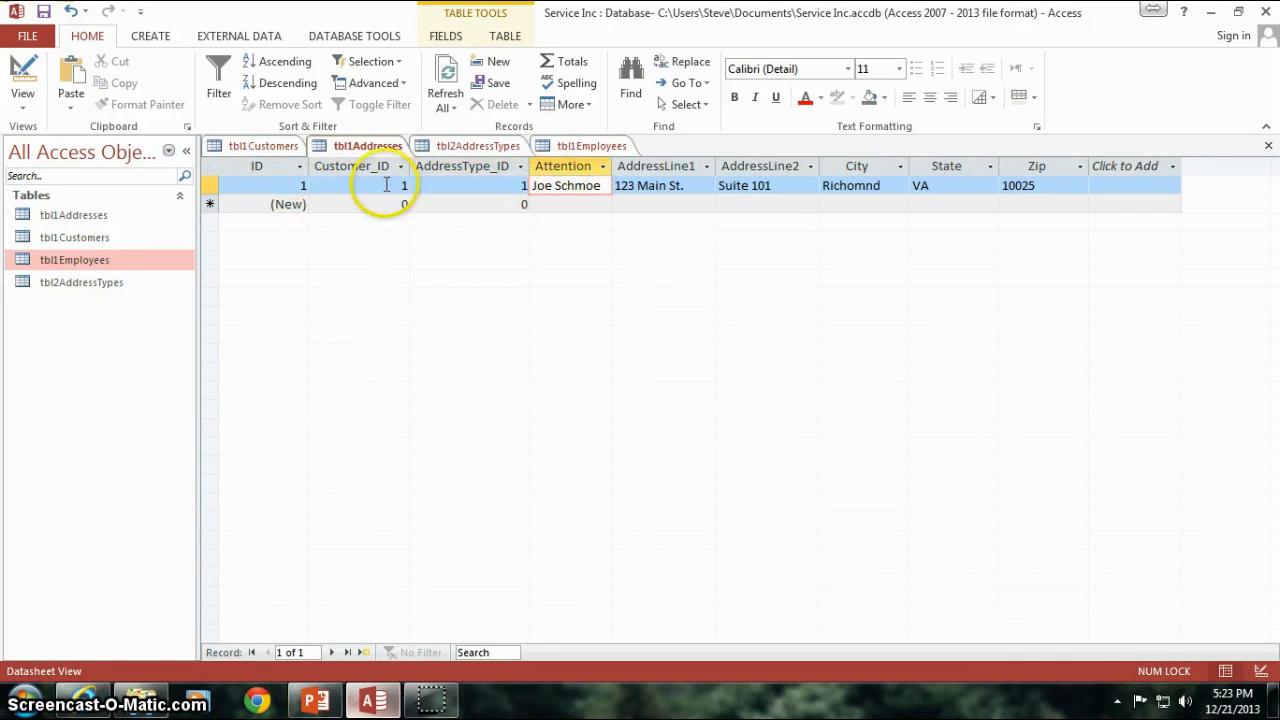
pyautogui.click(388, 184)
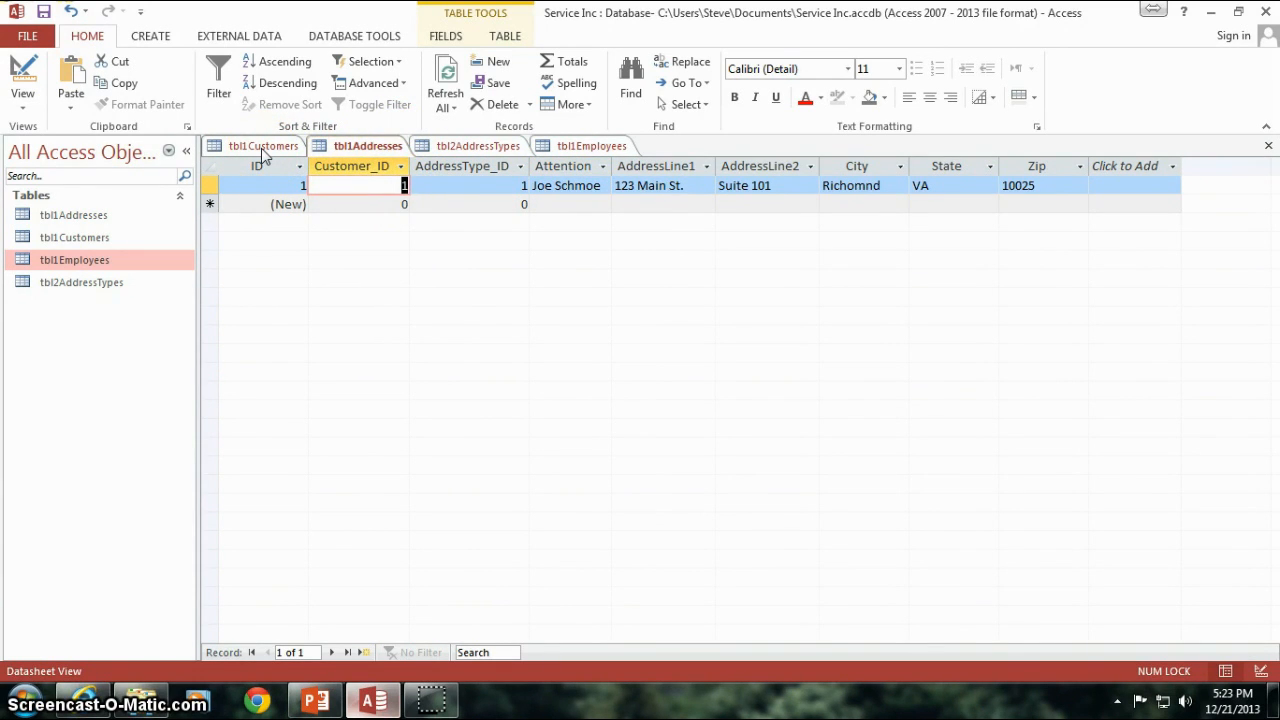
pyautogui.click(264, 144)
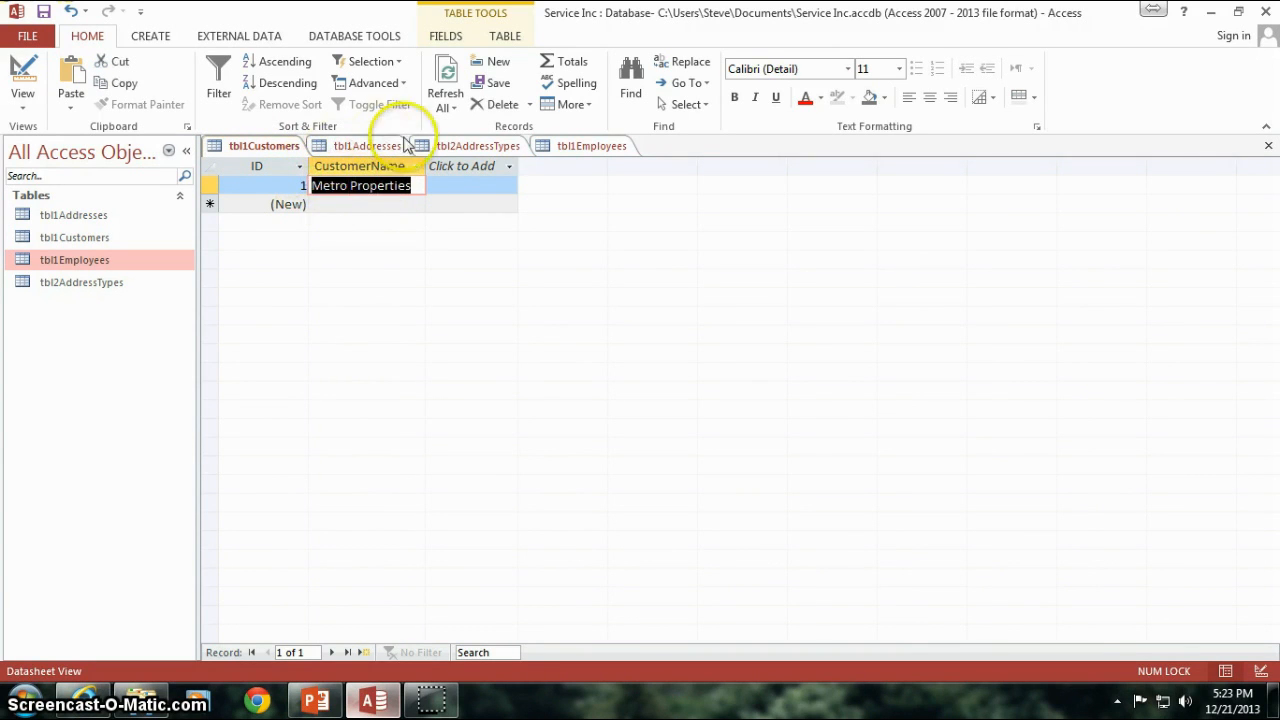
pyautogui.click(478, 144)
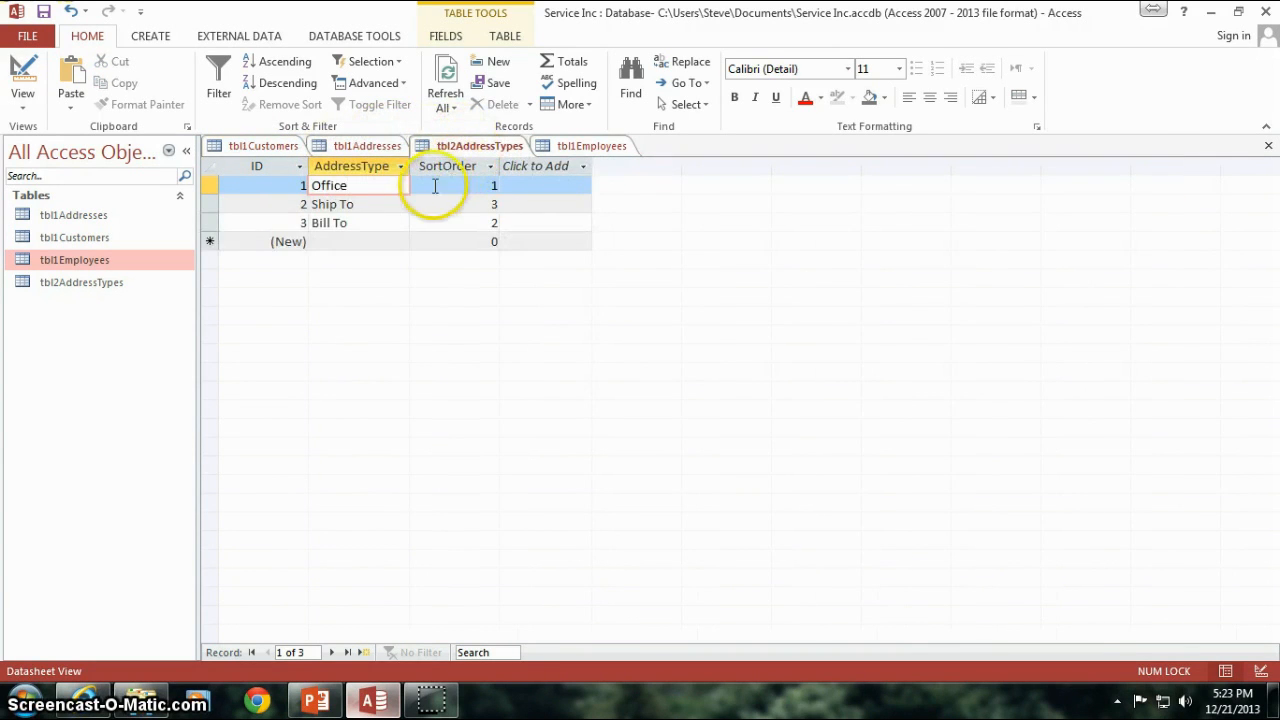
pyautogui.click(364, 144)
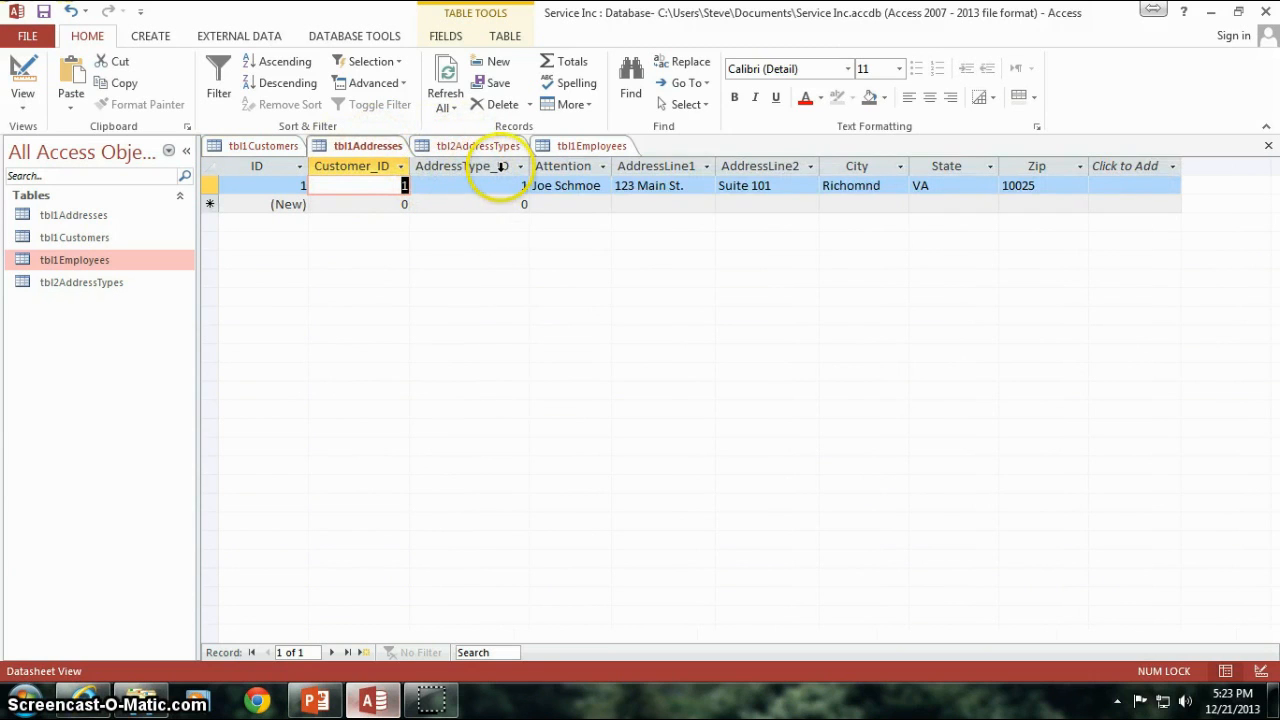
# Step: Compare the address's AddressType_ID with the Office entry in AddressTypes
pyautogui.click(464, 184)
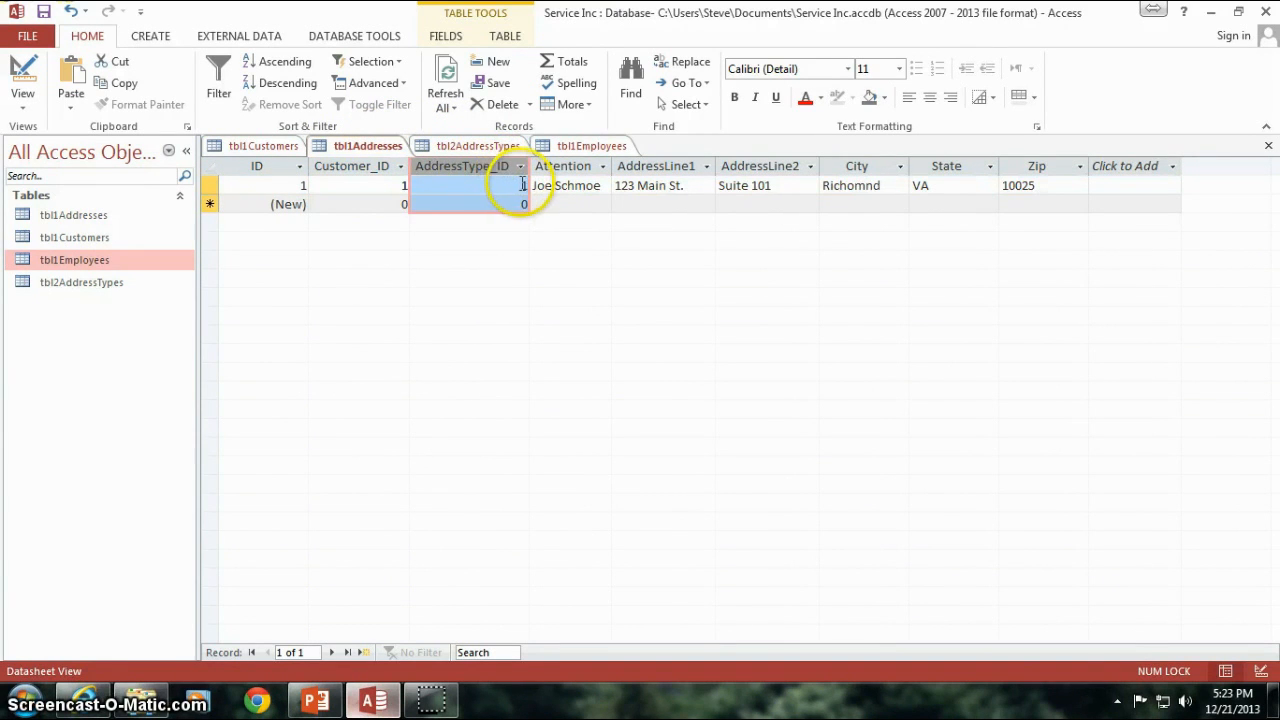
pyautogui.click(472, 144)
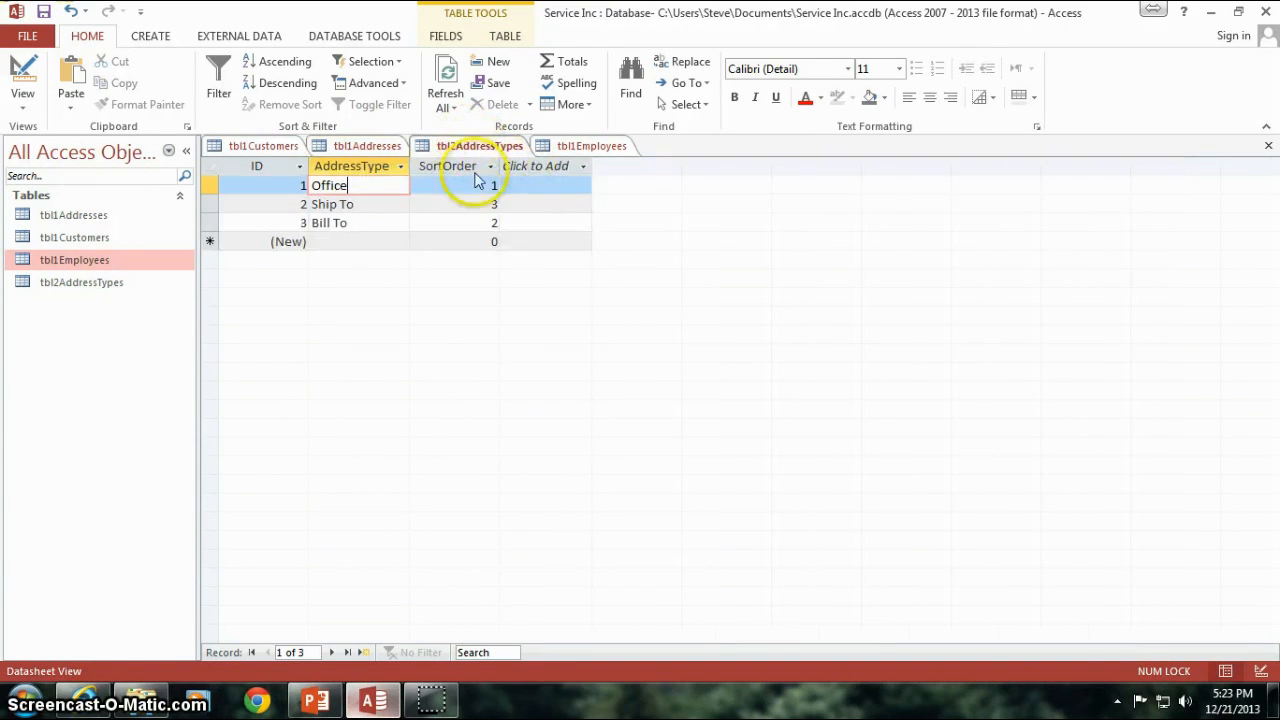
pyautogui.click(488, 184)
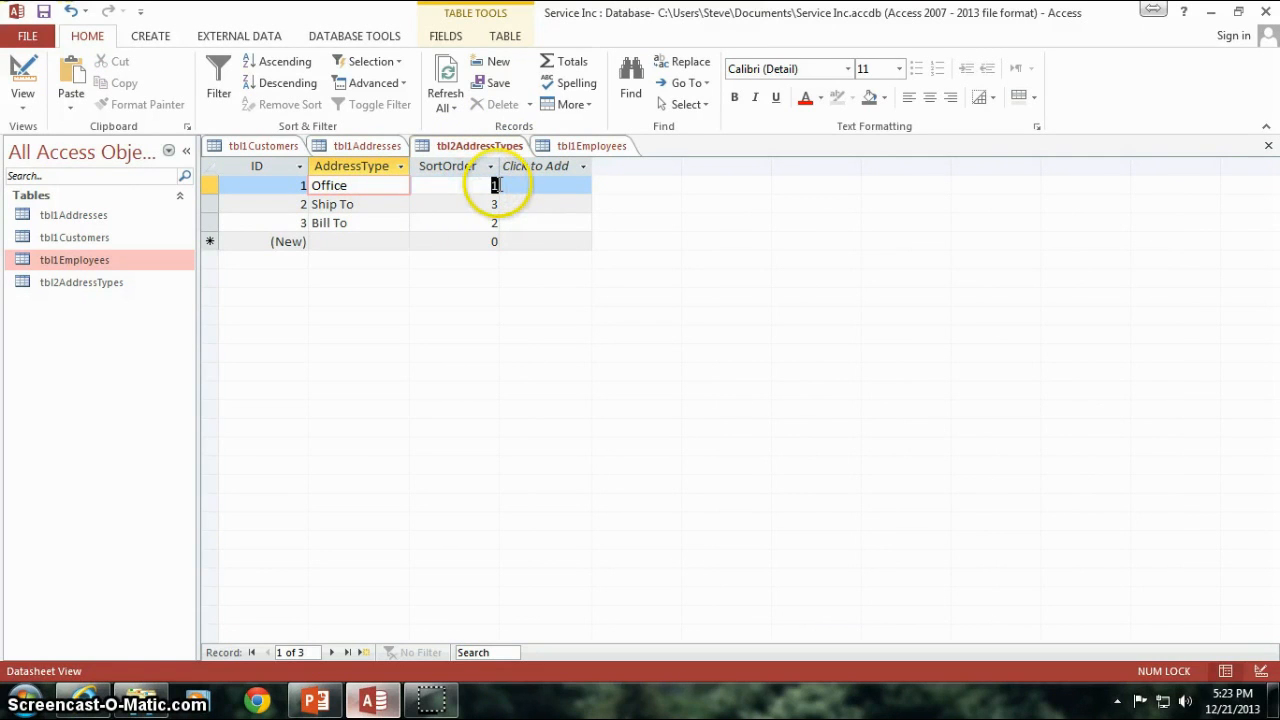
pyautogui.click(364, 144)
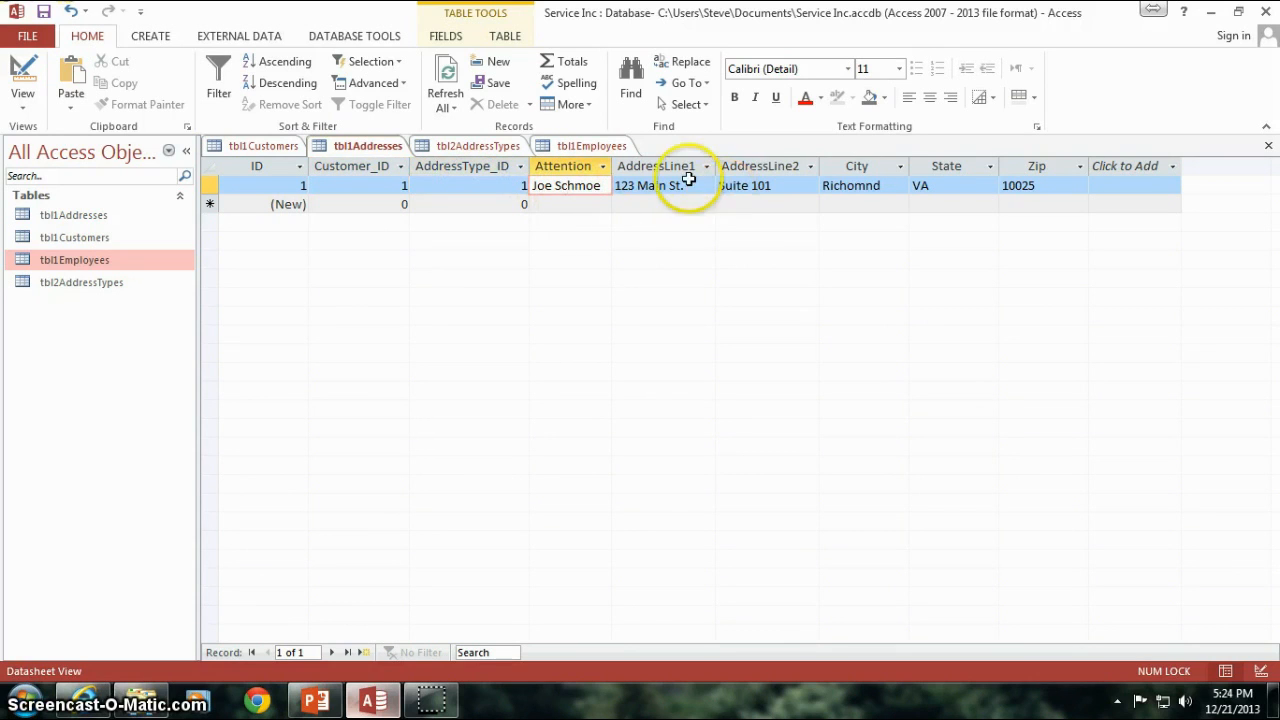
# Step: Review the 123 Main St. and Suite 101 address lines on the Addresses datasheet
pyautogui.click(660, 184)
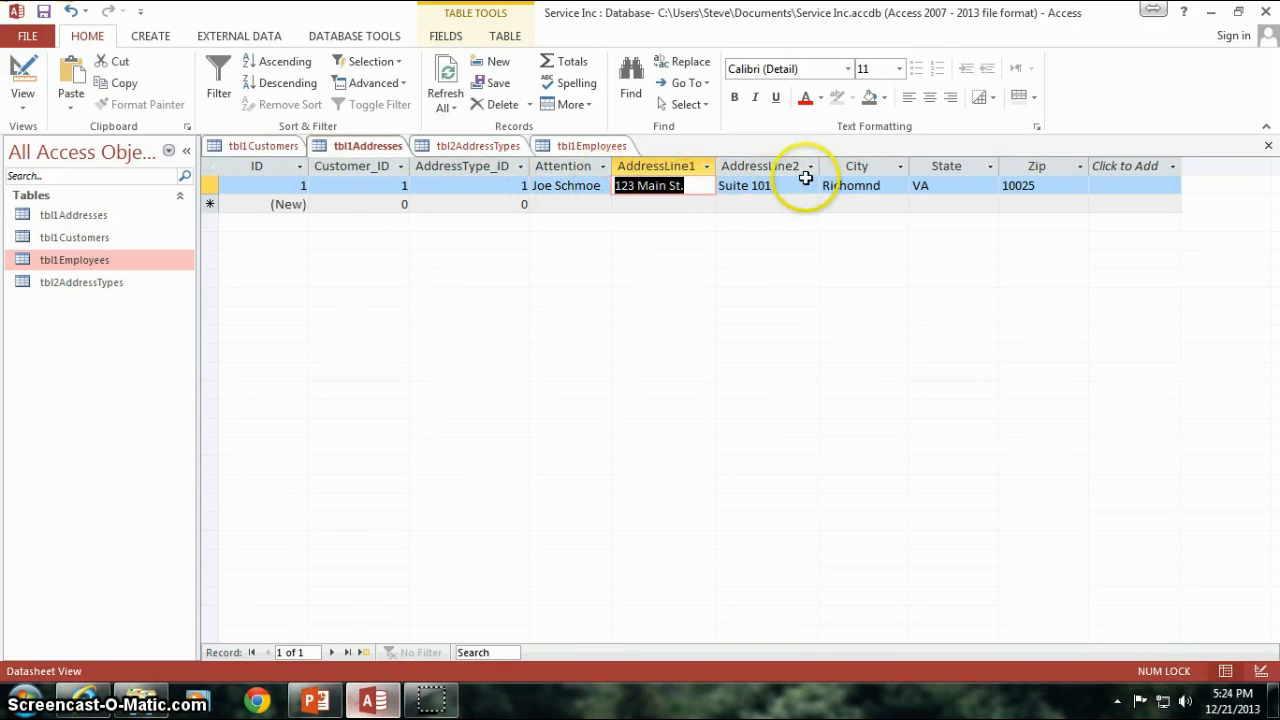
pyautogui.click(768, 184)
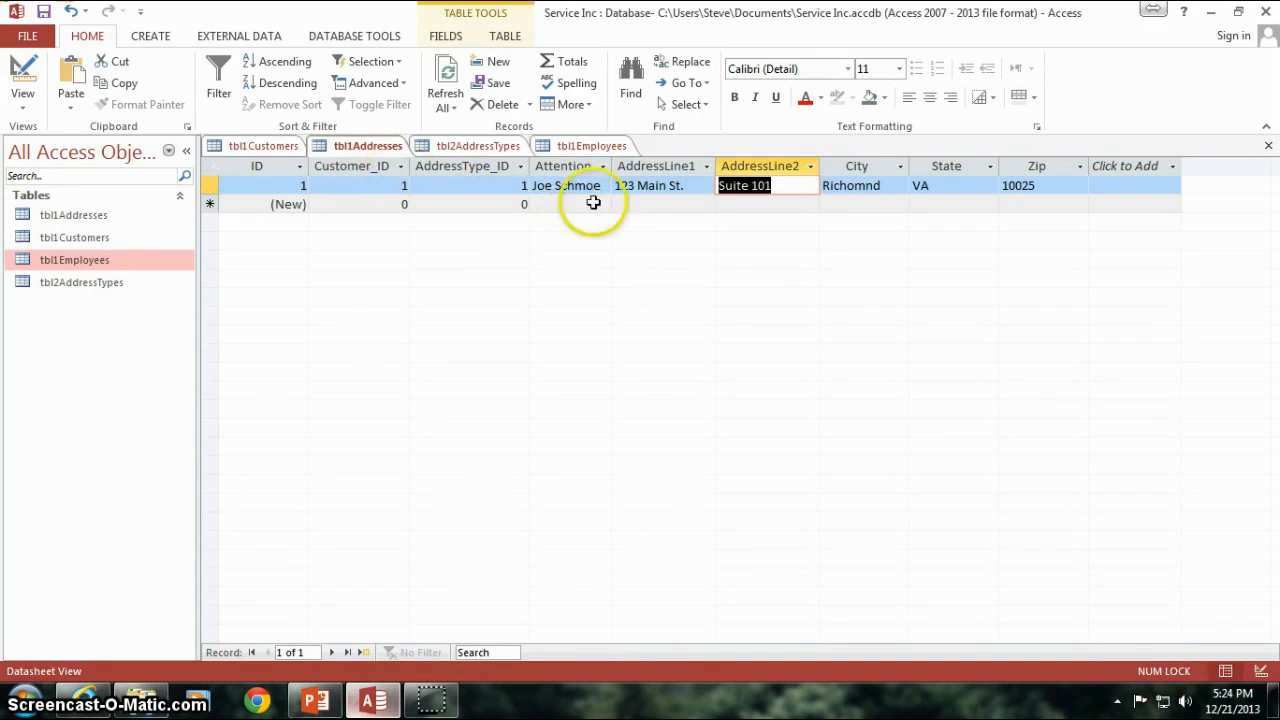